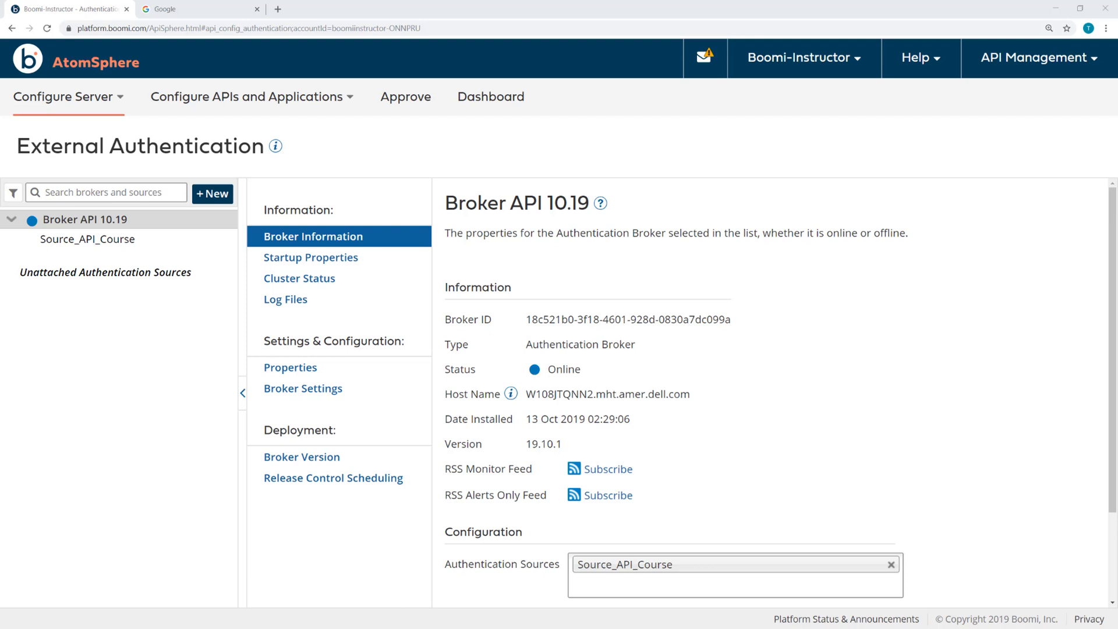
pyautogui.moveTo(192, 8)
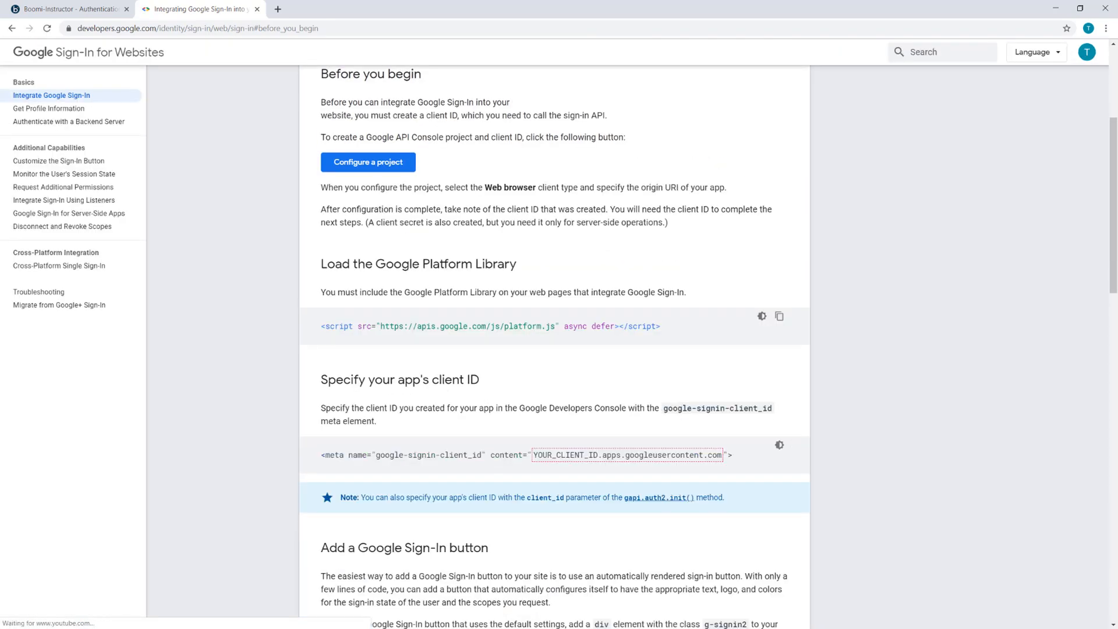
# Scroll to the Before you begin section of the sign-in integration guide
pyautogui.scroll(3)
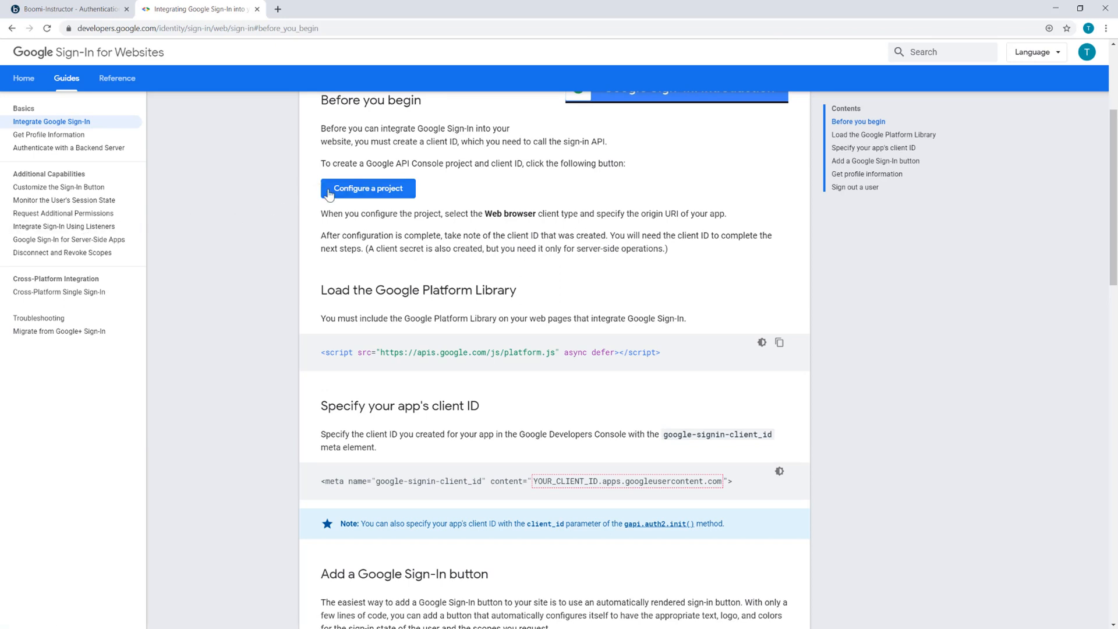
# Create a new Google API Console project named API course Boomi
pyautogui.click(368, 189)
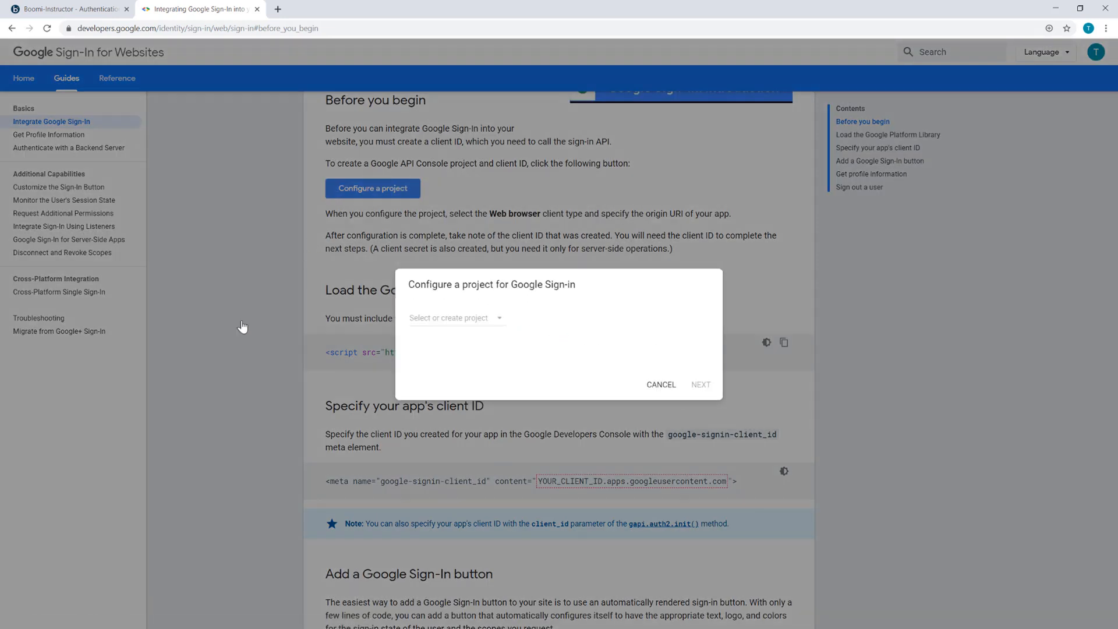
pyautogui.click(457, 318)
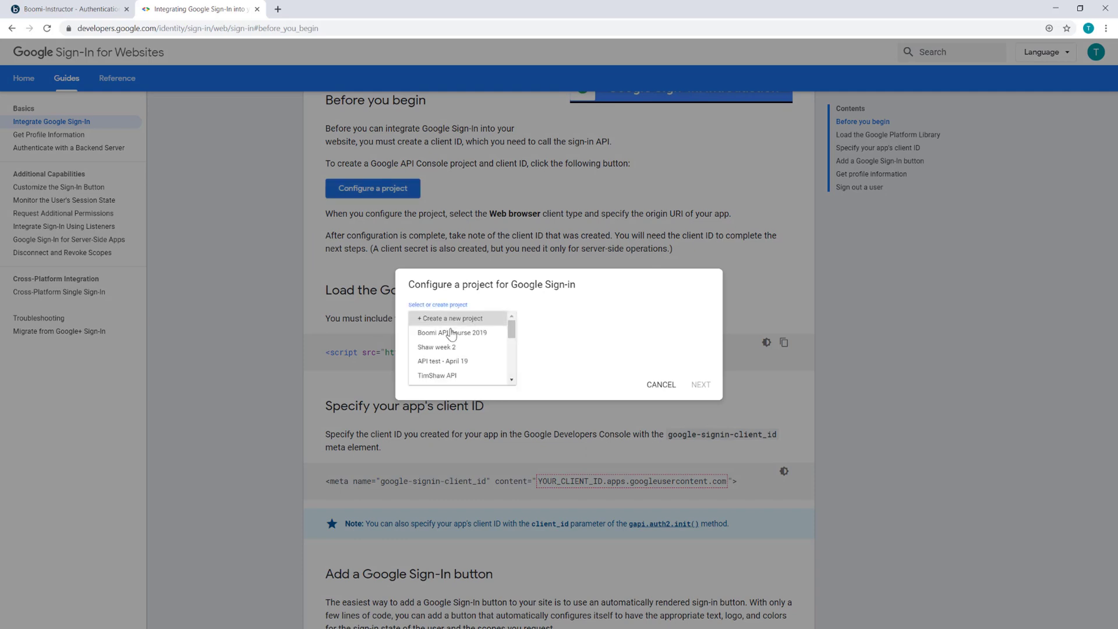
pyautogui.click(450, 318)
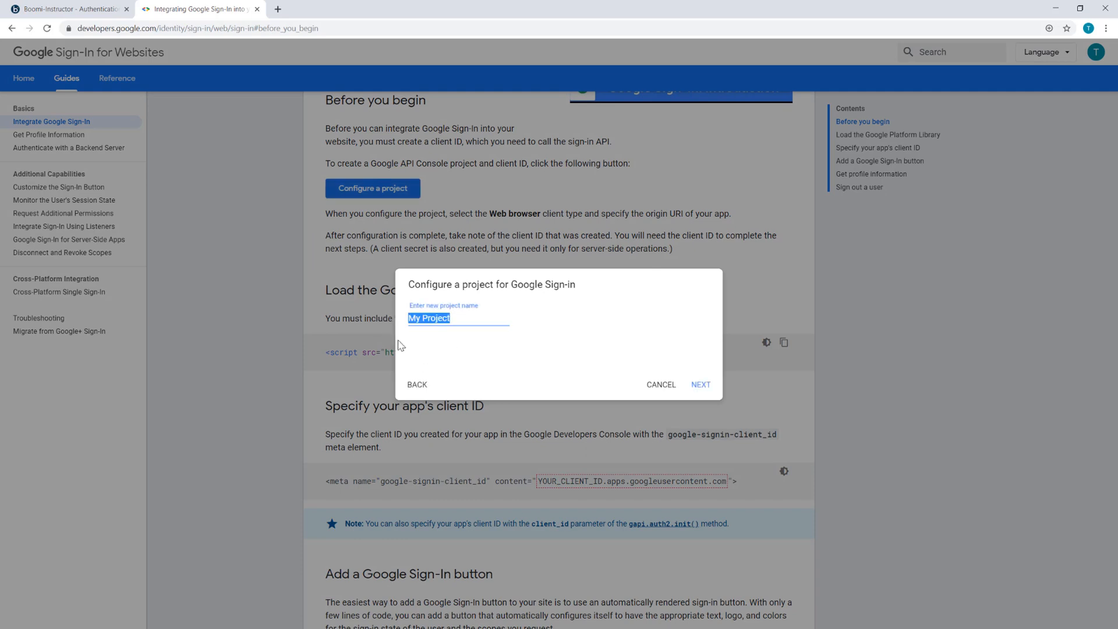
pyautogui.write('API')
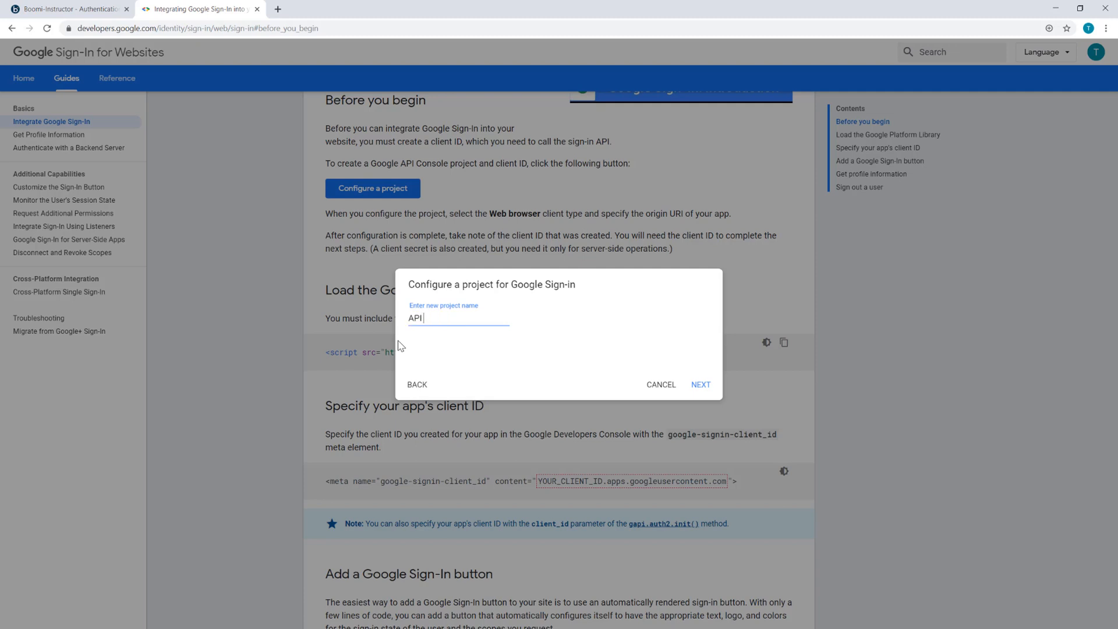
pyautogui.write('course Boomi')
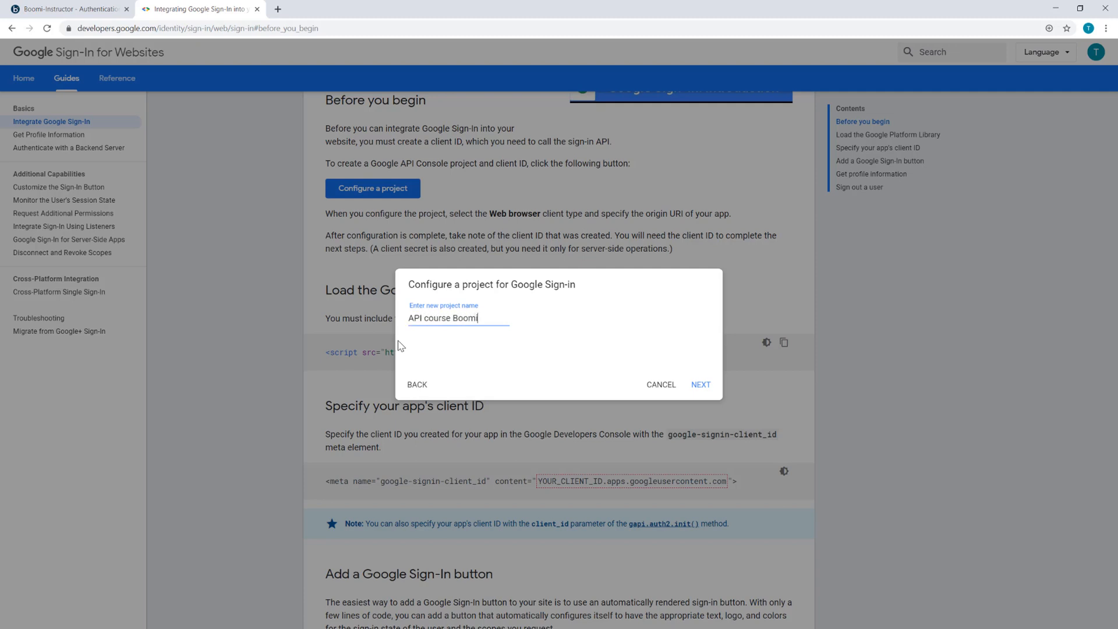
pyautogui.click(700, 384)
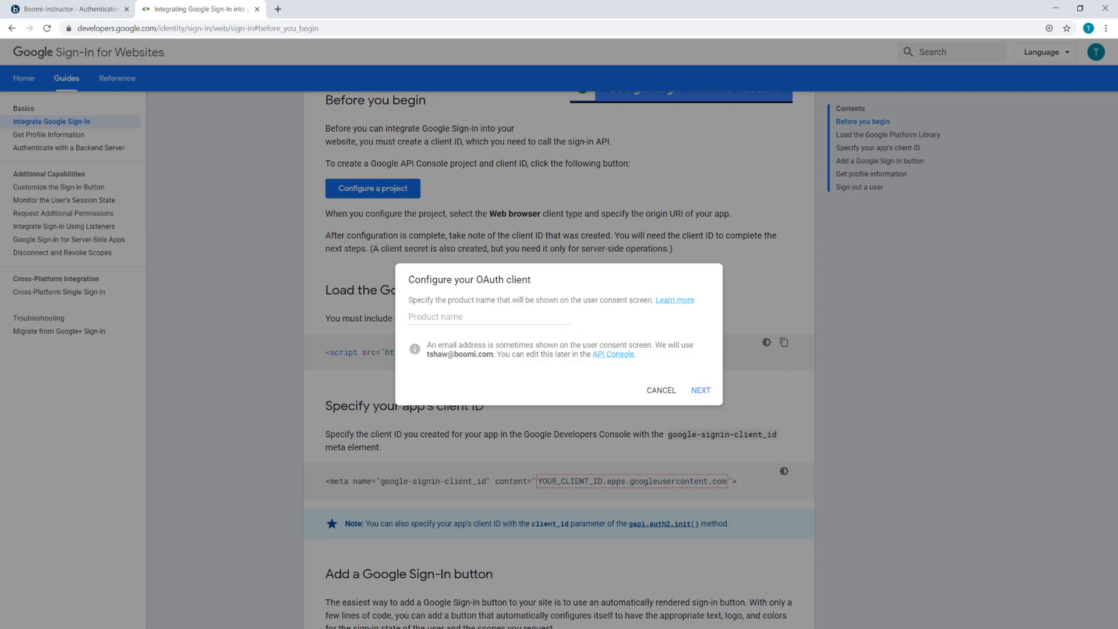
# Enter the OAuth product name API course Boomi and continue to the calling-environment choice
pyautogui.click(489, 317)
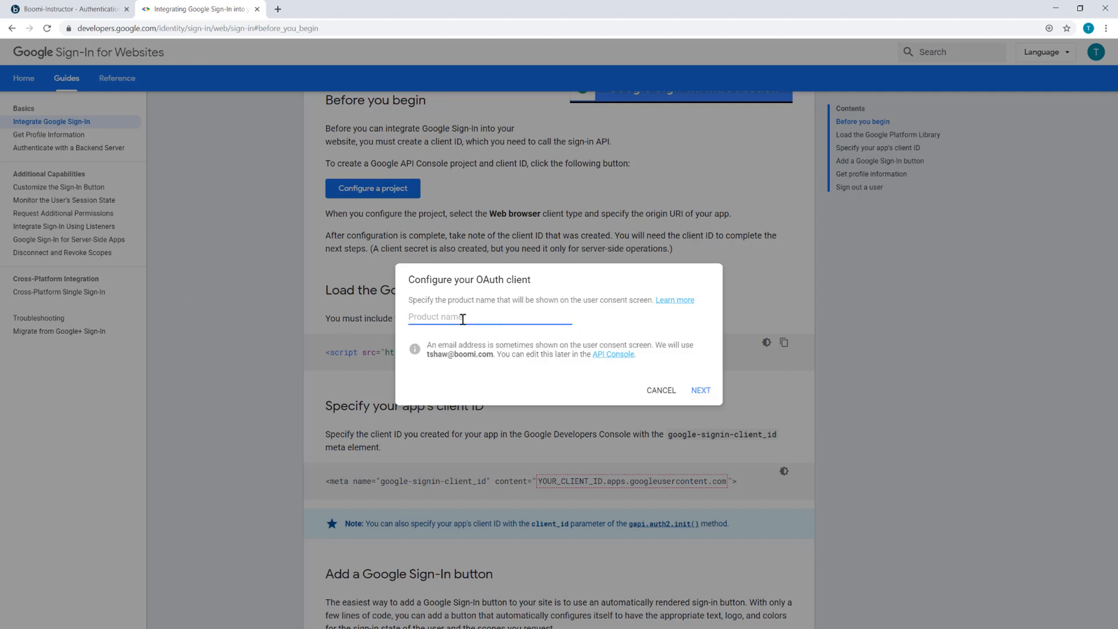
pyautogui.write('API cour')
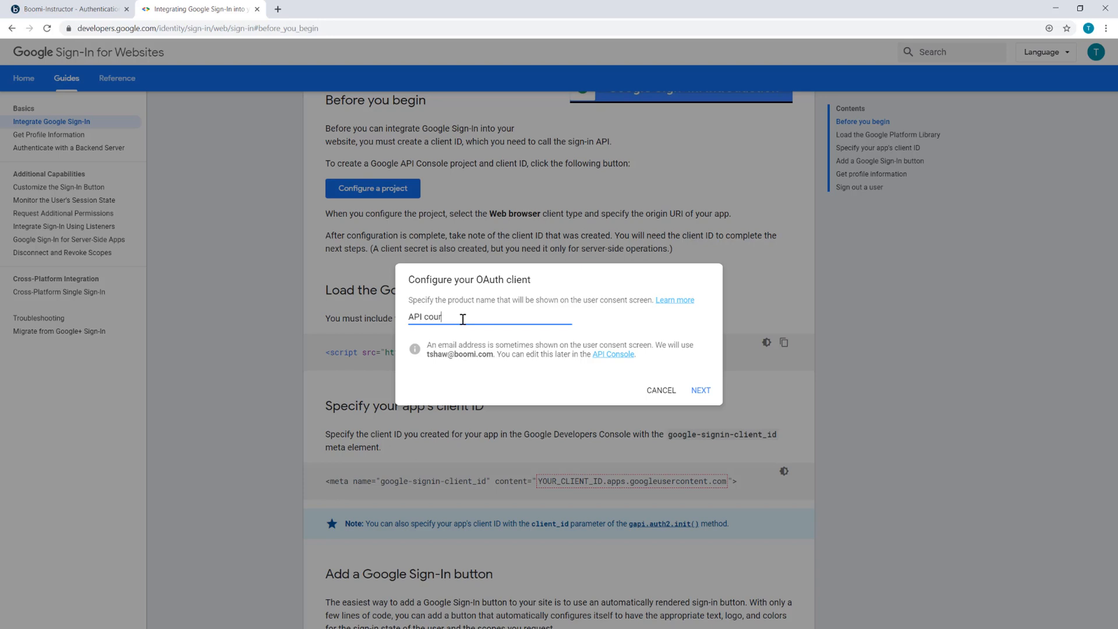
pyautogui.write('se Boomi')
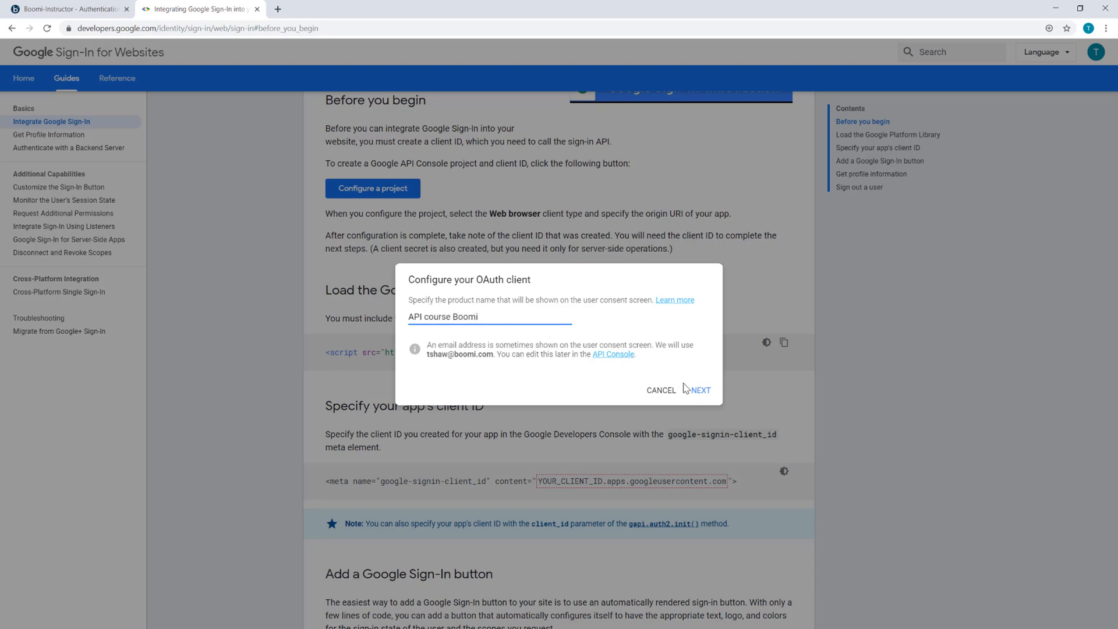
pyautogui.click(700, 390)
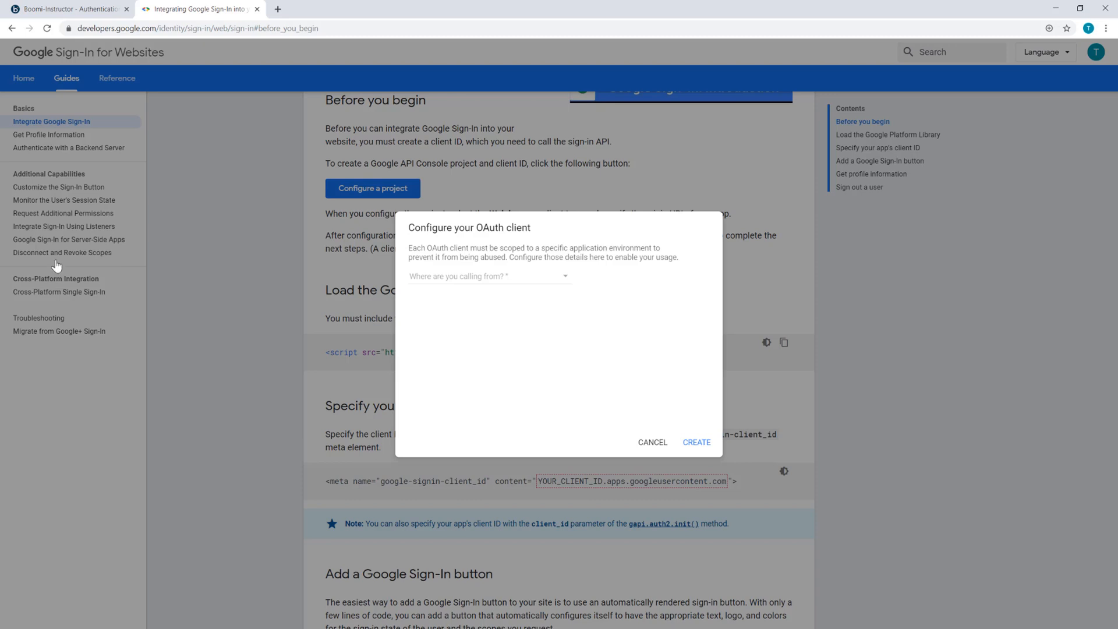
# Create the OAuth client as a Web server type and dismiss the client ID and secret confirmation
pyautogui.click(489, 278)
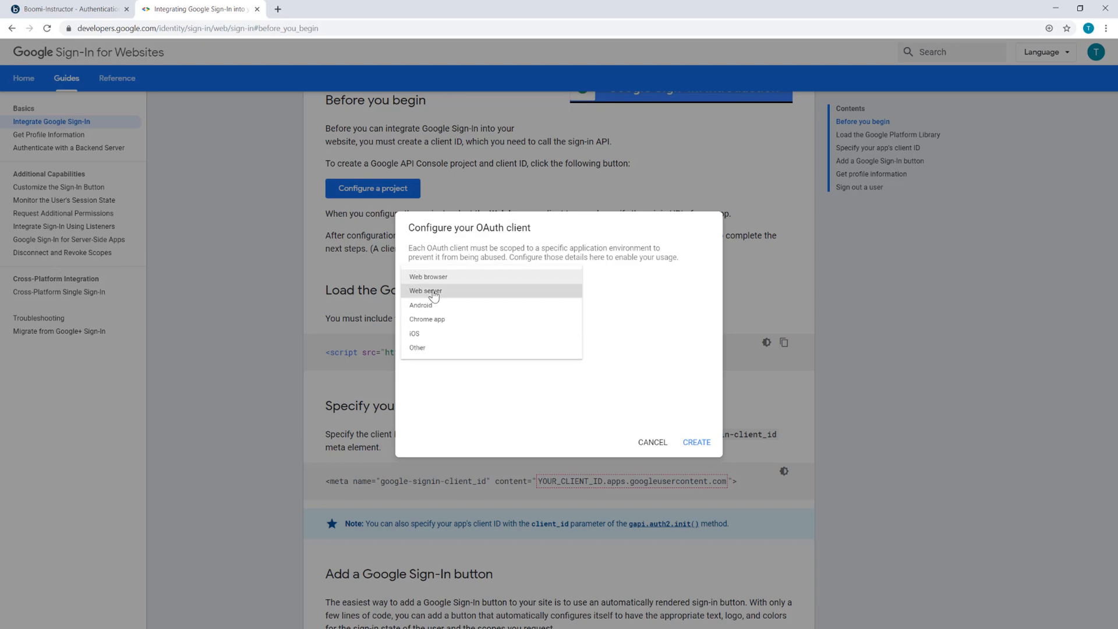
pyautogui.click(426, 290)
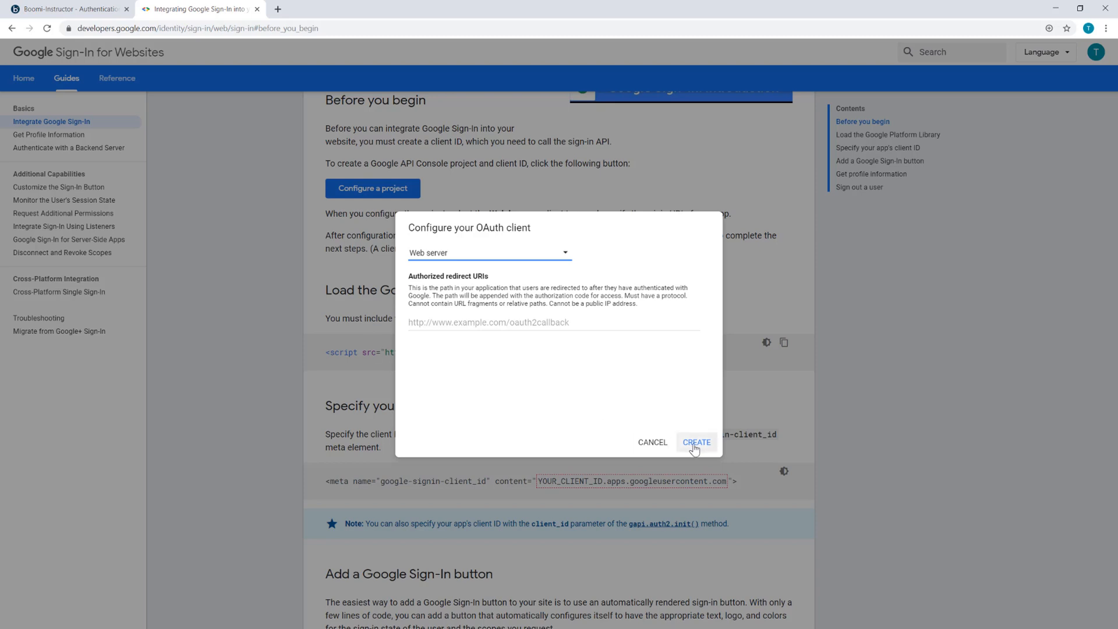
pyautogui.click(697, 443)
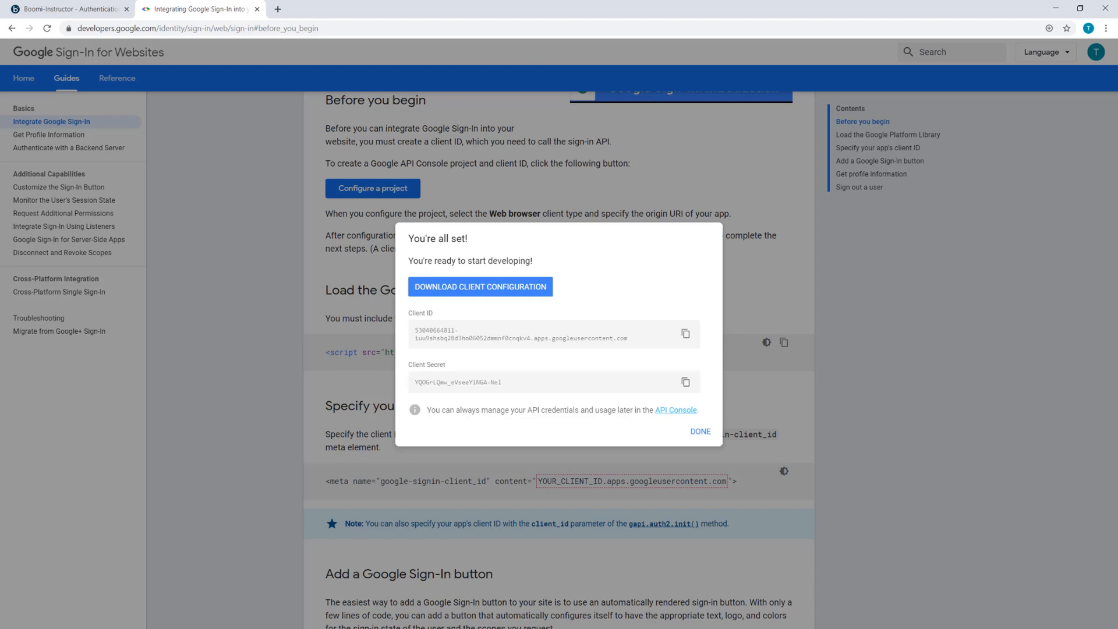
pyautogui.moveTo(700, 431)
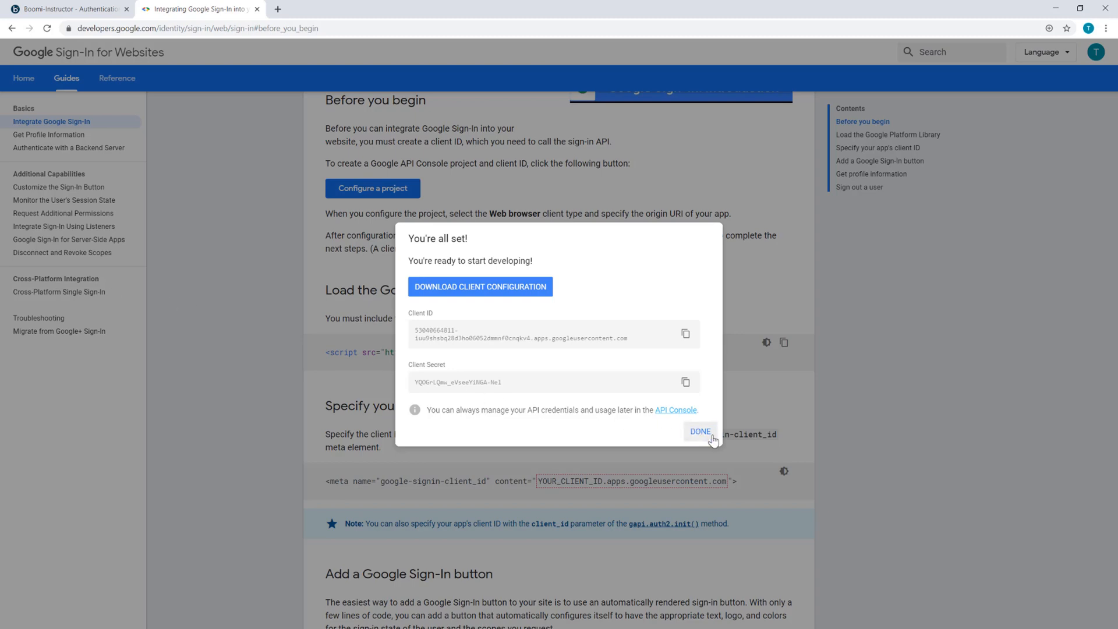
pyautogui.click(699, 431)
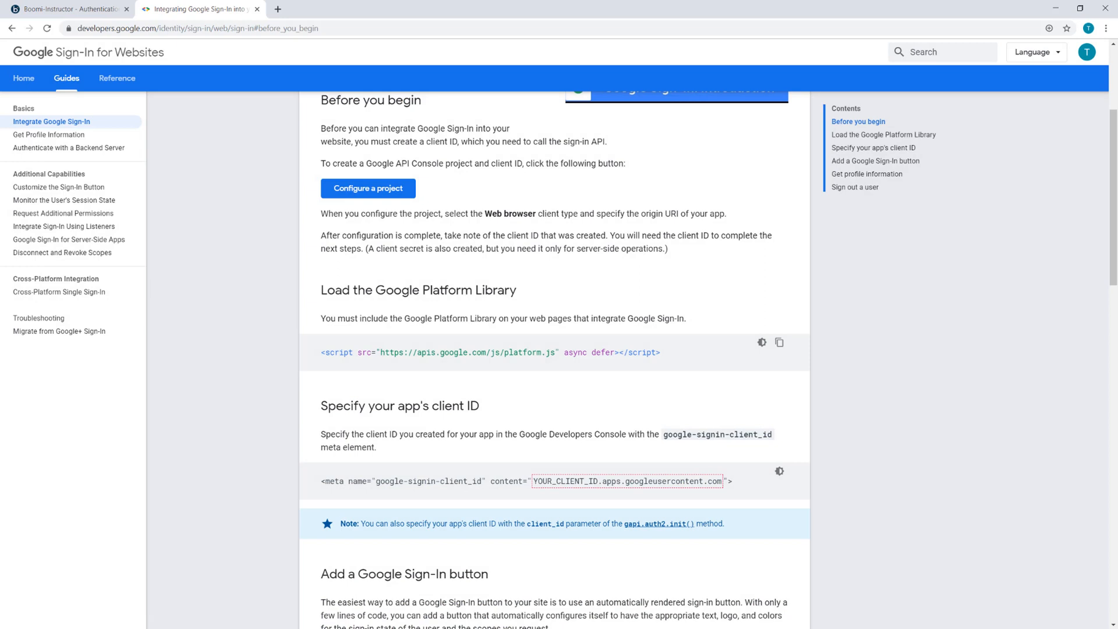
# Select the API course Boomi project in the API Console and bring up the console sections menu
pyautogui.click(368, 189)
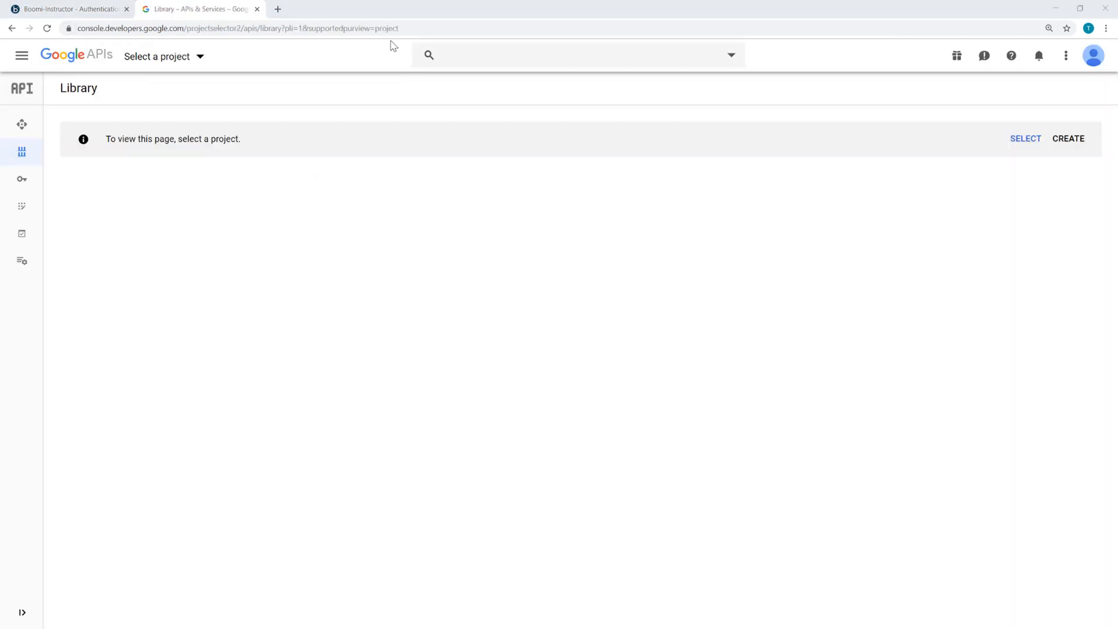
pyautogui.moveTo(278, 142)
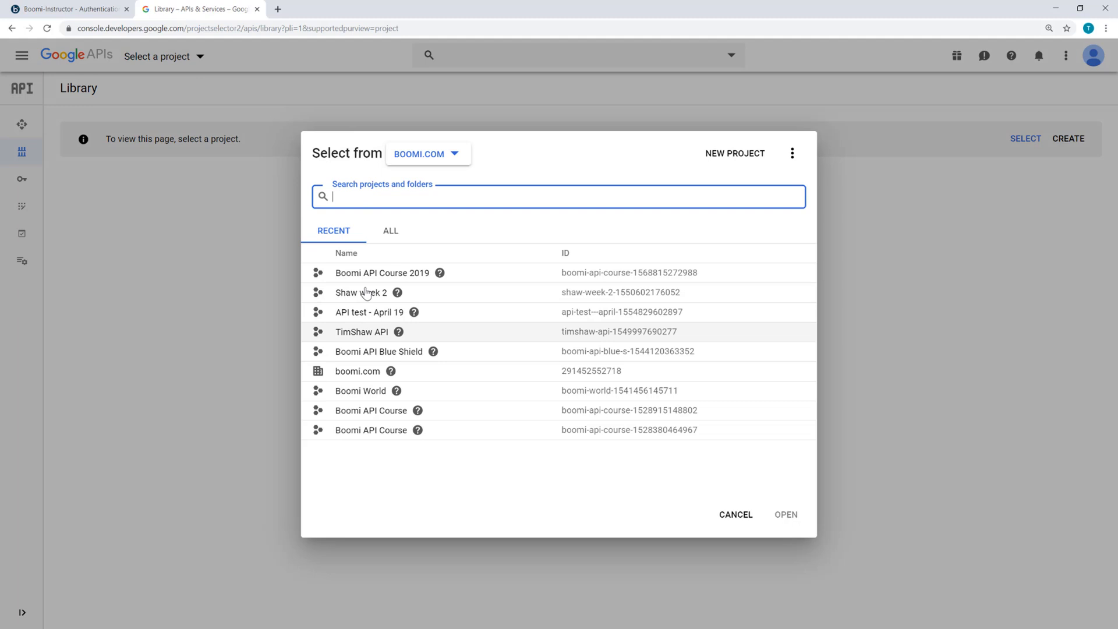
pyautogui.write('API')
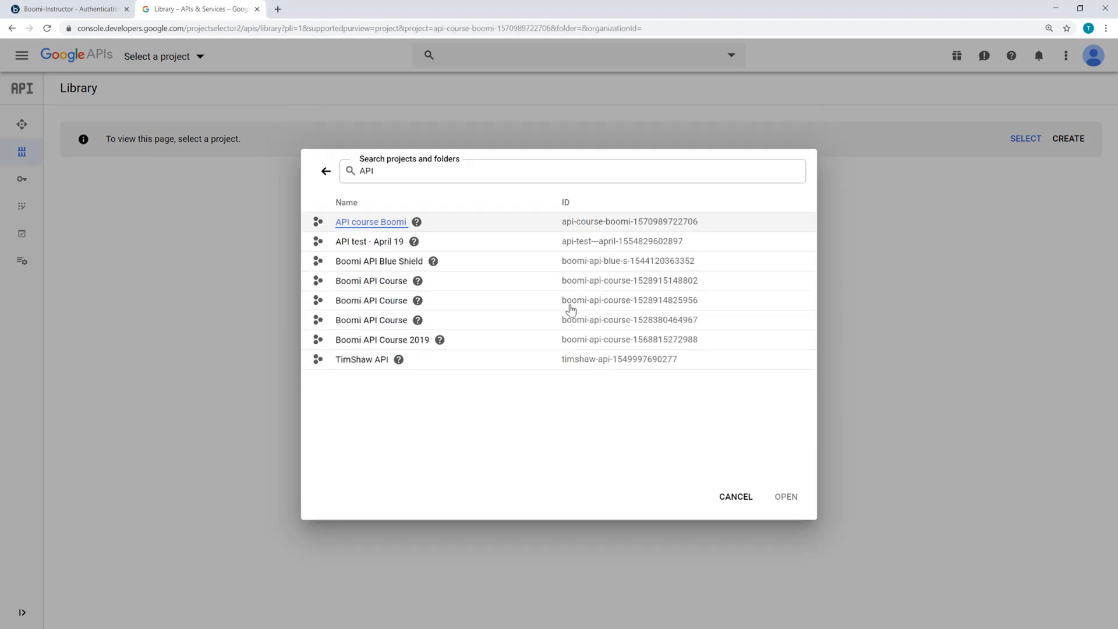
pyautogui.click(371, 221)
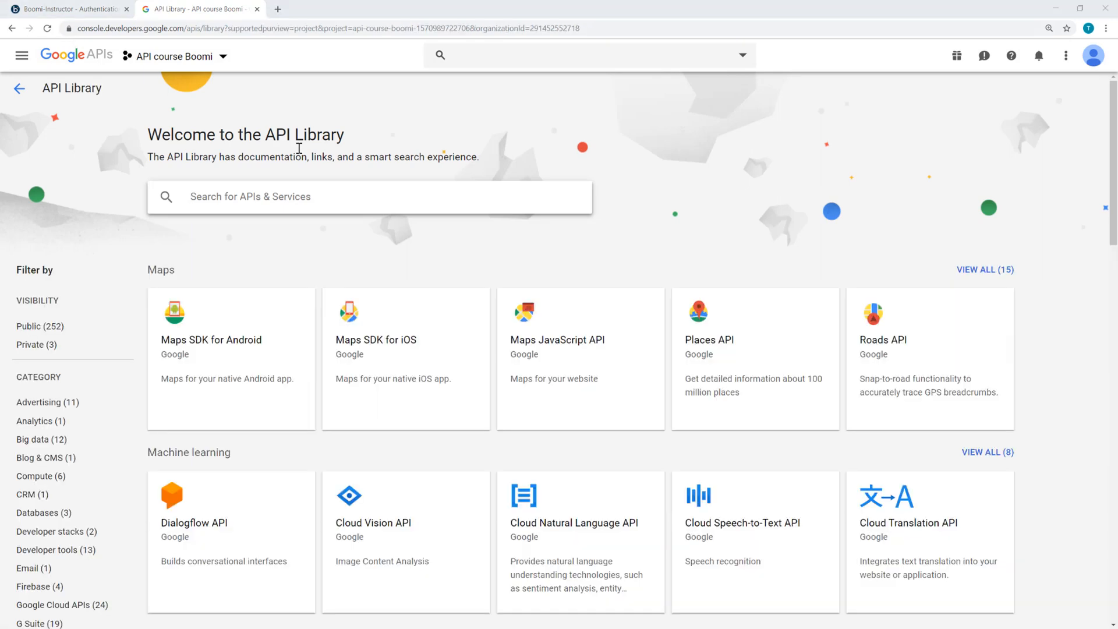
pyautogui.click(21, 55)
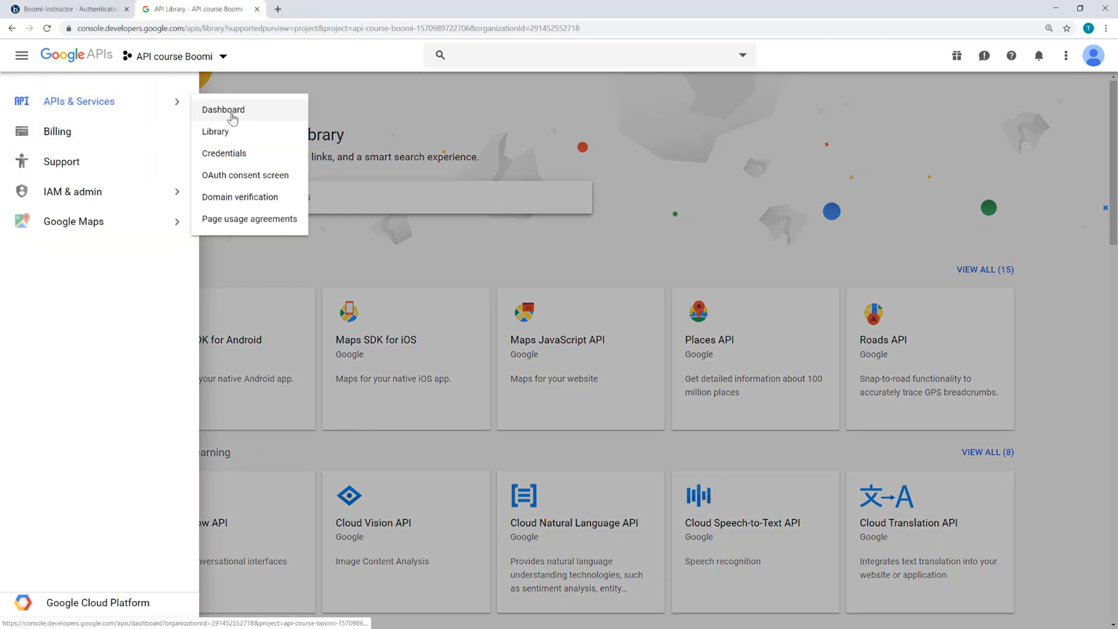
# View the OAuth client's ID and secret under Credentials, then return to Boomi's External Authentication page
pyautogui.click(223, 153)
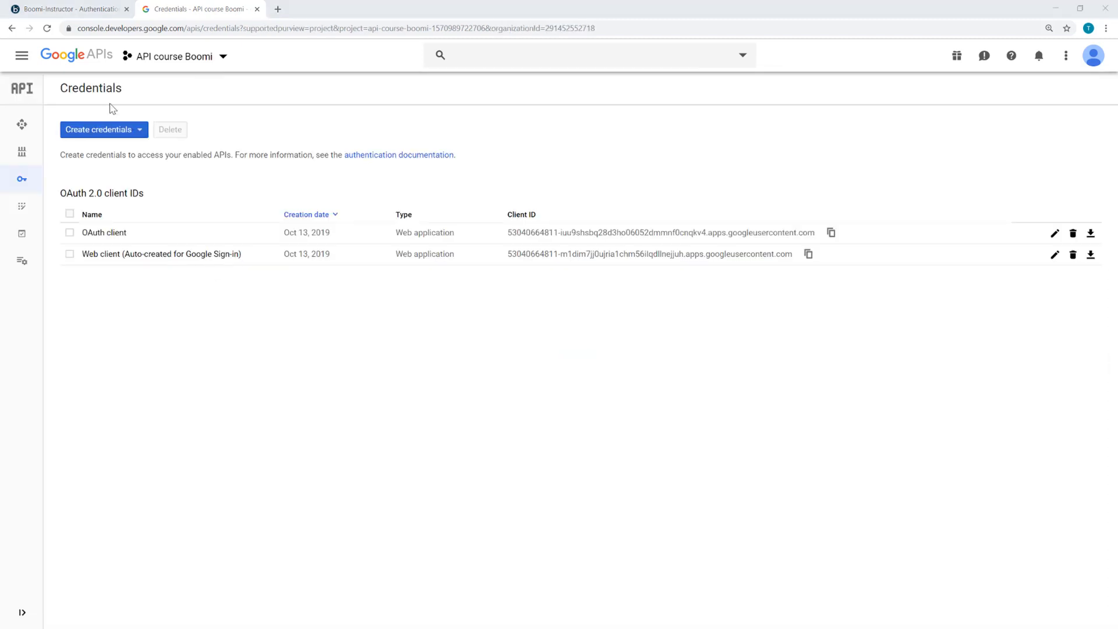
pyautogui.moveTo(201, 58)
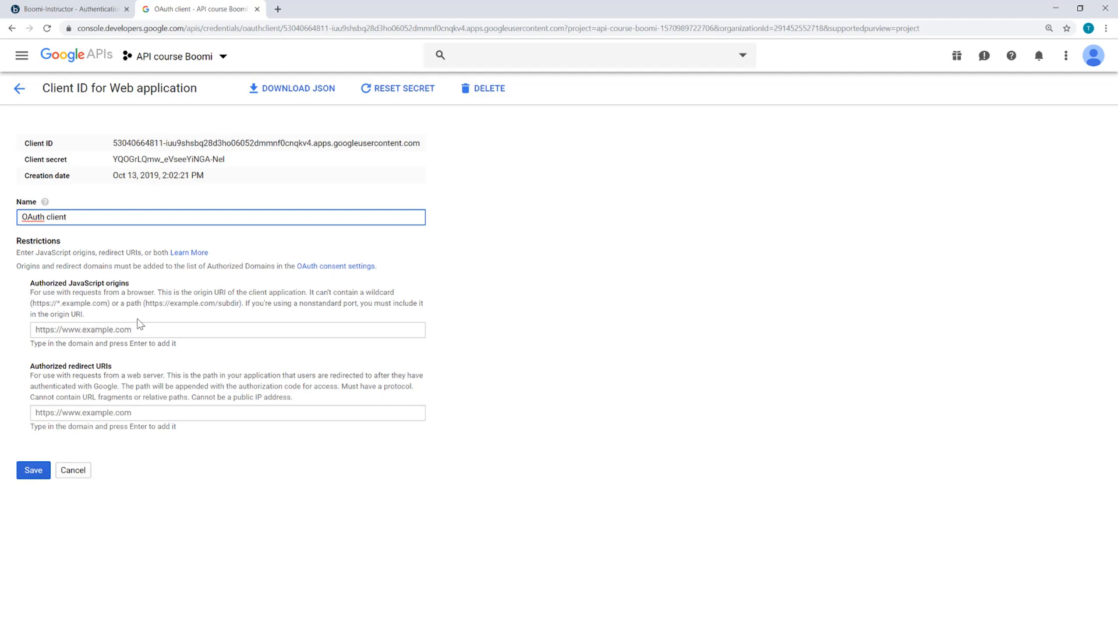
pyautogui.moveTo(114, 151)
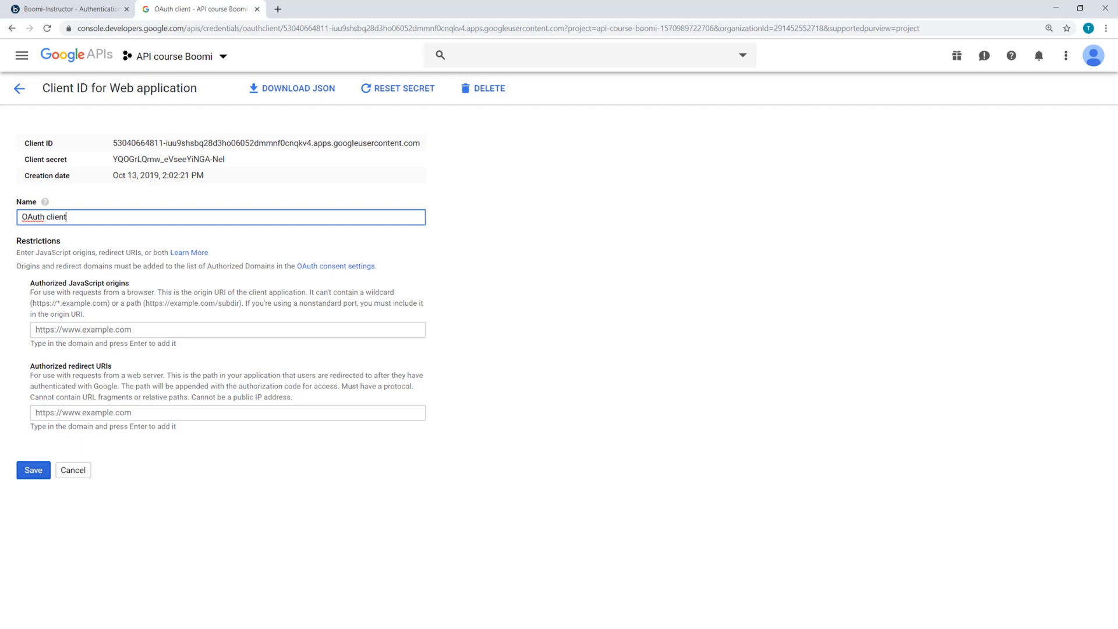
pyautogui.moveTo(52, 187)
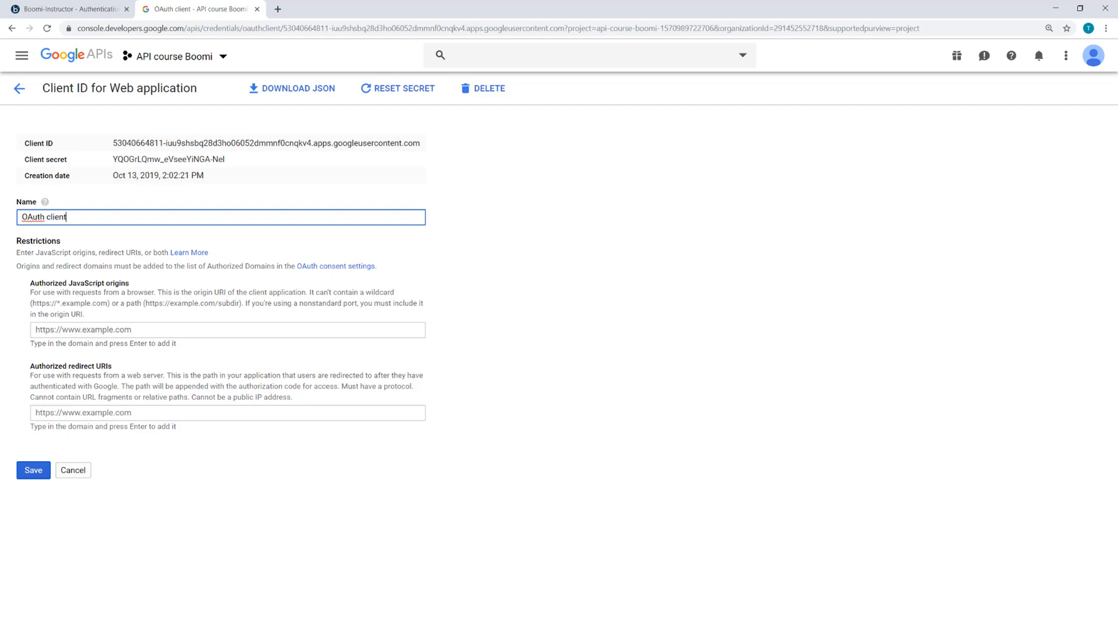
pyautogui.click(67, 8)
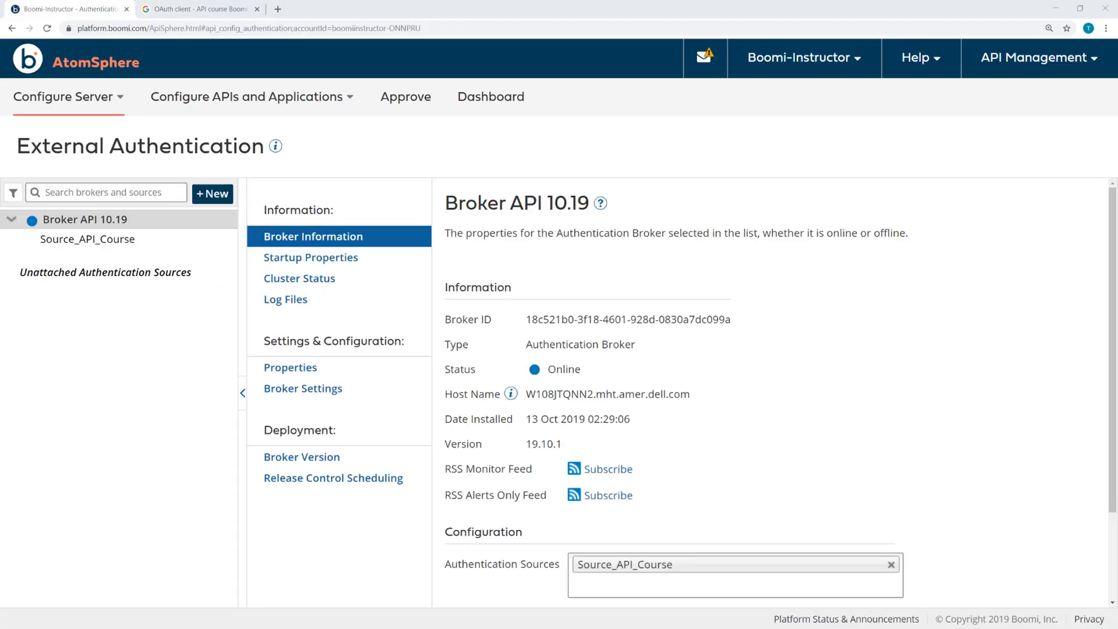
# Start a new authentication source named Source OpenID API Course
pyautogui.click(63, 97)
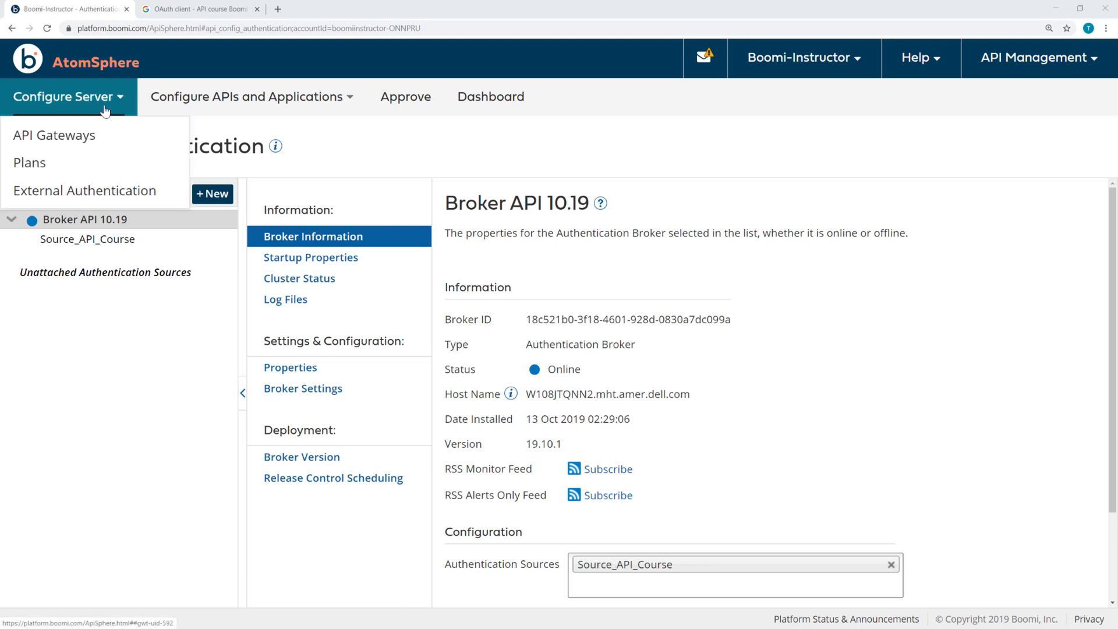
pyautogui.moveTo(83, 190)
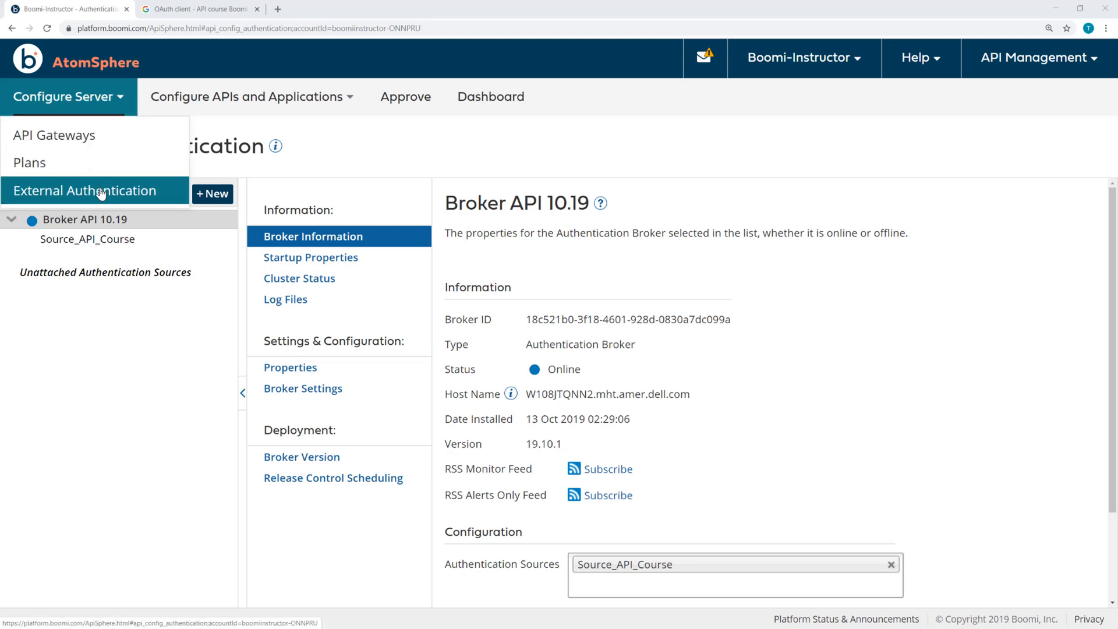
pyautogui.click(212, 193)
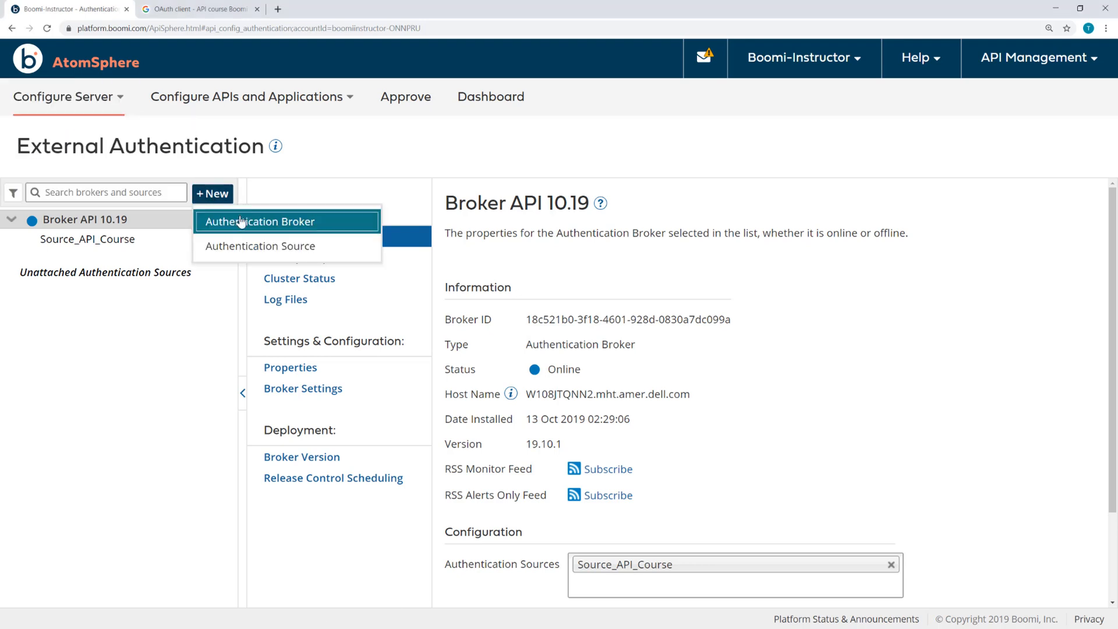
pyautogui.click(260, 246)
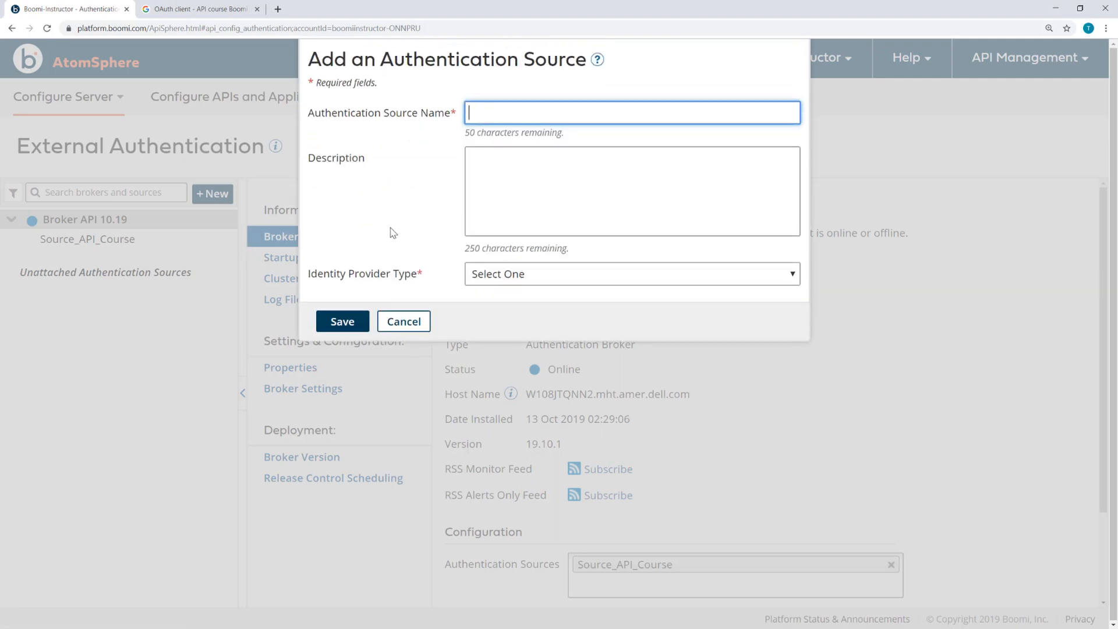
pyautogui.write('Source')
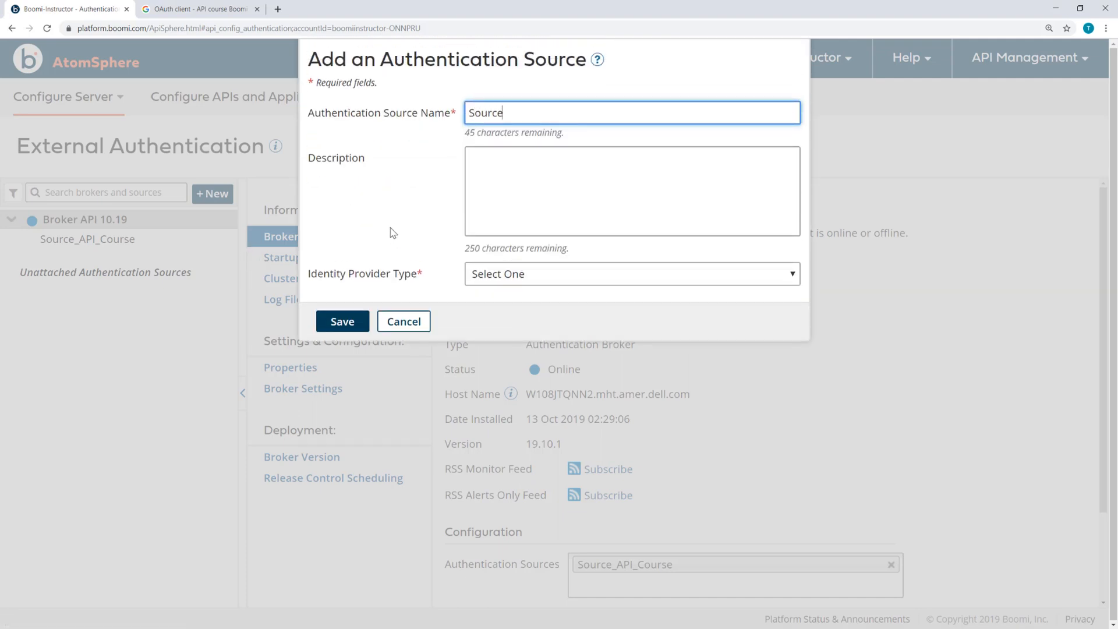
pyautogui.write('Ope')
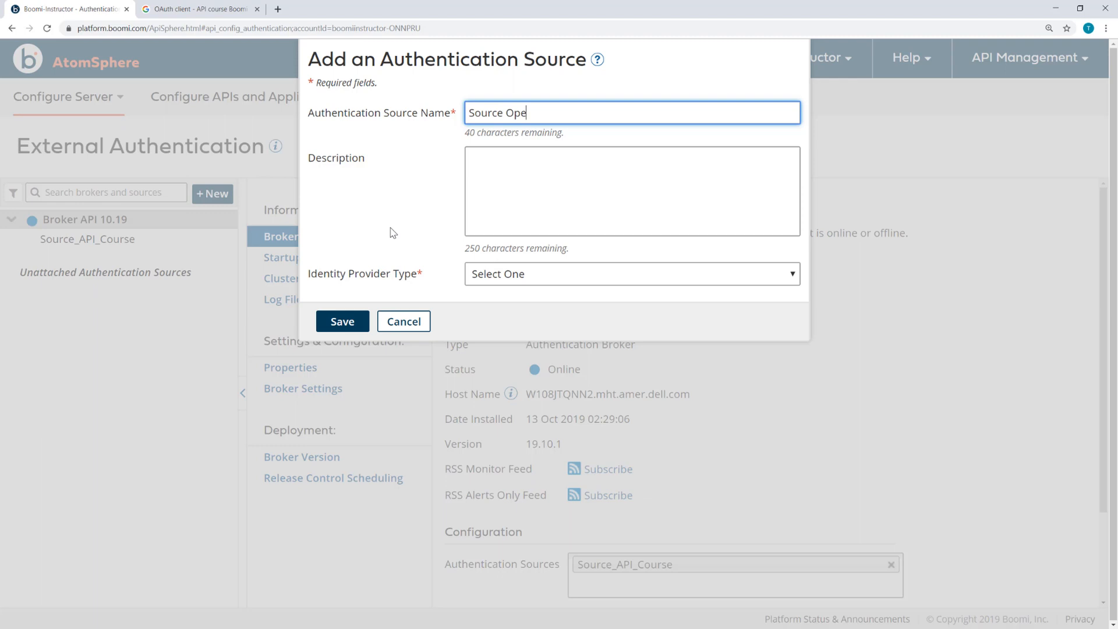
pyautogui.write('nID API')
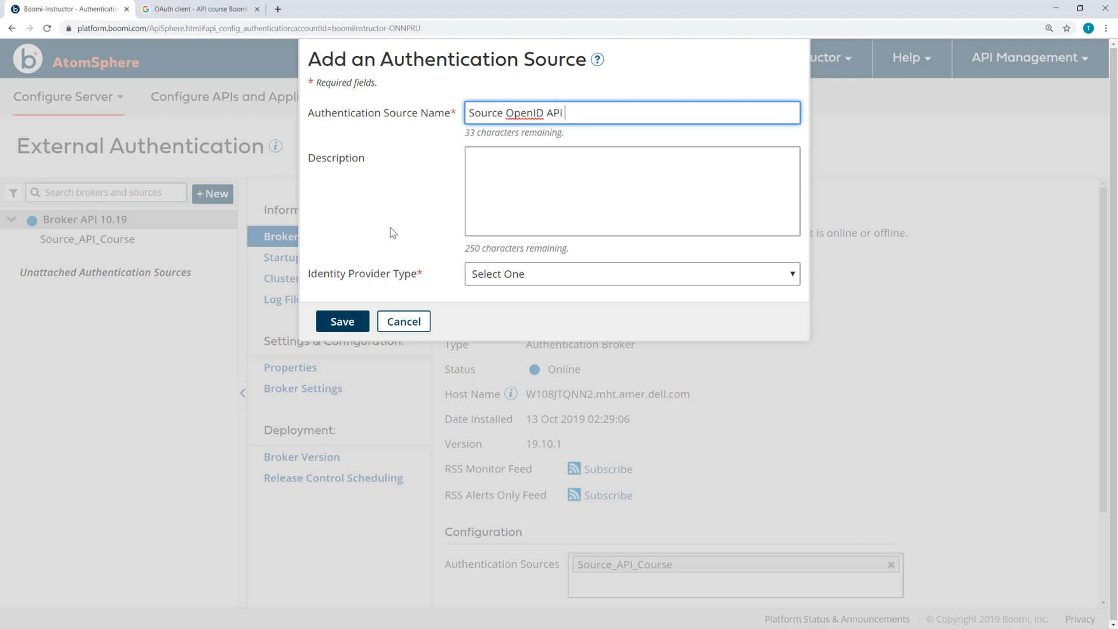
pyautogui.write('Course')
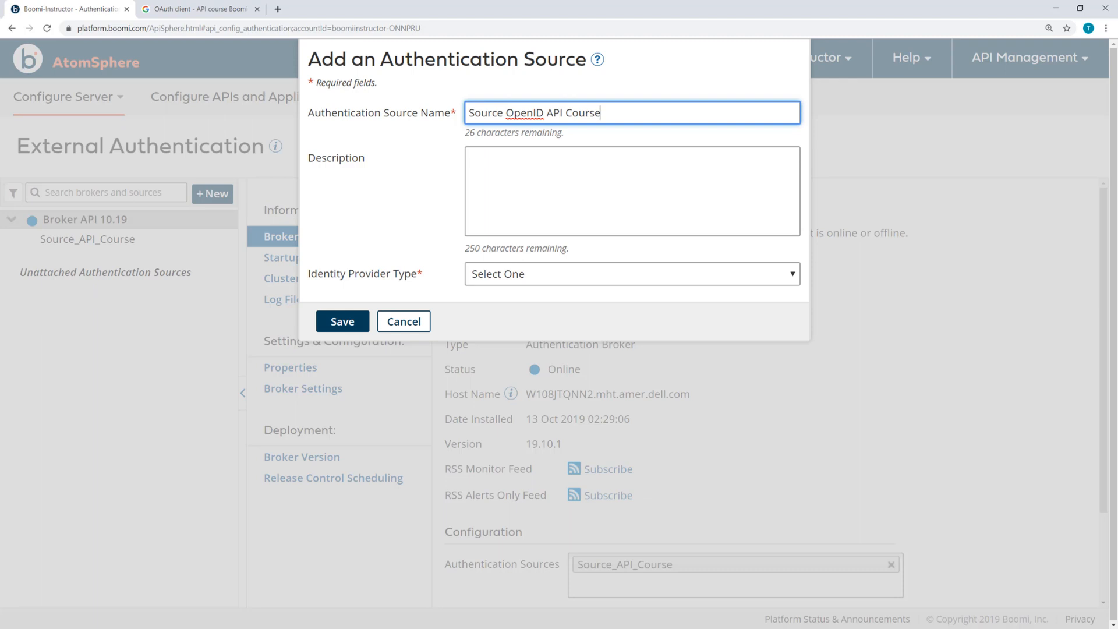
# Choose OpenID Connect v1.0 as the identity provider type and save the source
pyautogui.click(630, 274)
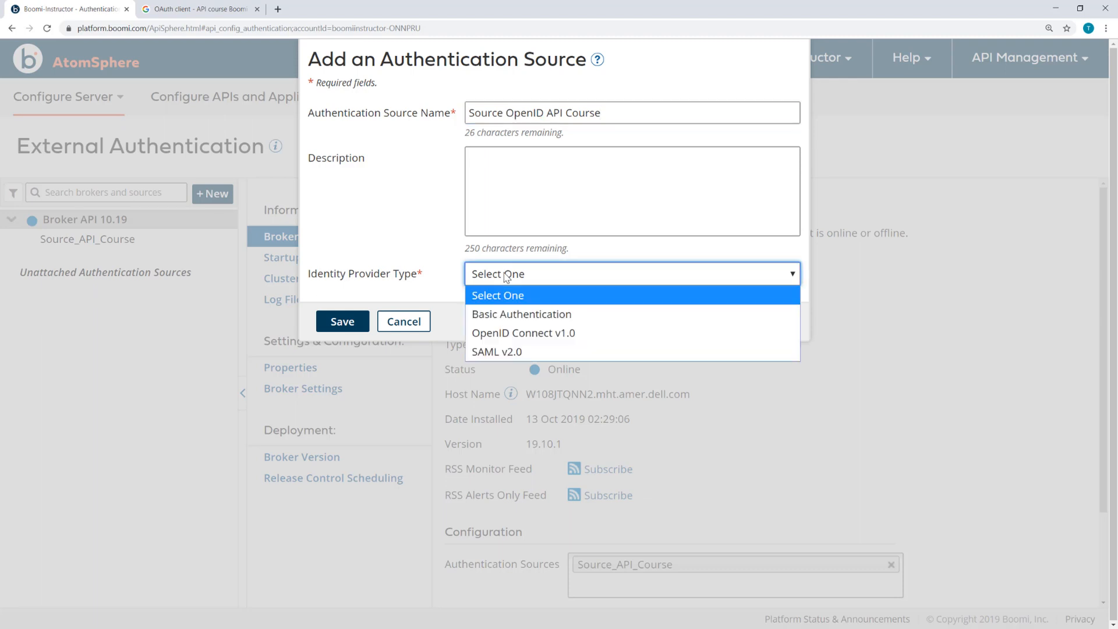
pyautogui.moveTo(523, 333)
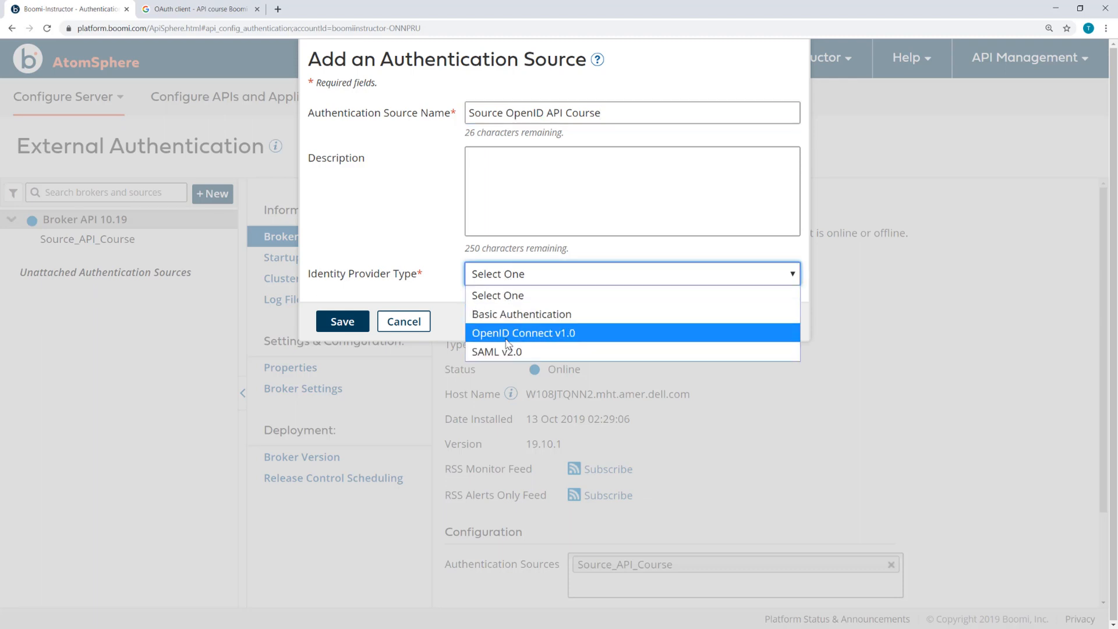
pyautogui.click(523, 332)
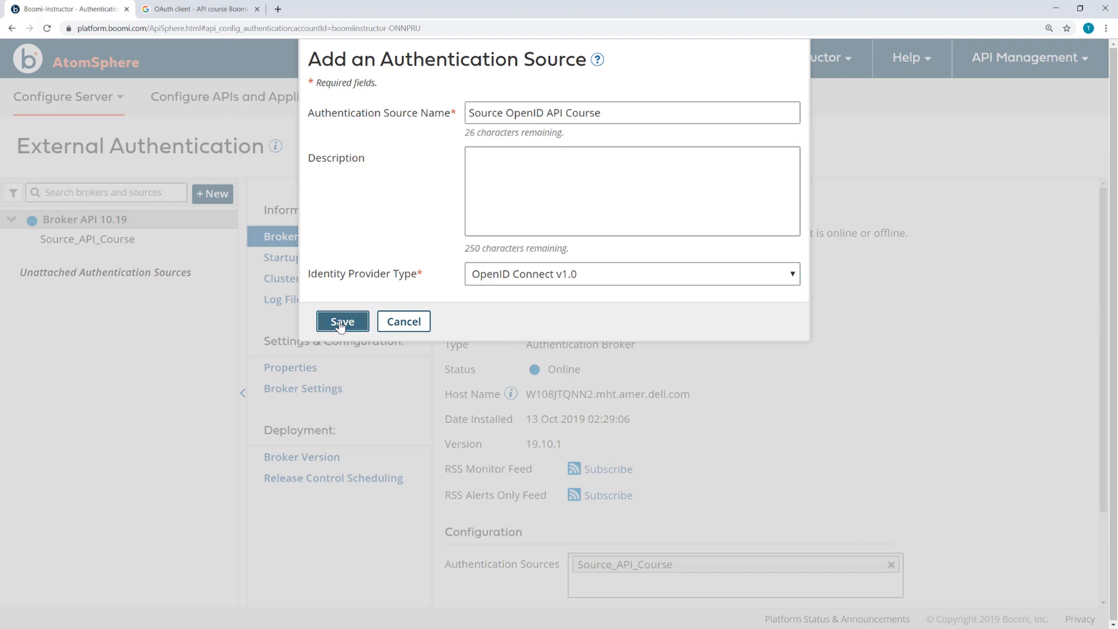
pyautogui.click(343, 322)
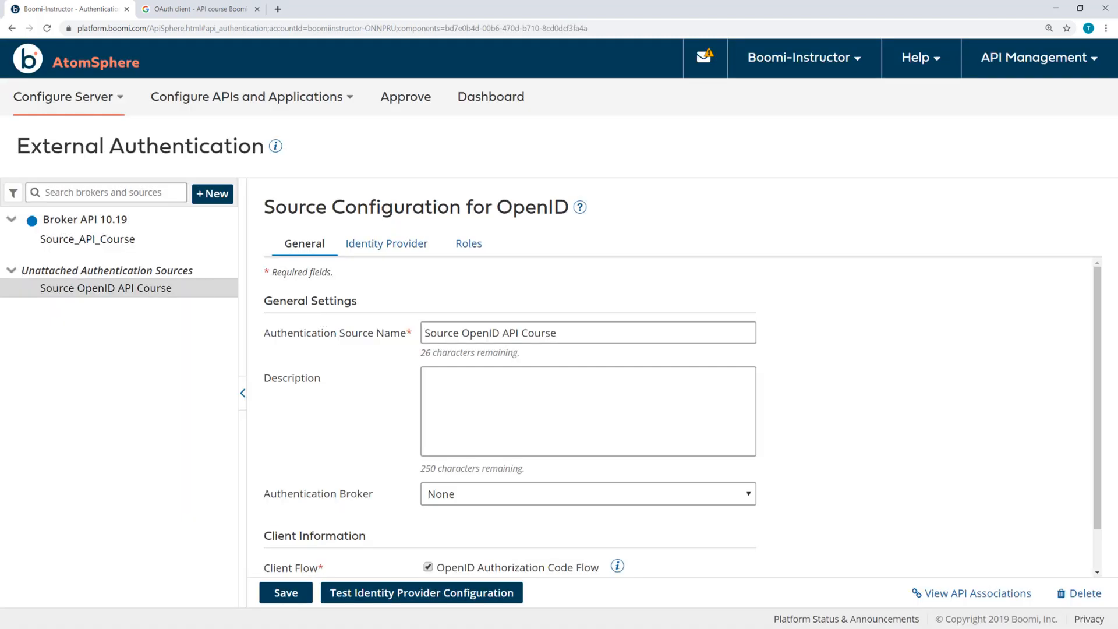
pyautogui.moveTo(108, 303)
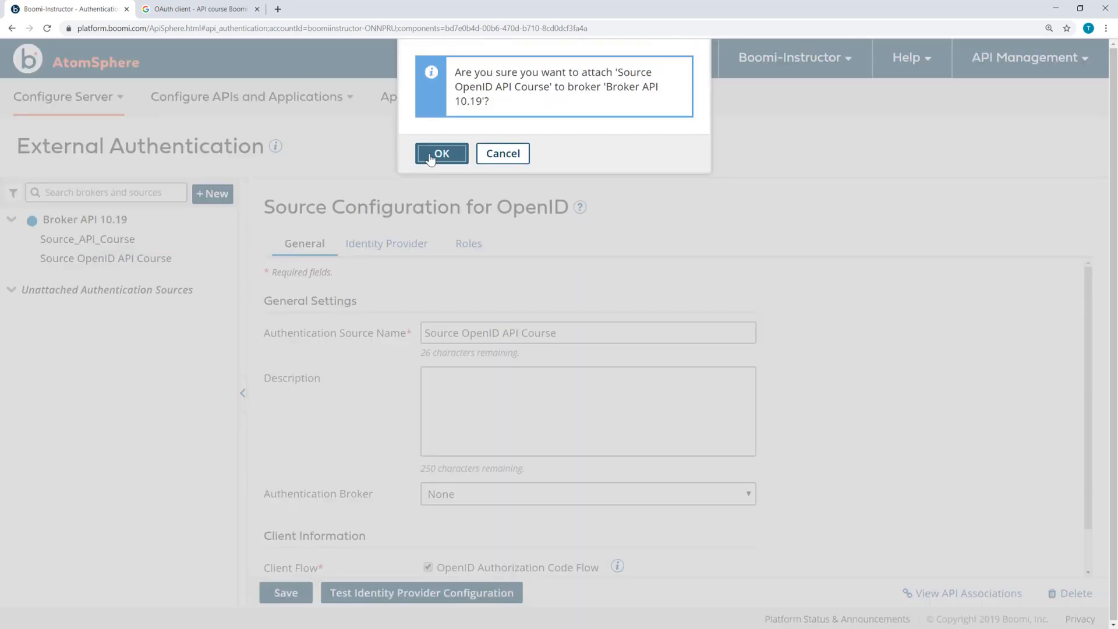
# Confirm attaching the source to broker Broker API 10.19
pyautogui.click(440, 153)
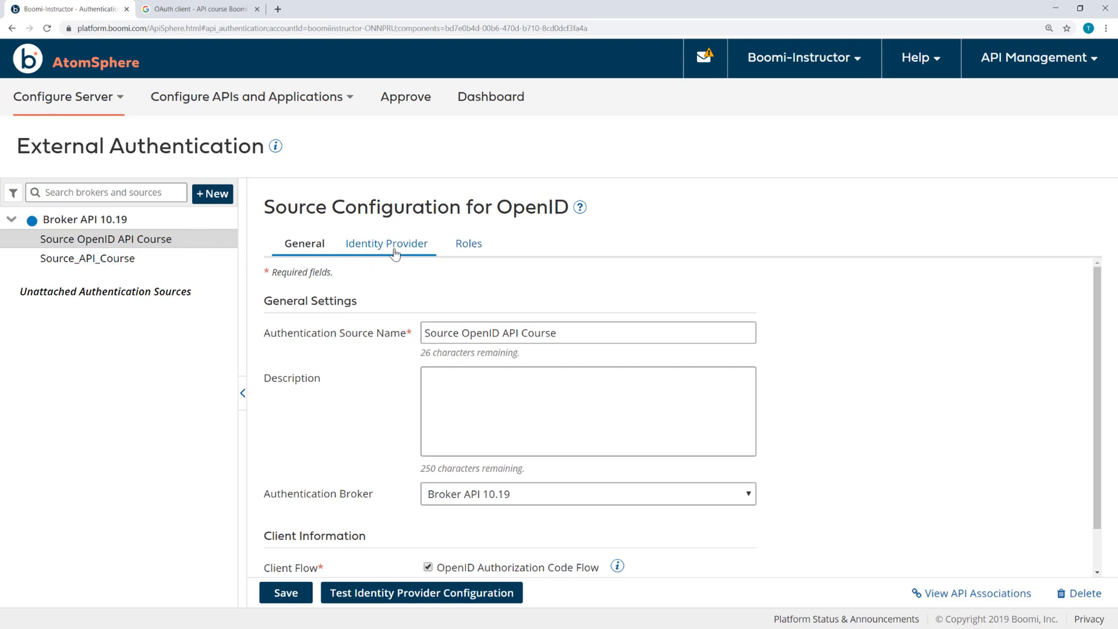
# Set alias openid_boomi, Authentication URL accounts.google.com/o/oauth2/v2/auth and Token URL googleapis.com/oauth2/v4/token
pyautogui.click(387, 243)
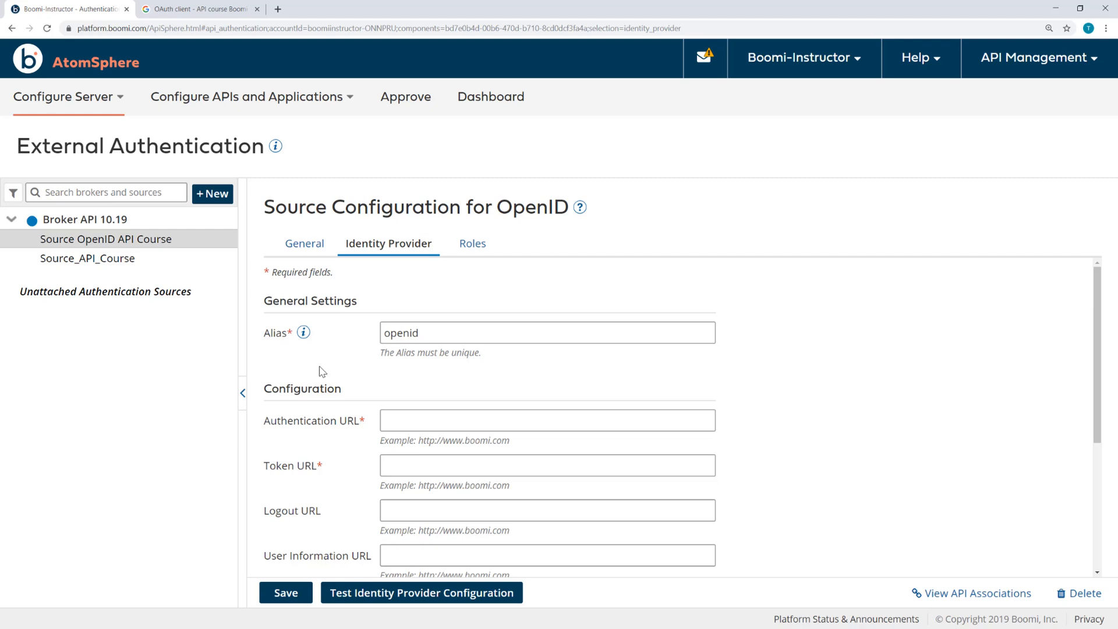
pyautogui.click(547, 332)
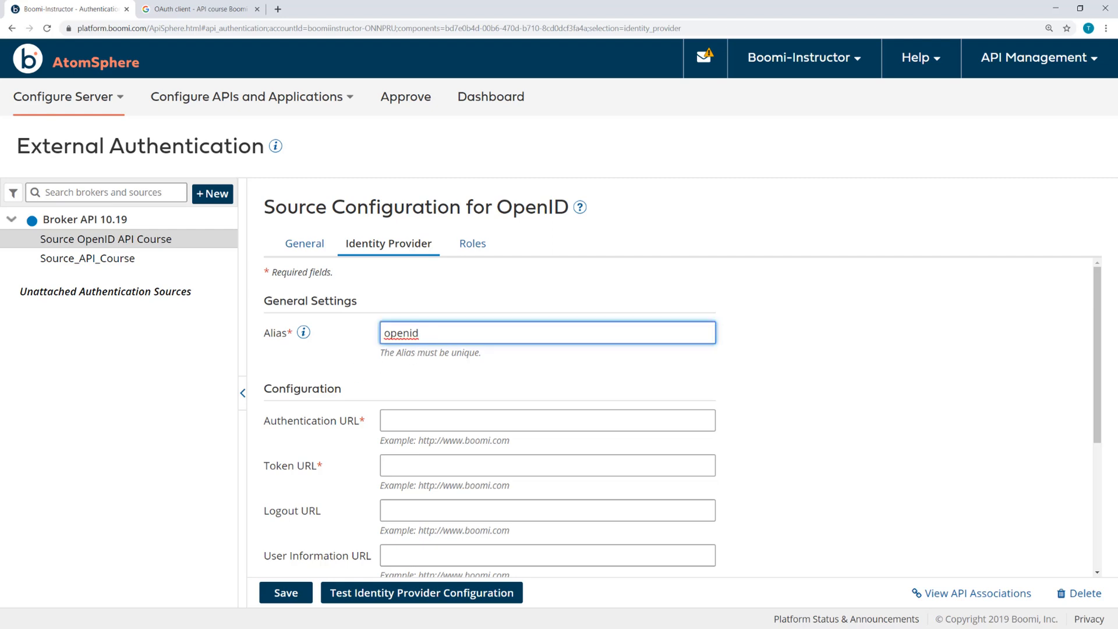
pyautogui.write('_boomi')
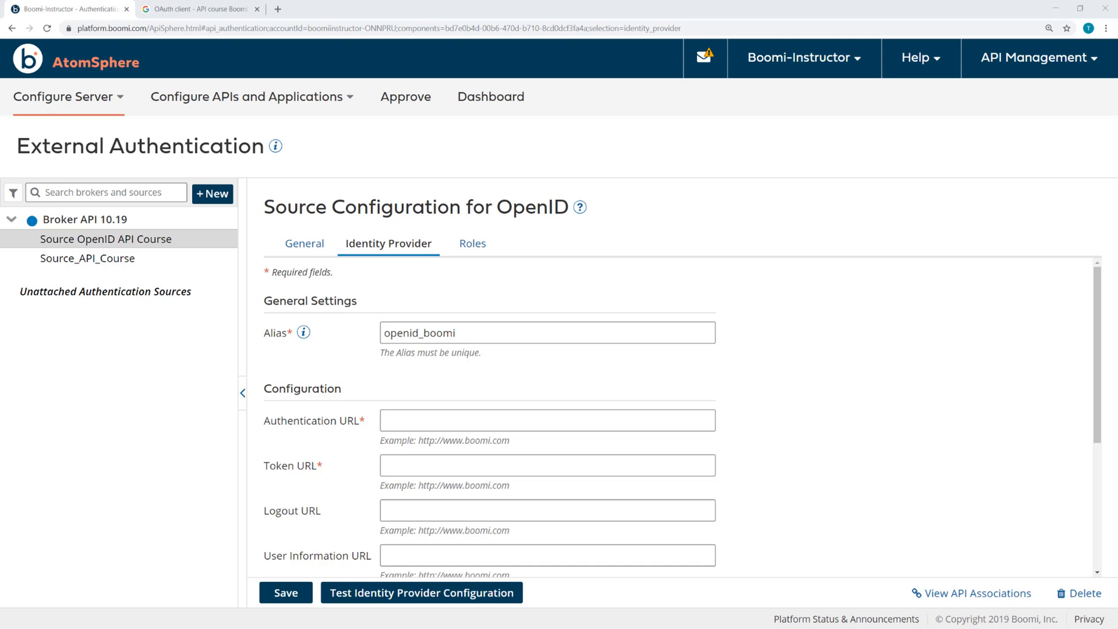
pyautogui.write('https://accounts.google.com/o/oauth2/v2/auth')
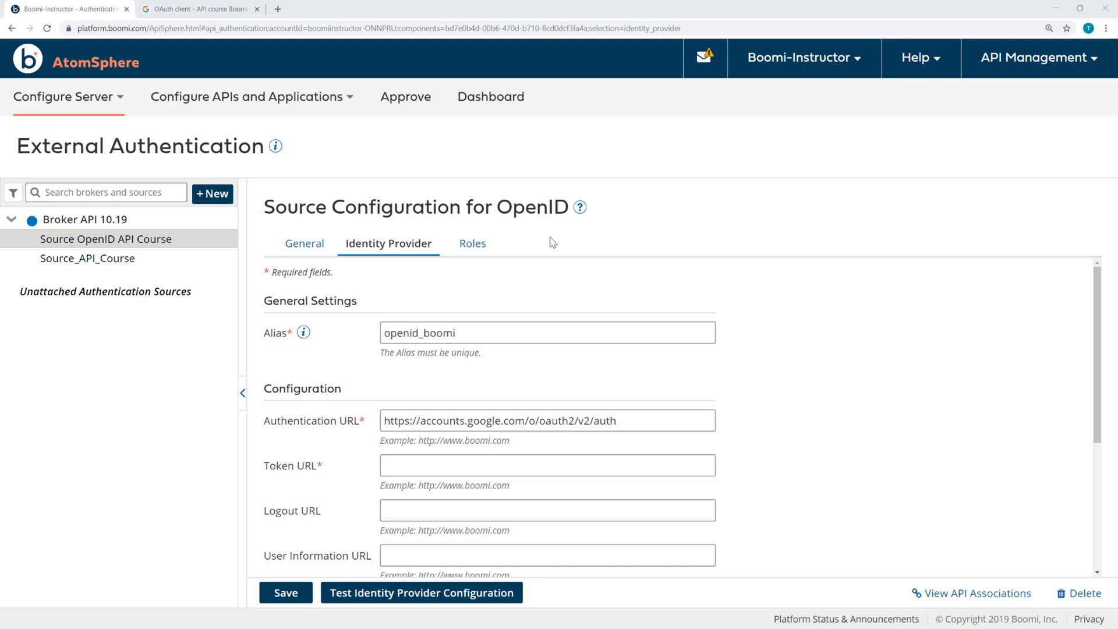
pyautogui.write('https://www.googleapis.com/oauth2/v4/token')
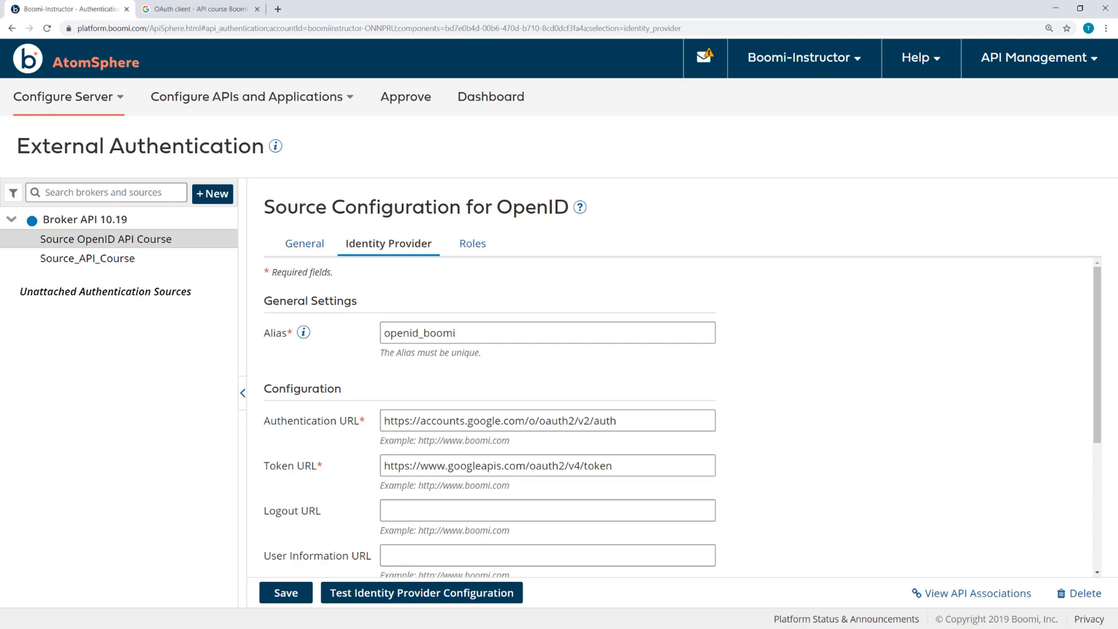
pyautogui.moveTo(626, 402)
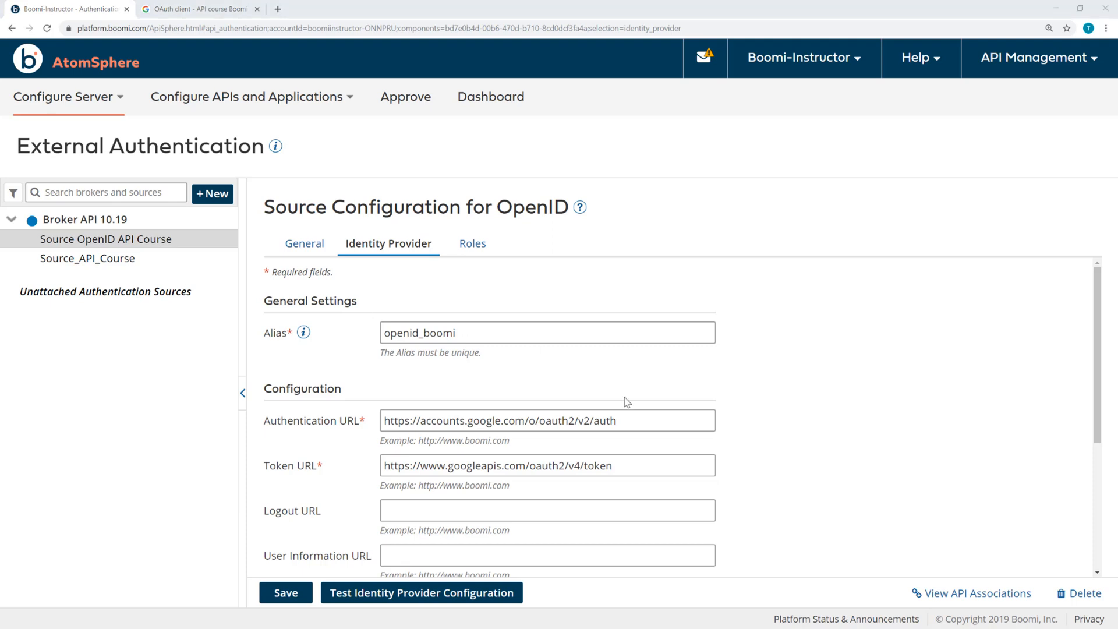
# Carry the Google OAuth client ID into the Boomi source's Client ID setting
pyautogui.click(198, 8)
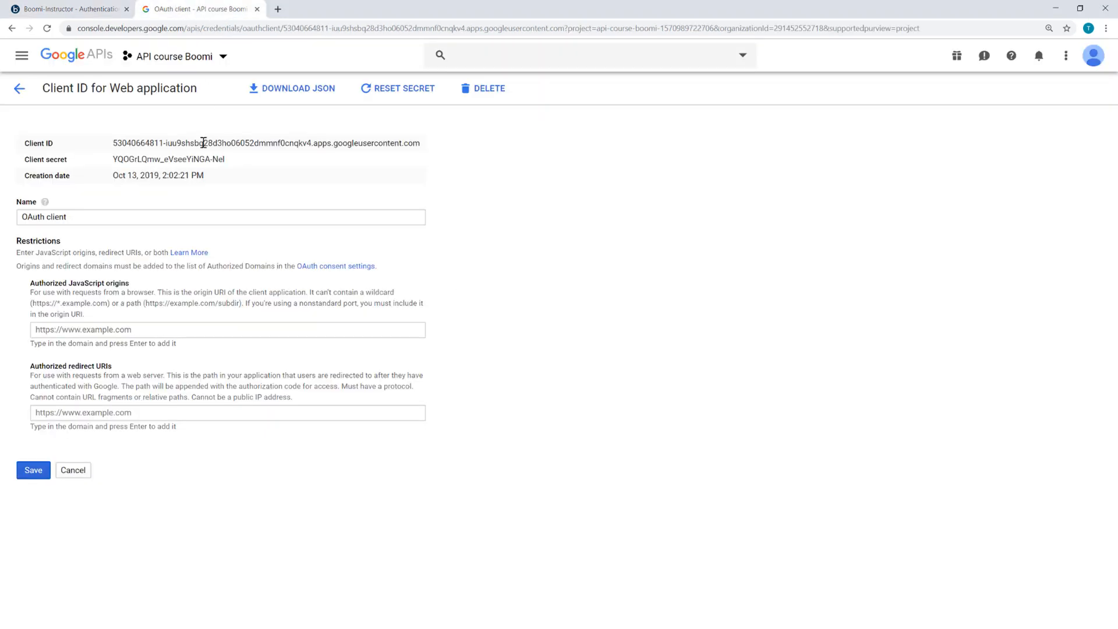
pyautogui.moveTo(108, 144)
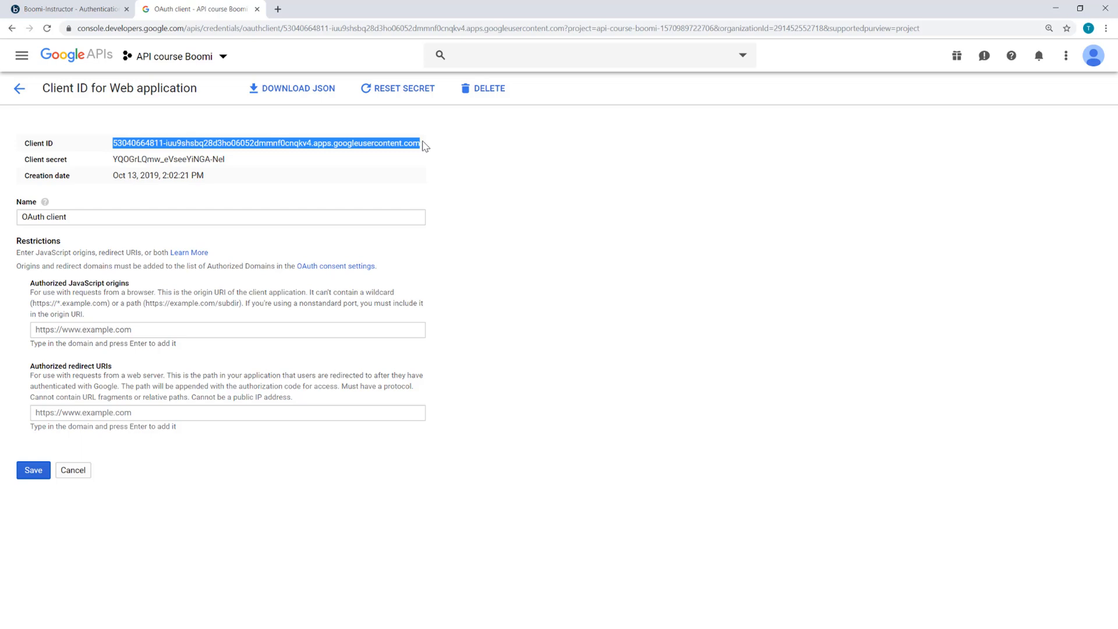
pyautogui.click(68, 8)
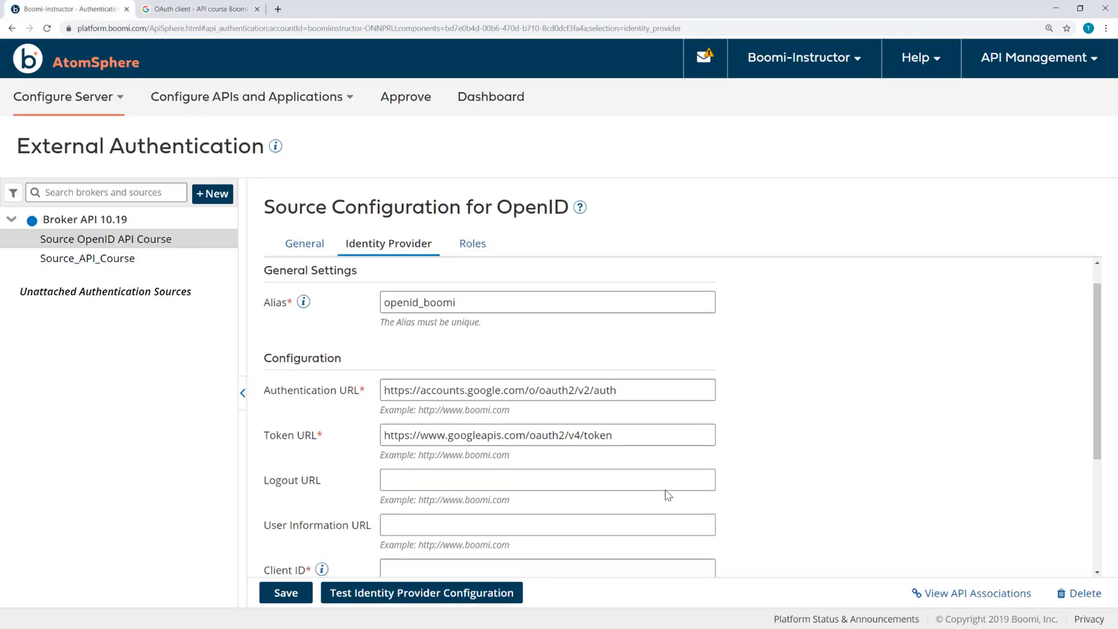
pyautogui.scroll(-3)
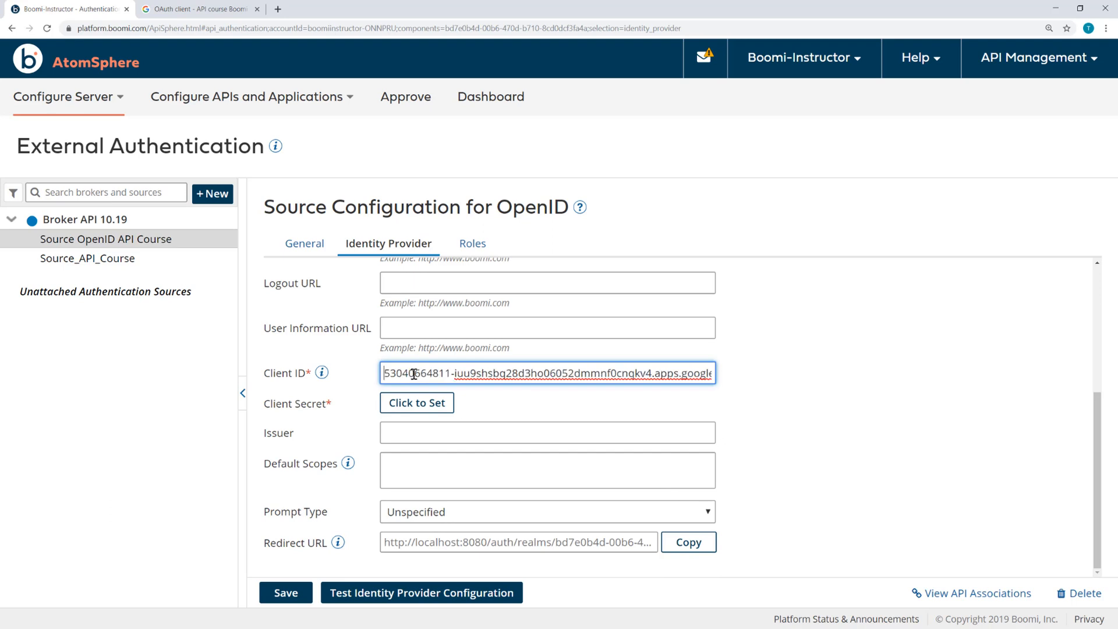
# Copy the Google client secret and apply it as the Boomi source's client secret
pyautogui.click(199, 8)
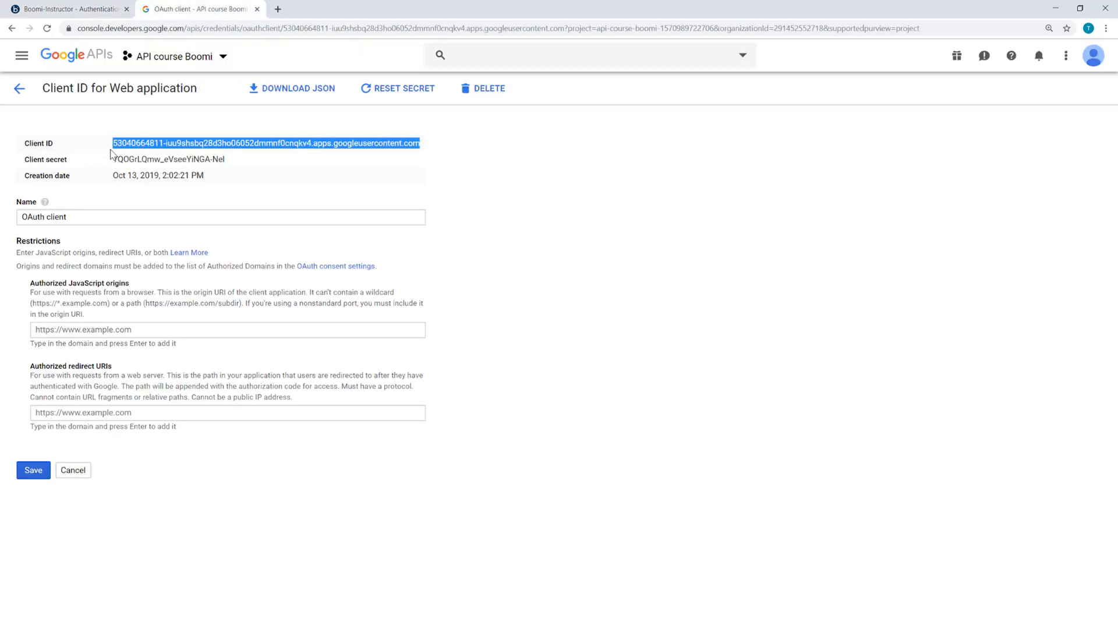
pyautogui.doubleClick(168, 160)
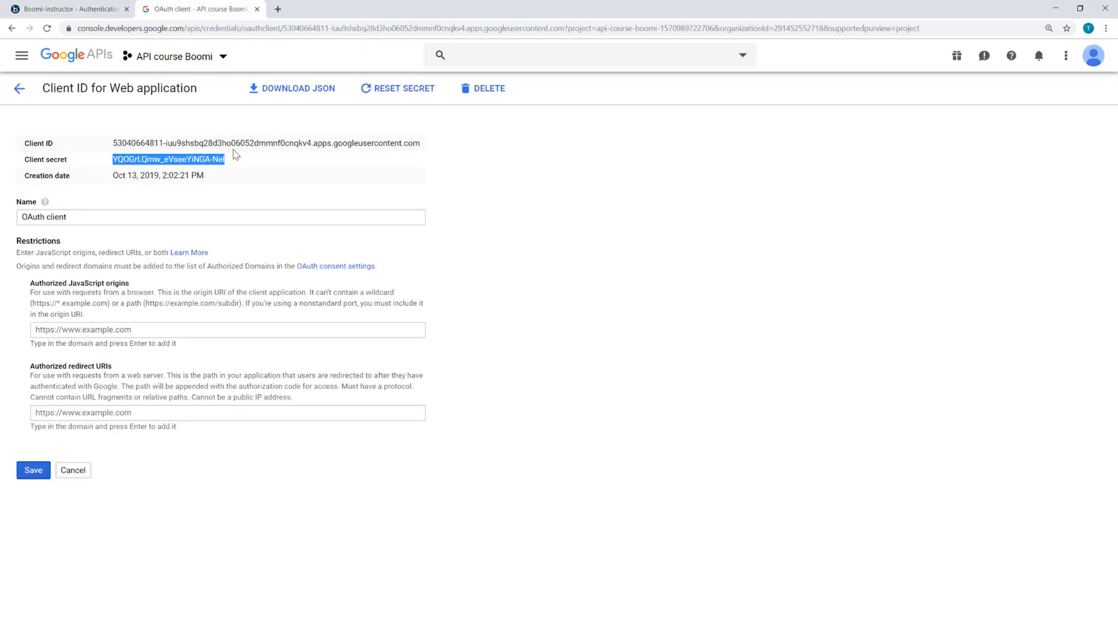
pyautogui.click(68, 8)
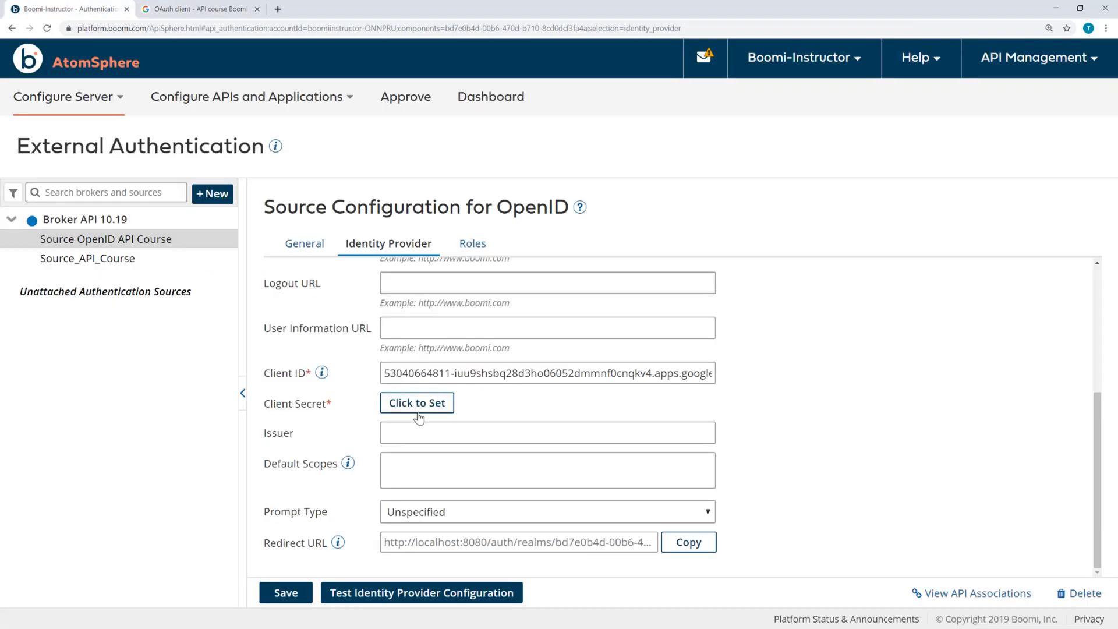
pyautogui.click(417, 403)
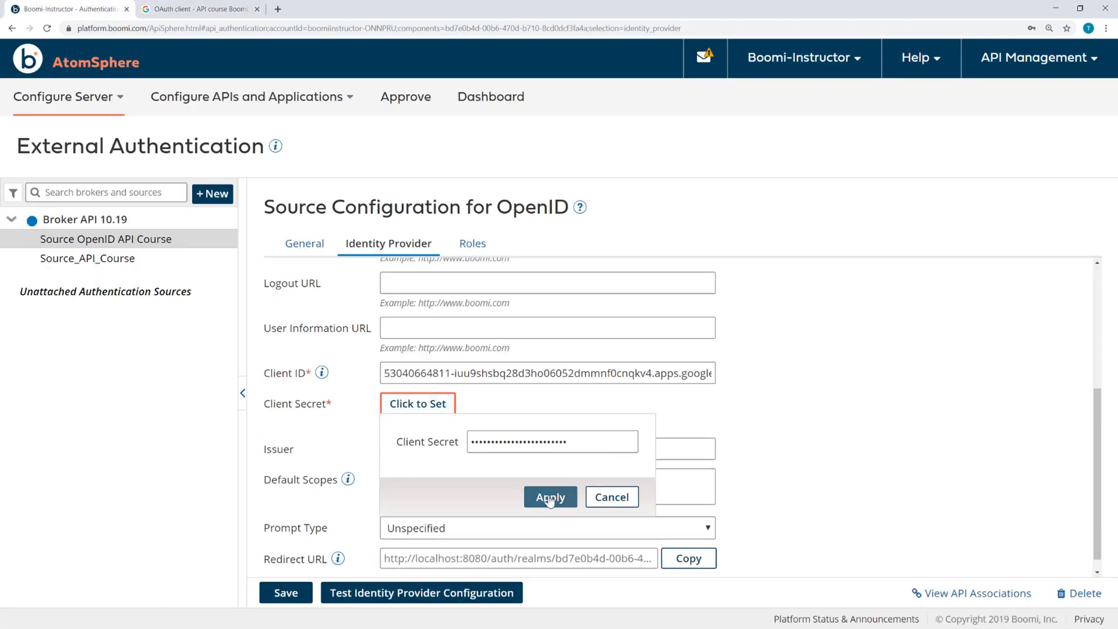
pyautogui.click(550, 497)
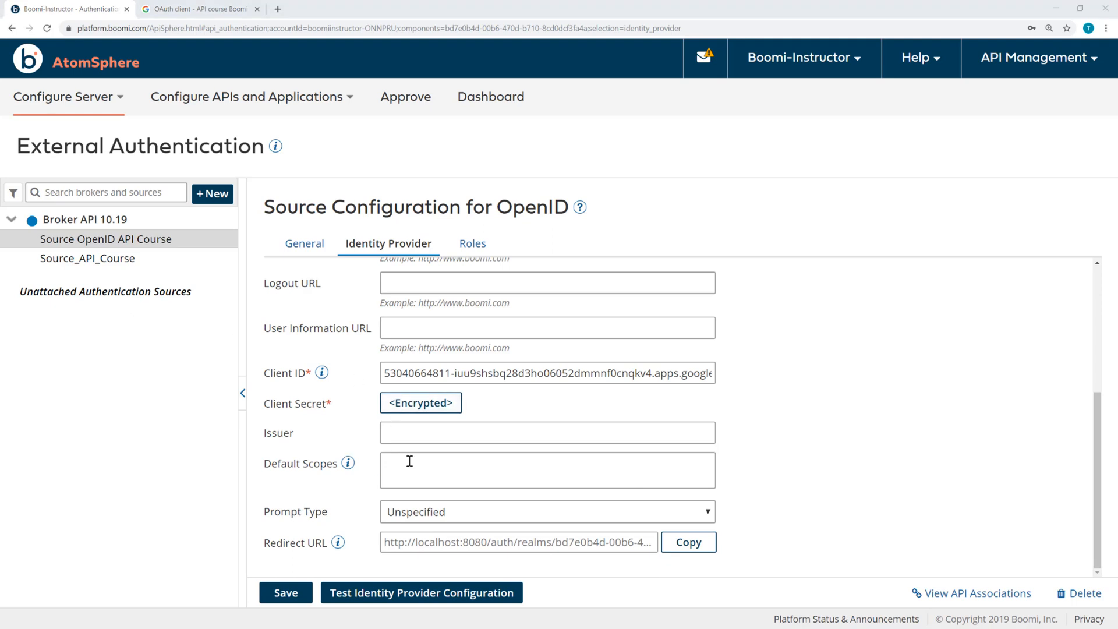
# Enter openid as Default Scopes and copy the source's redirect URL for Google
pyautogui.click(546, 469)
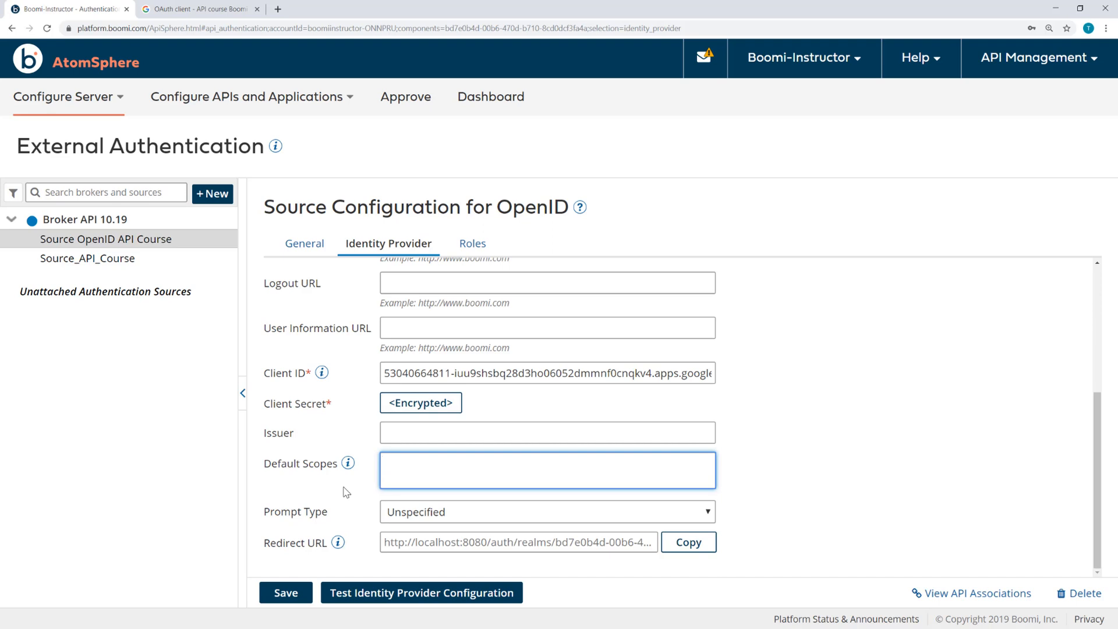
pyautogui.write('openid')
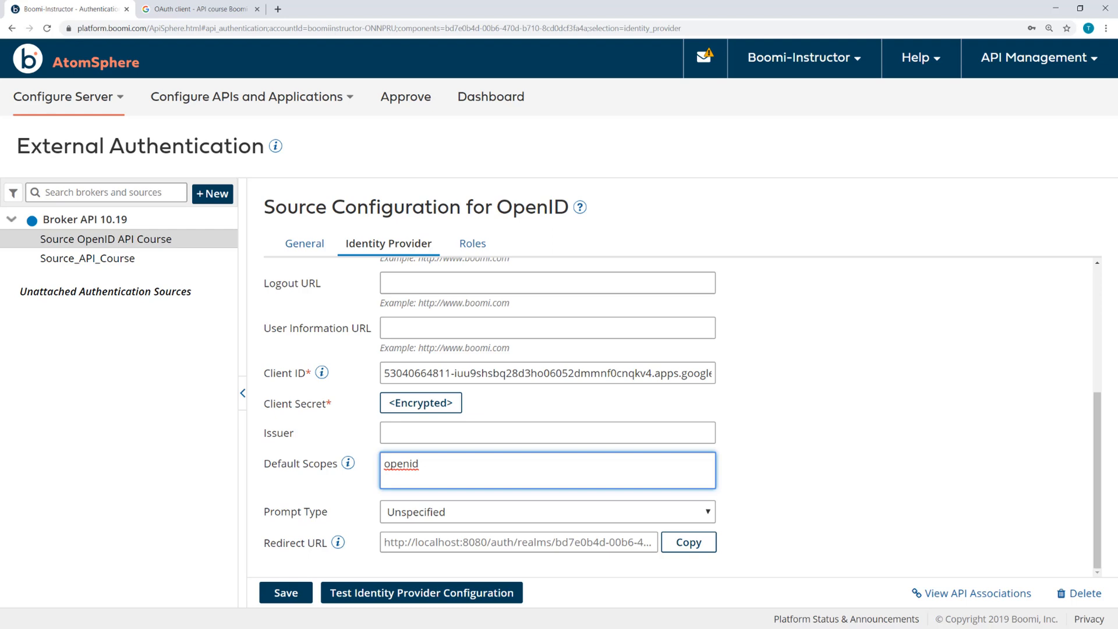
pyautogui.moveTo(870, 513)
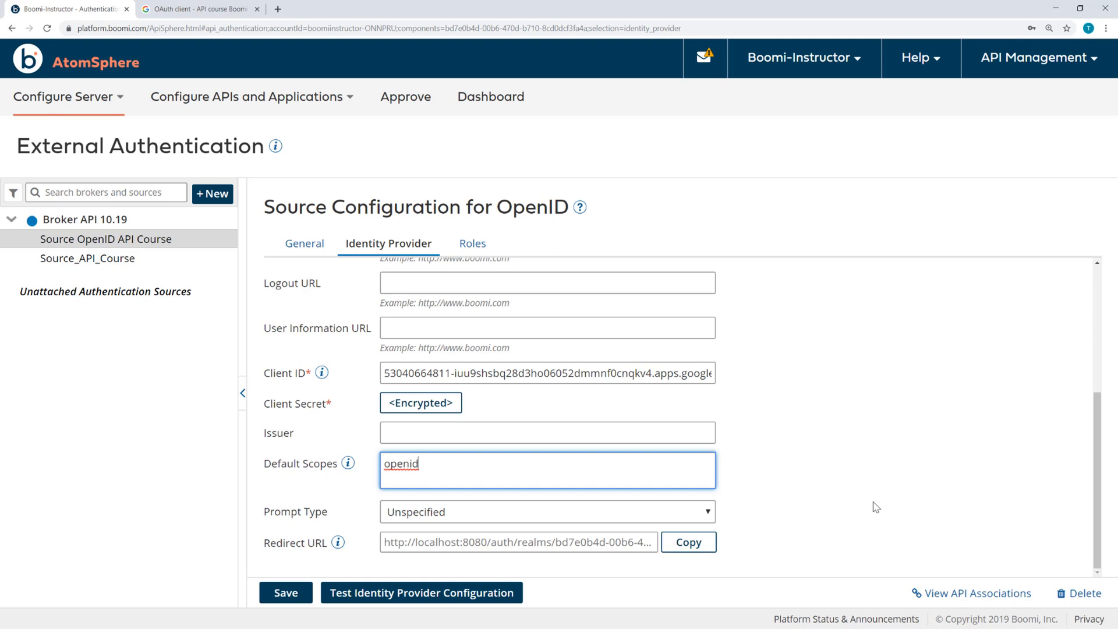
pyautogui.click(687, 541)
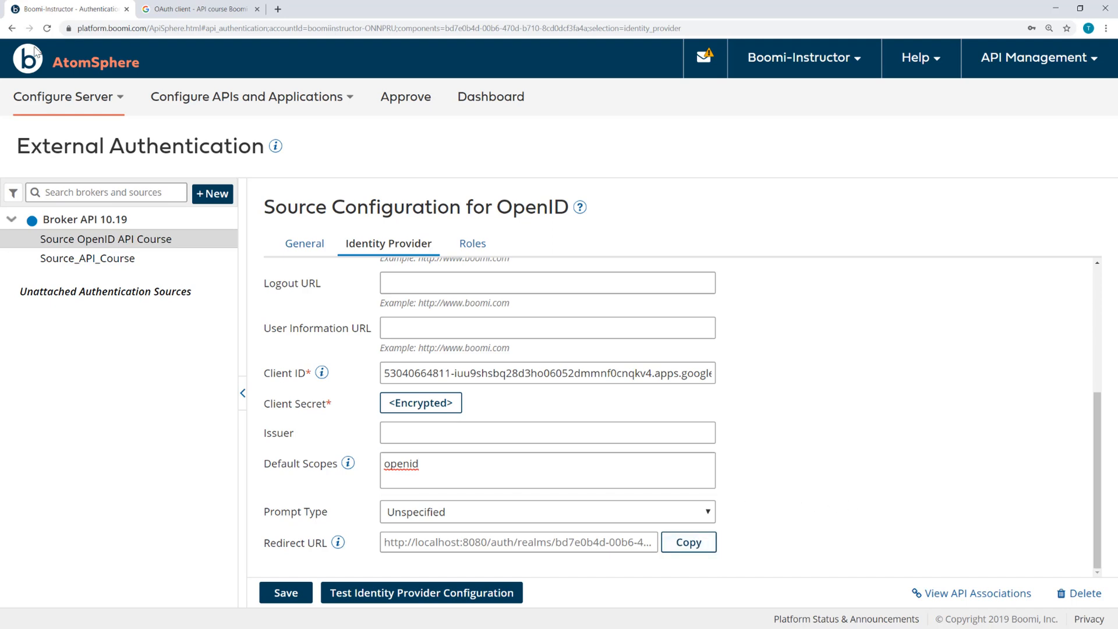
# Add the localhost:8080 Boomi broker OpenID redirect URL to Authorized redirect URIs and save the client
pyautogui.click(198, 8)
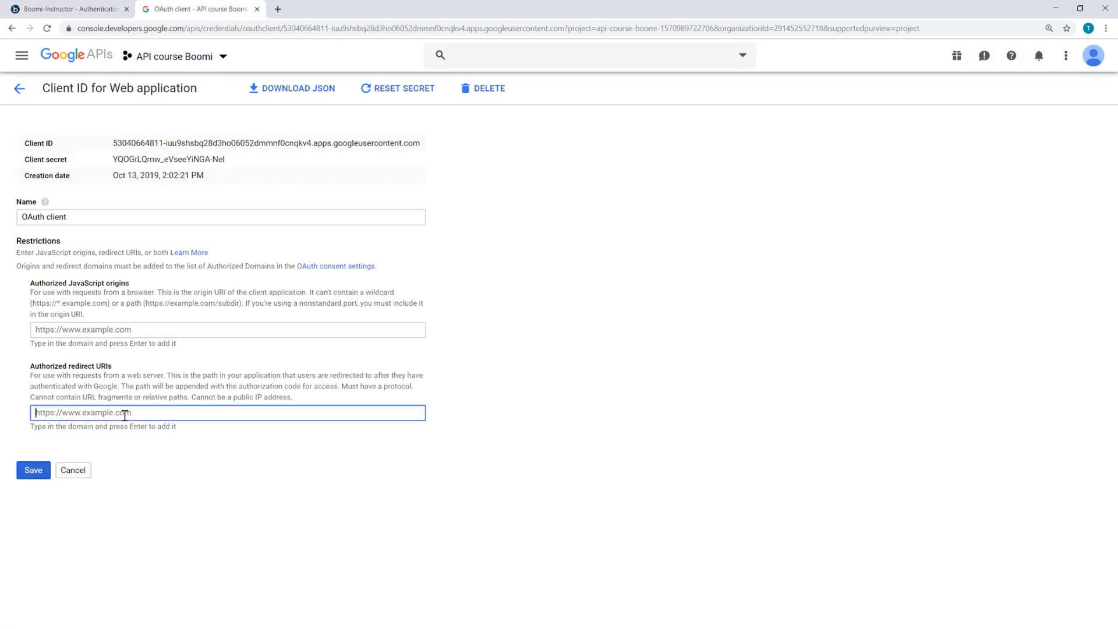
pyautogui.write('p://localhost:8080/auth/realms/bd7e0b4d-00b6-470d-b710-8cd0dcf3fa4a/broker/openid_boomi/endpoint')
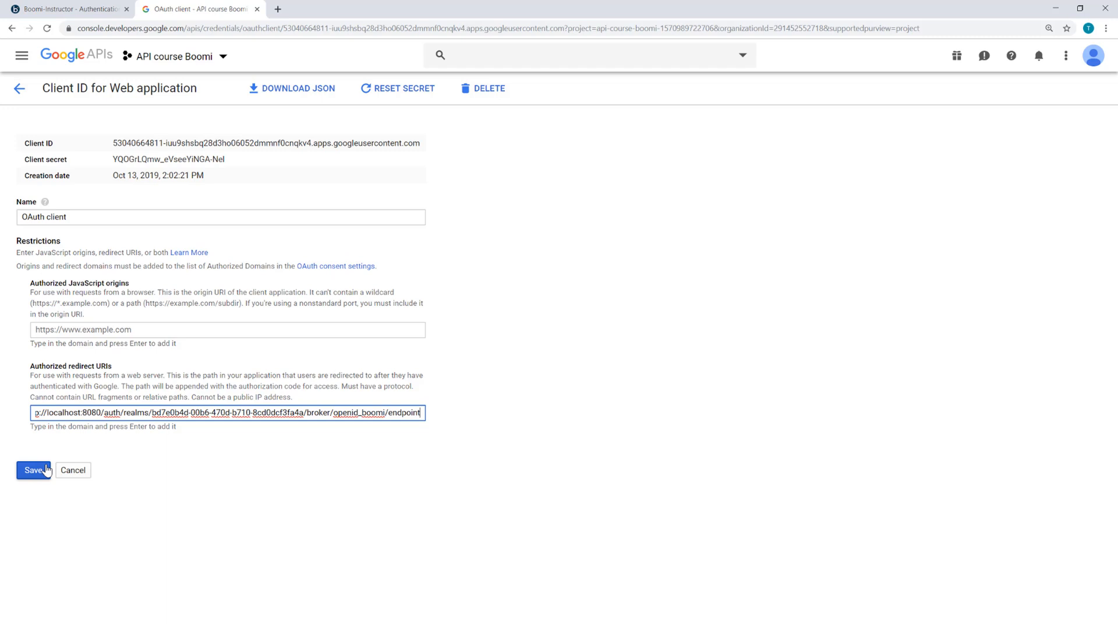
pyautogui.press('Return')
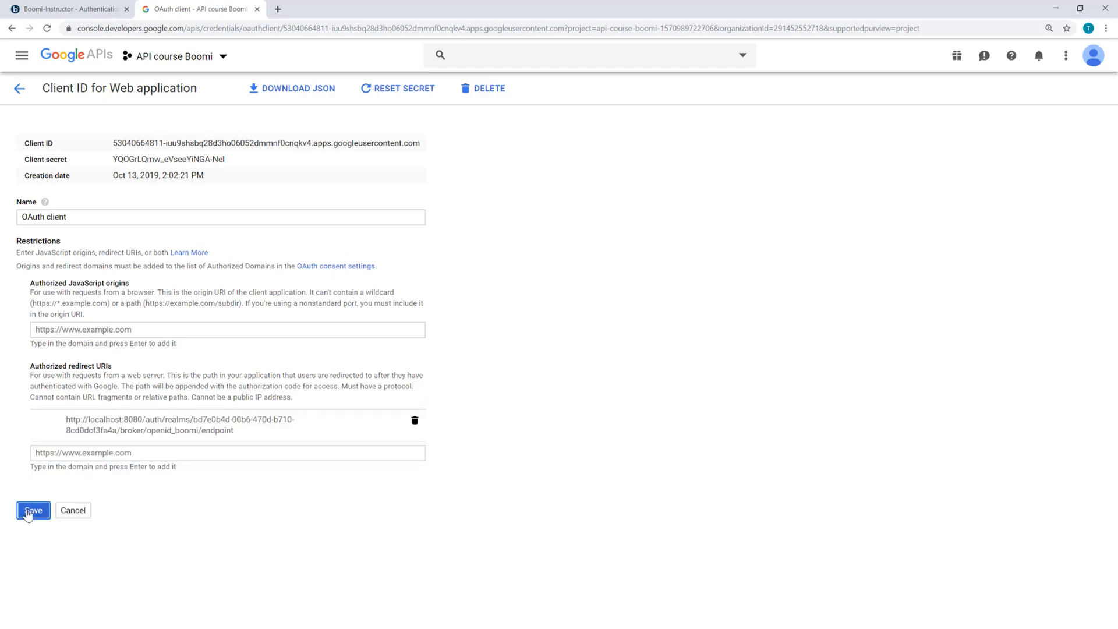
pyautogui.click(33, 510)
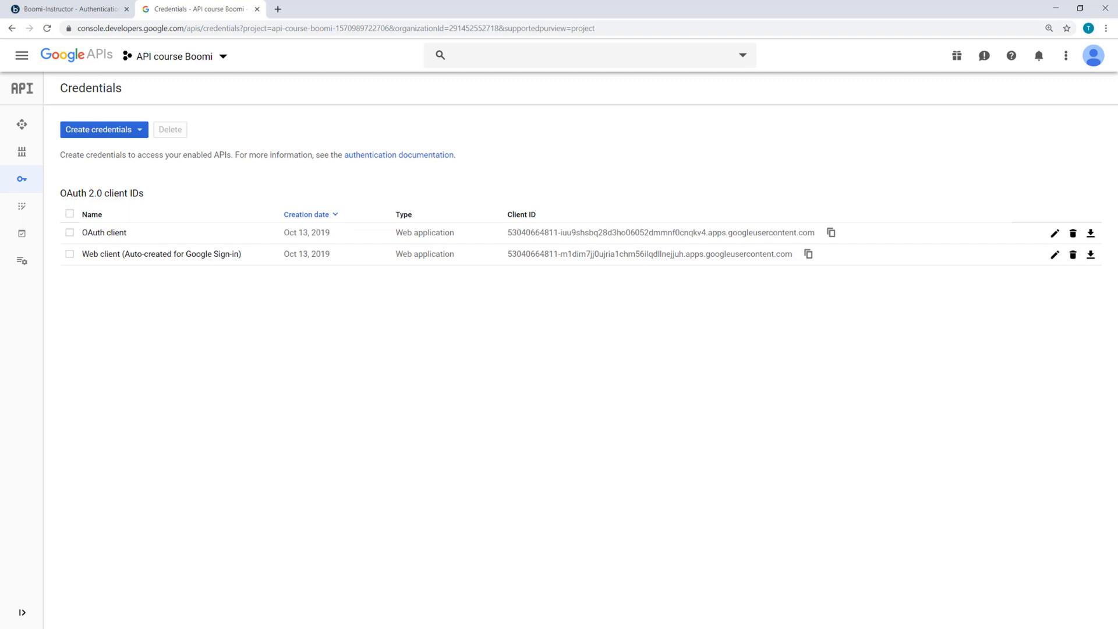
# Back in Boomi, review Roles then save the Source OpenID API Course identity provider settings
pyautogui.click(68, 8)
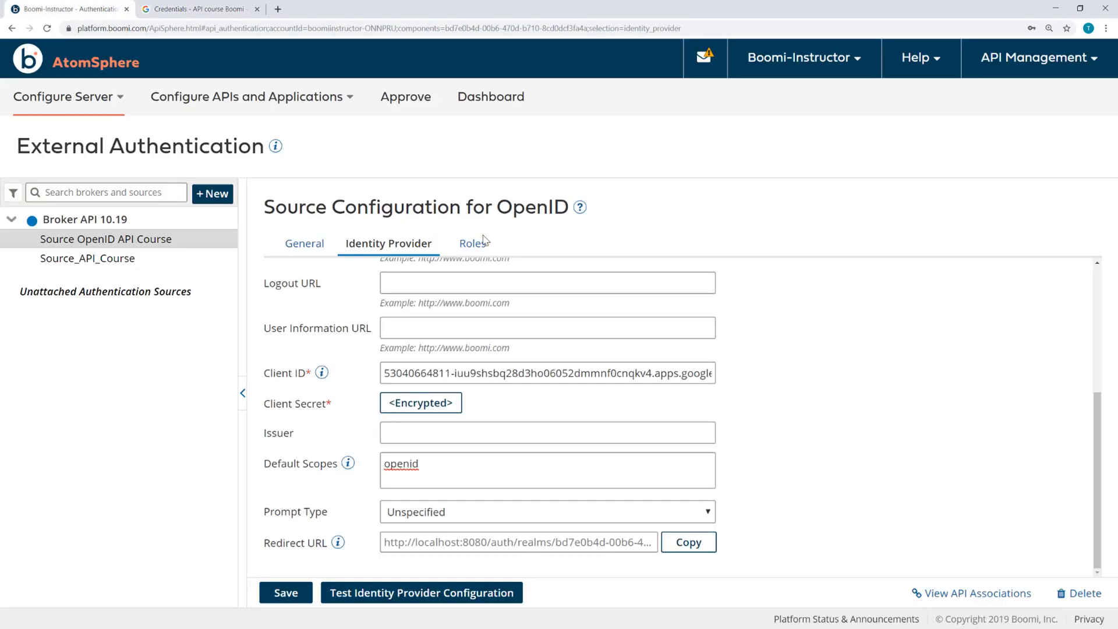
pyautogui.click(471, 244)
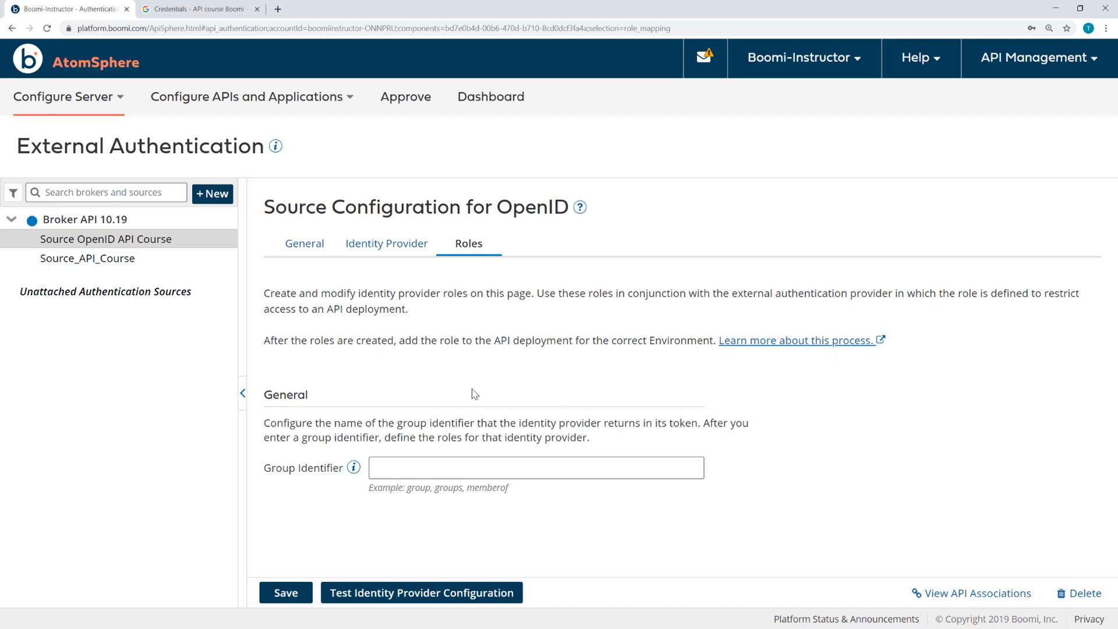
pyautogui.moveTo(385, 369)
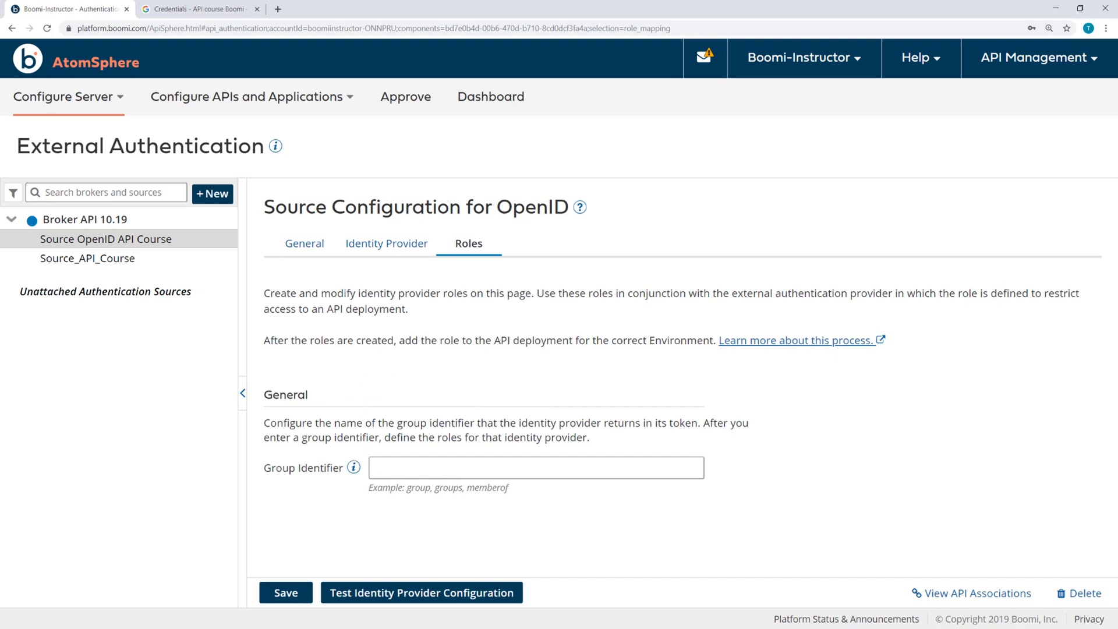
pyautogui.moveTo(45, 241)
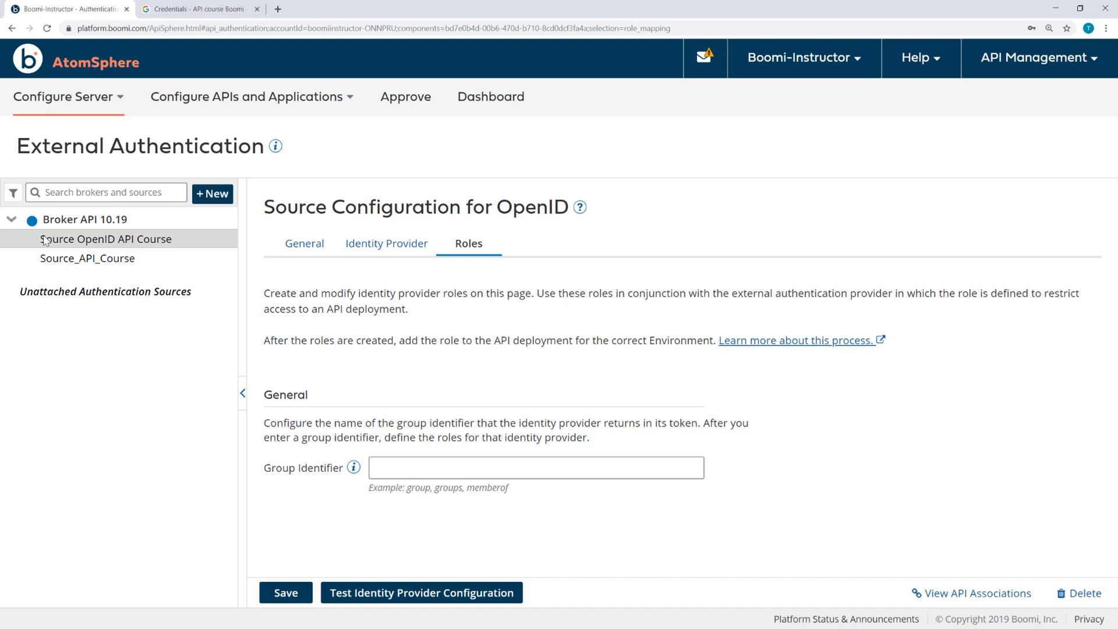
pyautogui.click(387, 243)
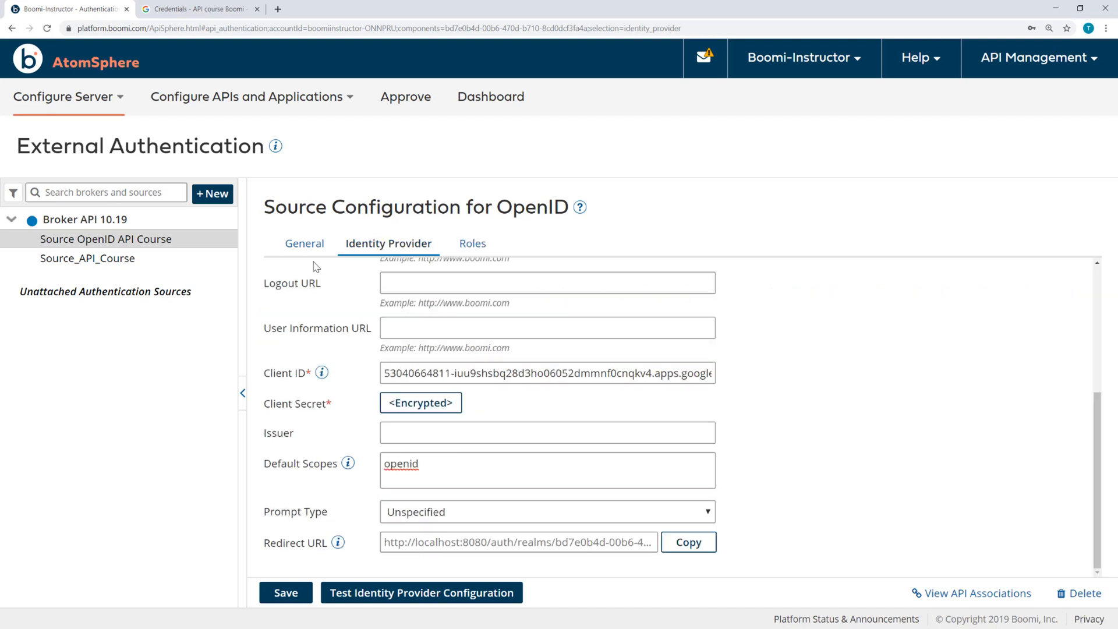
pyautogui.click(285, 593)
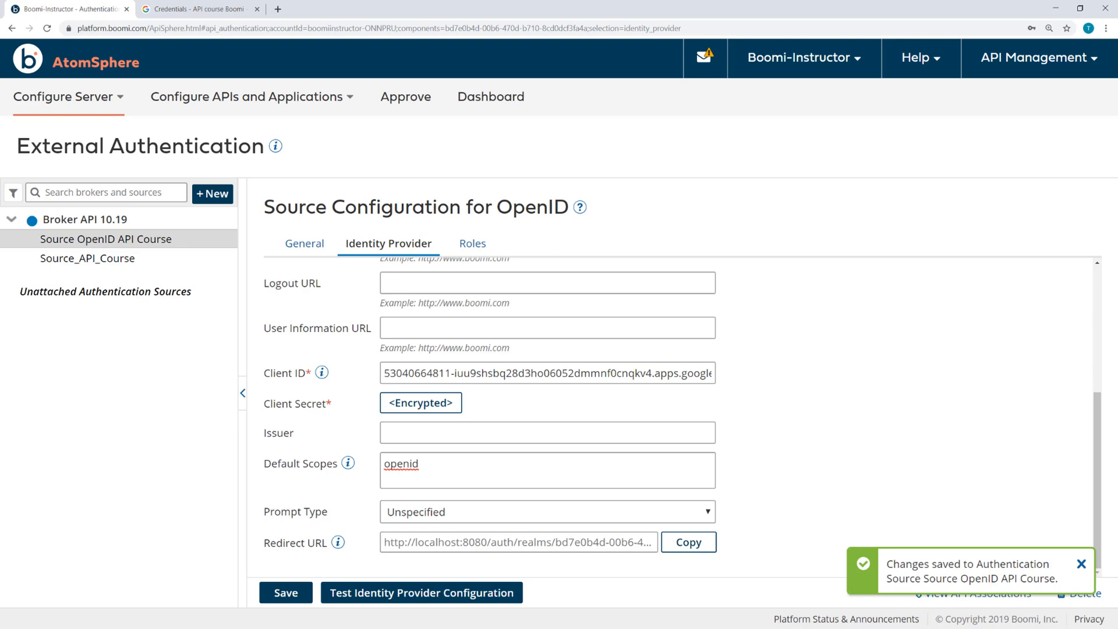
pyautogui.moveTo(272, 260)
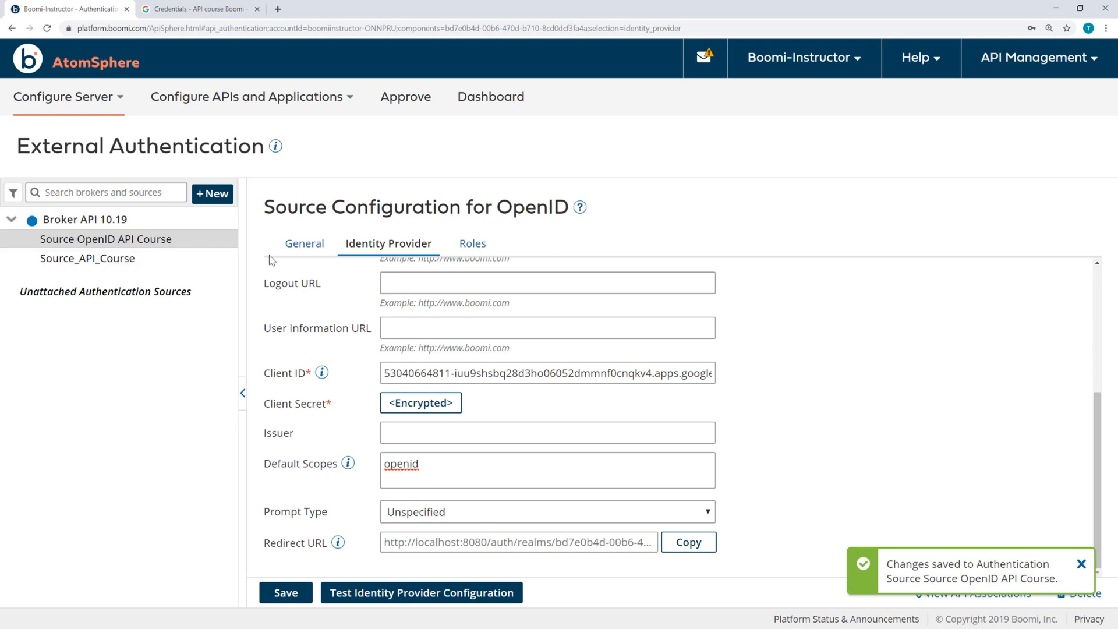
# On the General tab uncheck OpenID Authorization Code Flow and run Test Identity Provider Configuration
pyautogui.click(303, 244)
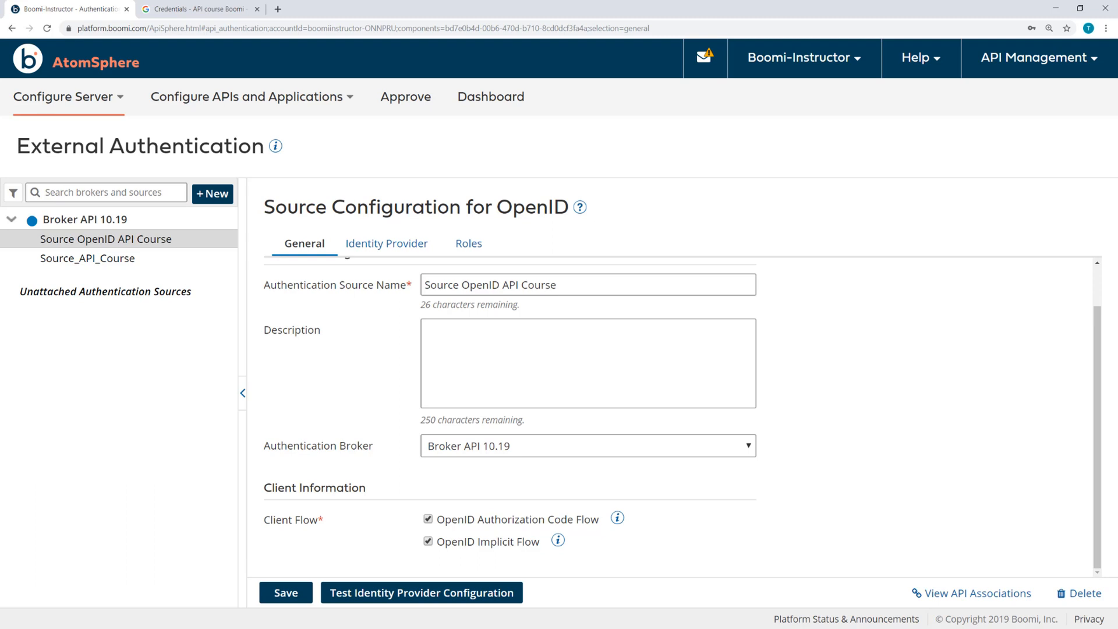
pyautogui.click(429, 519)
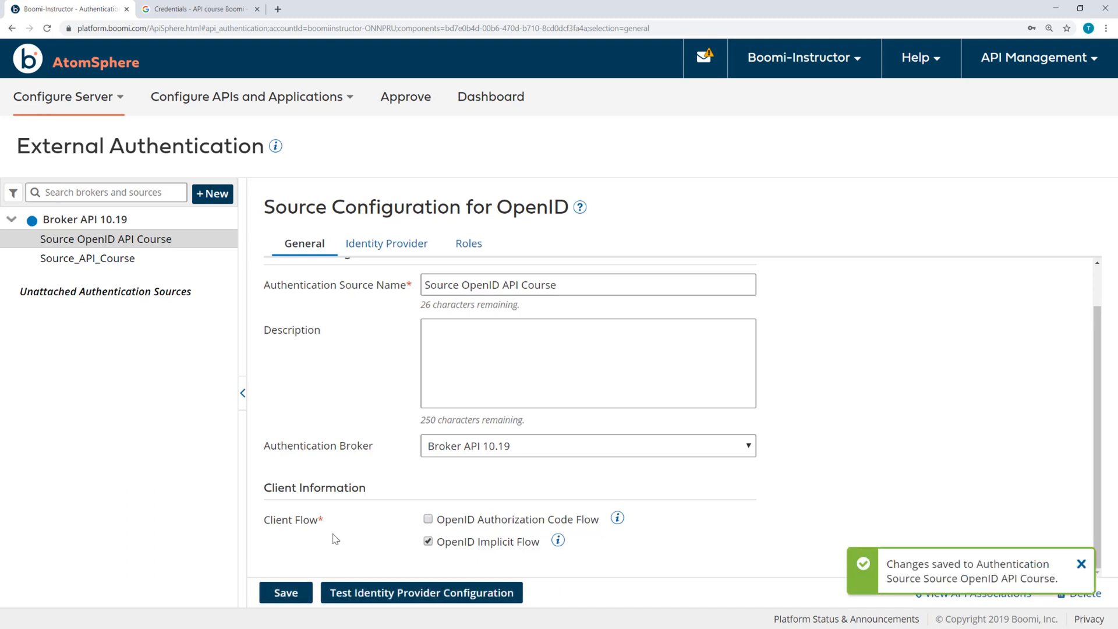
pyautogui.moveTo(2, 436)
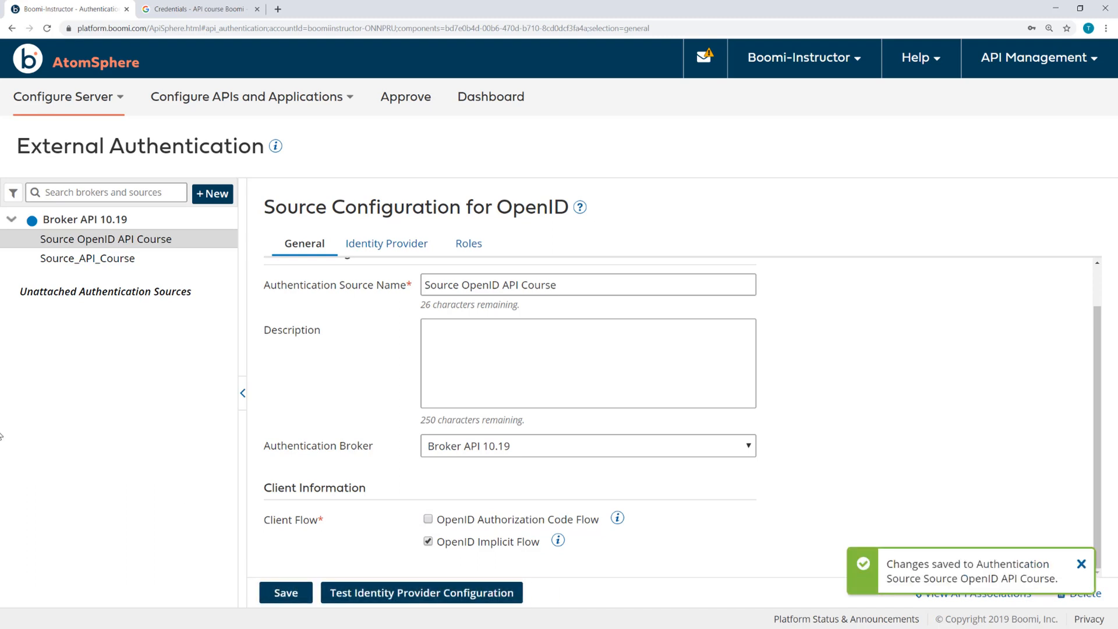
pyautogui.click(1082, 564)
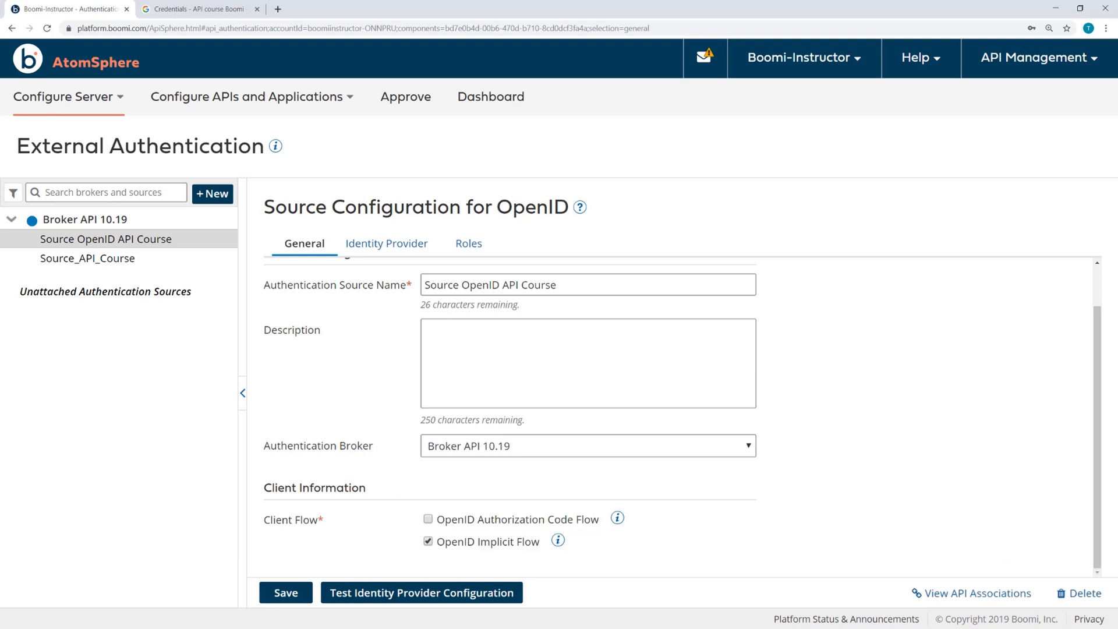
pyautogui.moveTo(930, 250)
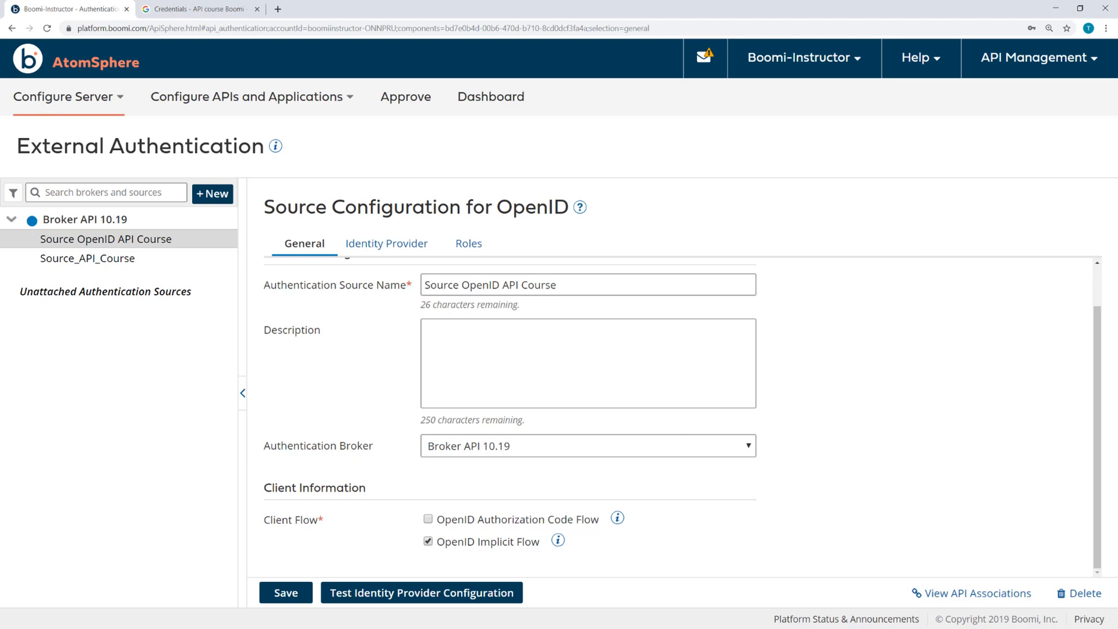
pyautogui.click(421, 593)
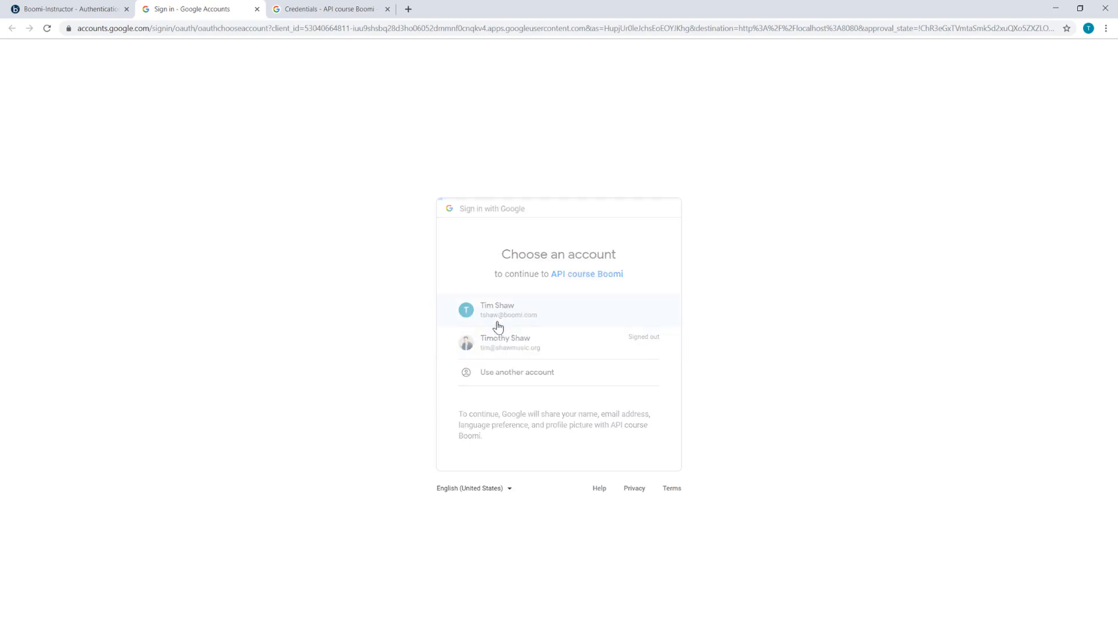
# Sign in with the first Google account, confirm the token test succeeded, and close the result
pyautogui.click(558, 310)
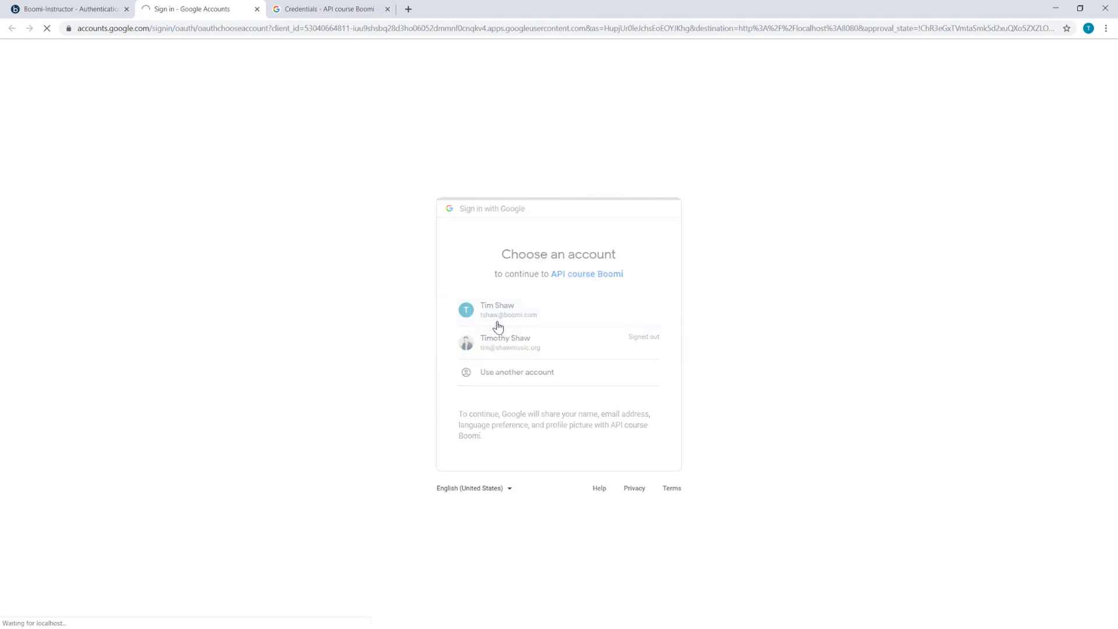
pyautogui.click(497, 310)
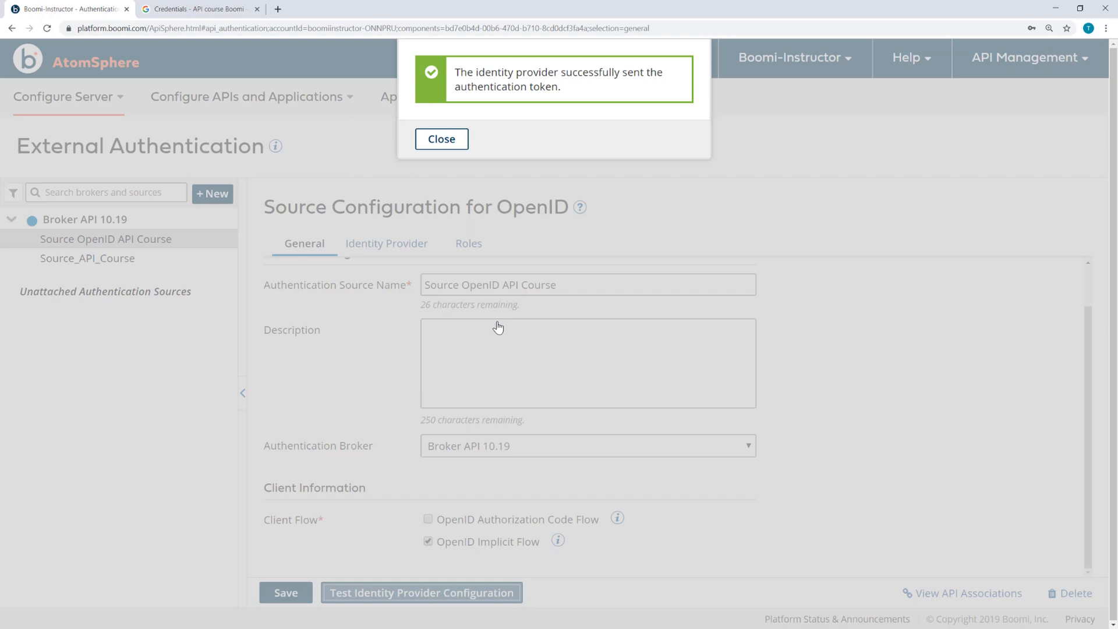
pyautogui.moveTo(442, 139)
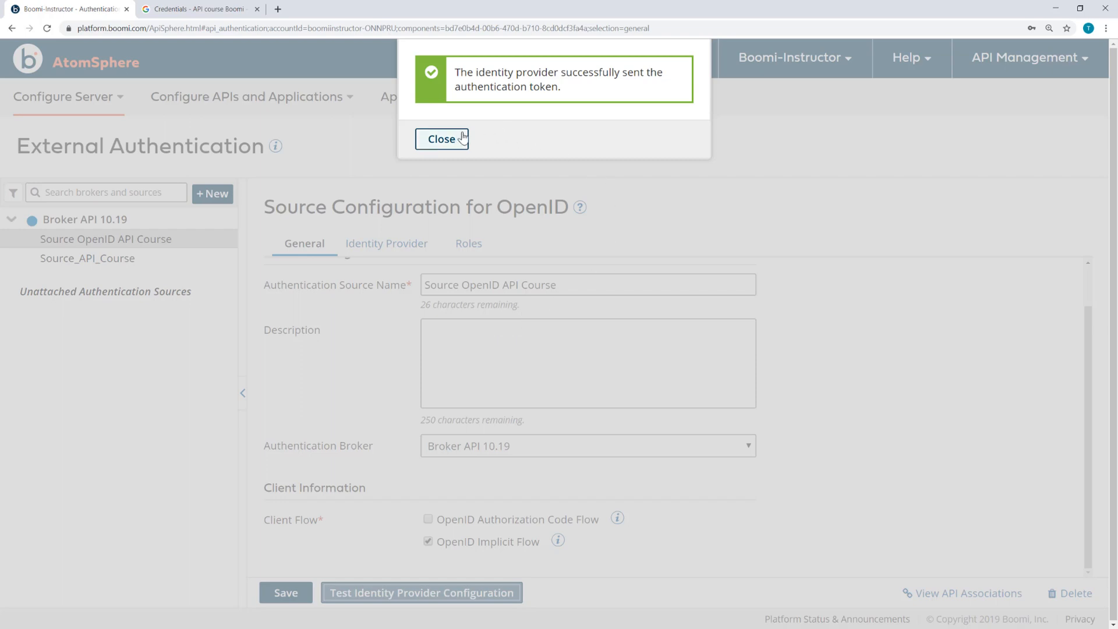
pyautogui.moveTo(570, 93)
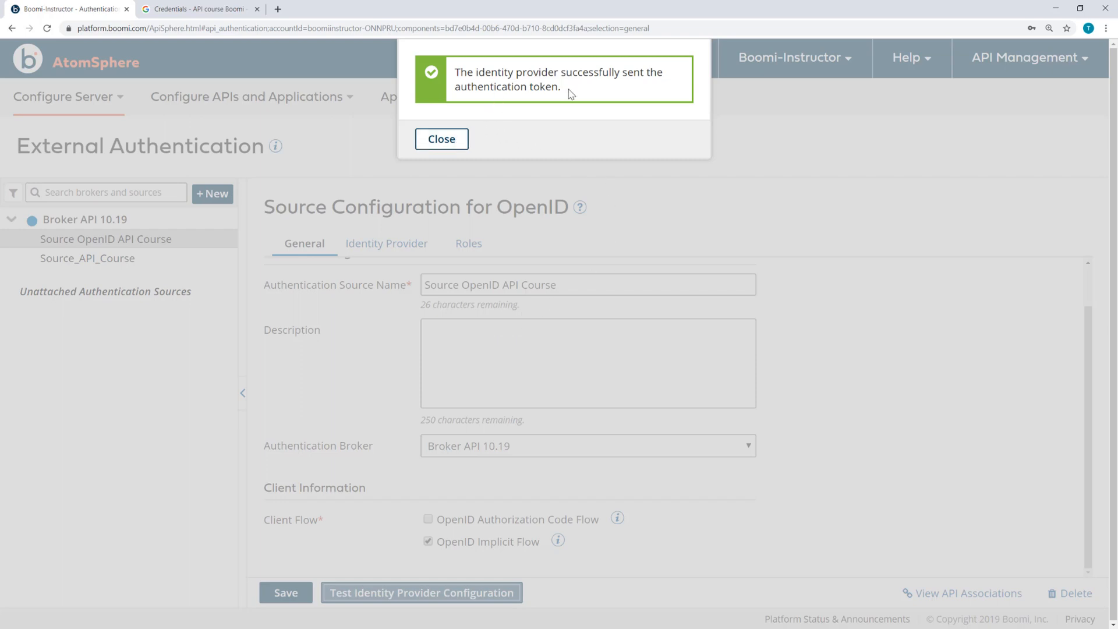
pyautogui.moveTo(441, 138)
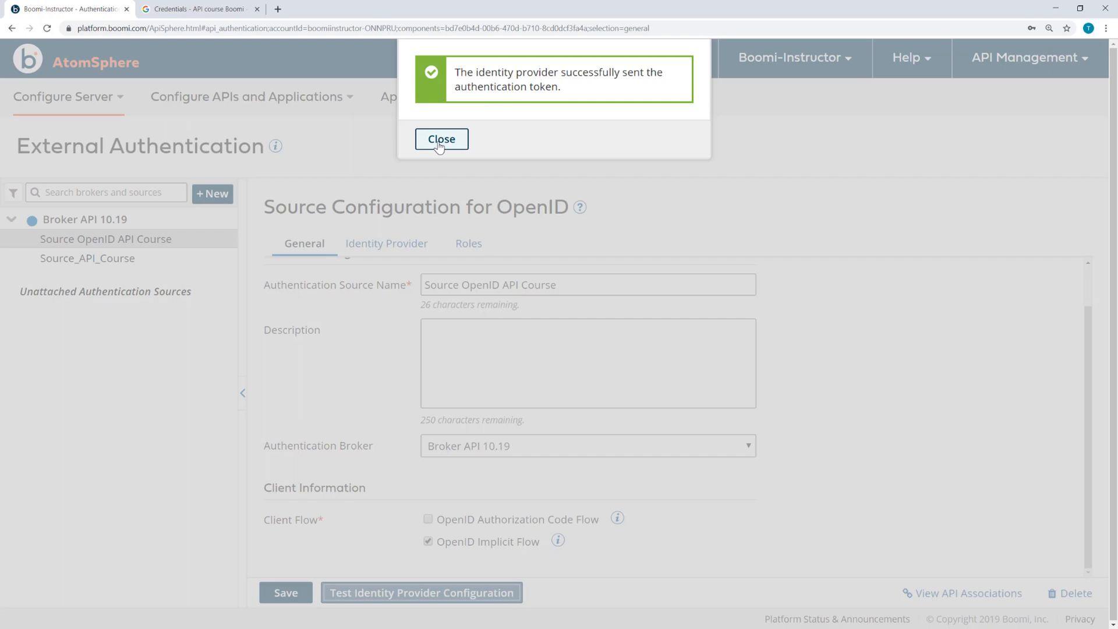
pyautogui.click(440, 138)
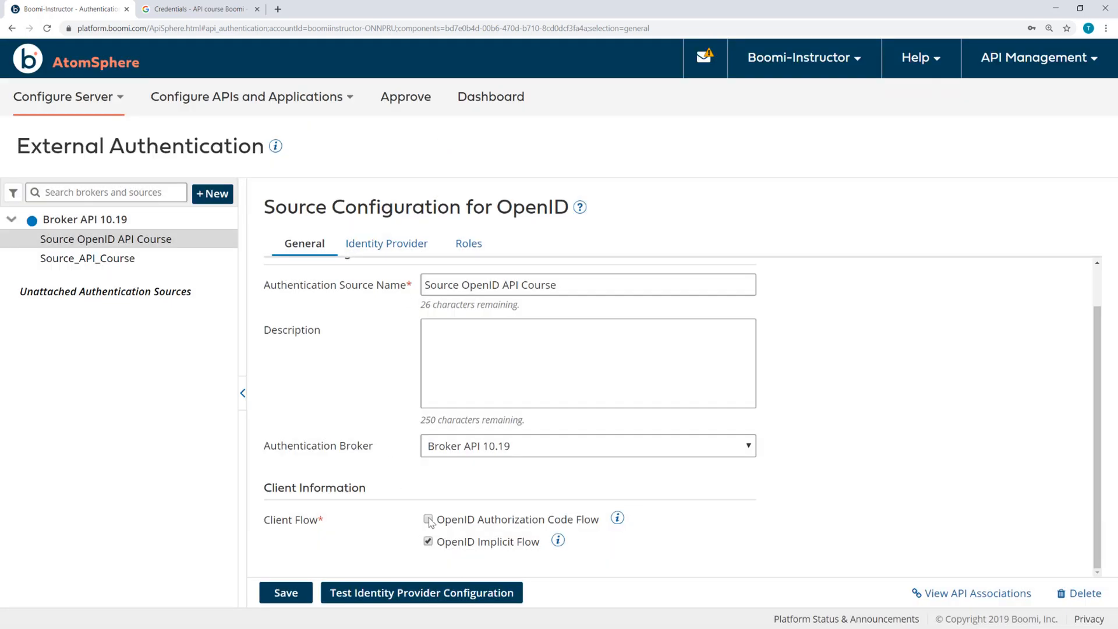
# Re-enable Authorization Code Flow alongside Implicit Flow, save, and dismiss the 'Changes saved' toast
pyautogui.click(427, 519)
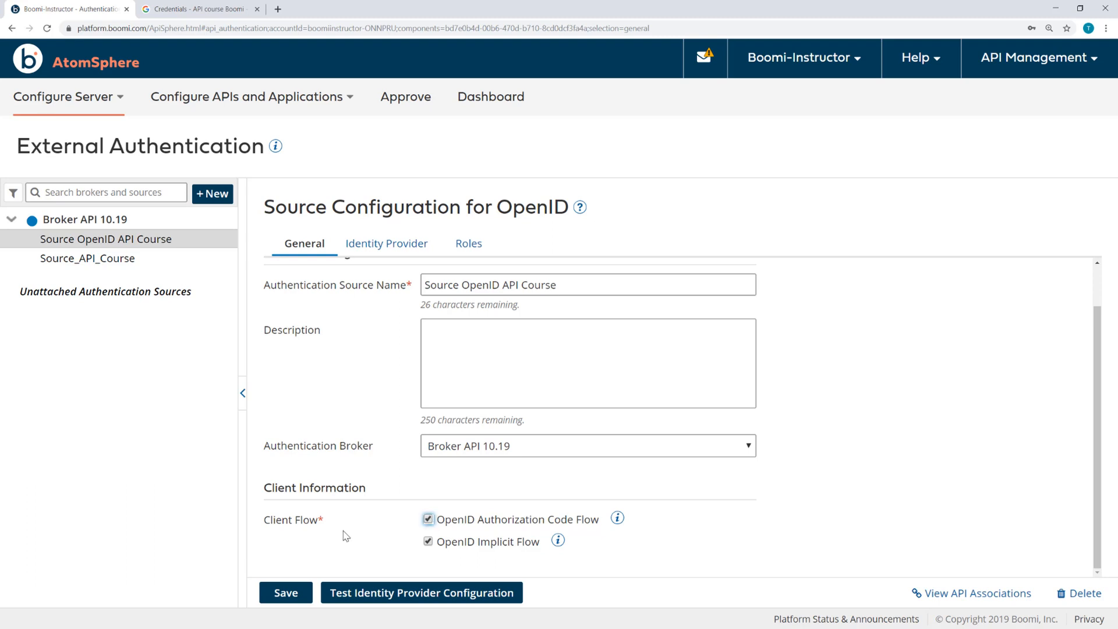
pyautogui.moveTo(390, 605)
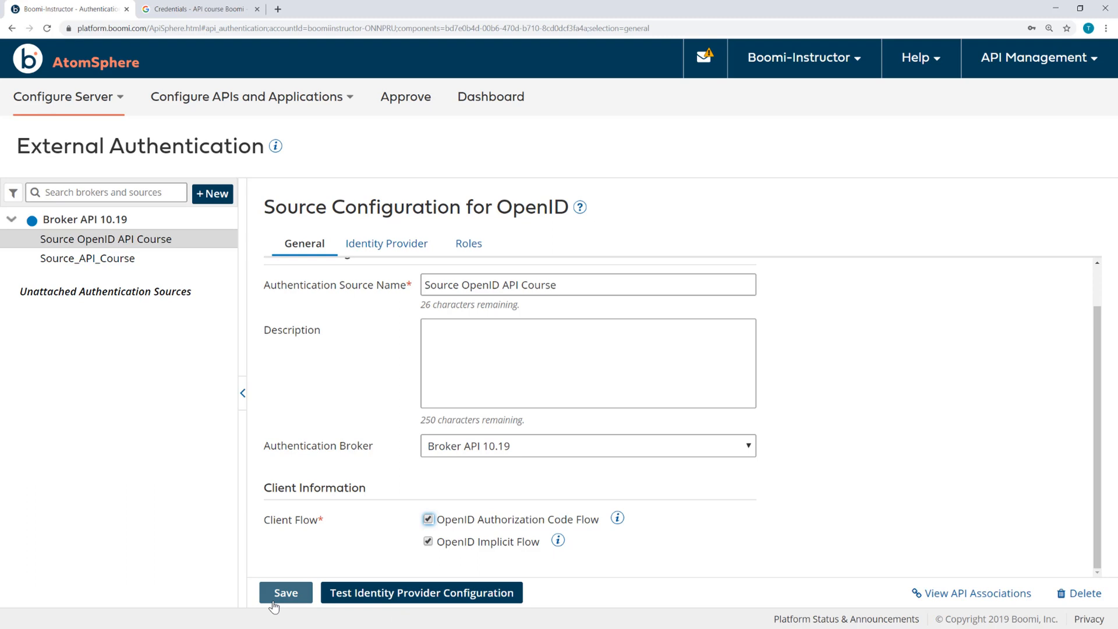
pyautogui.moveTo(455, 527)
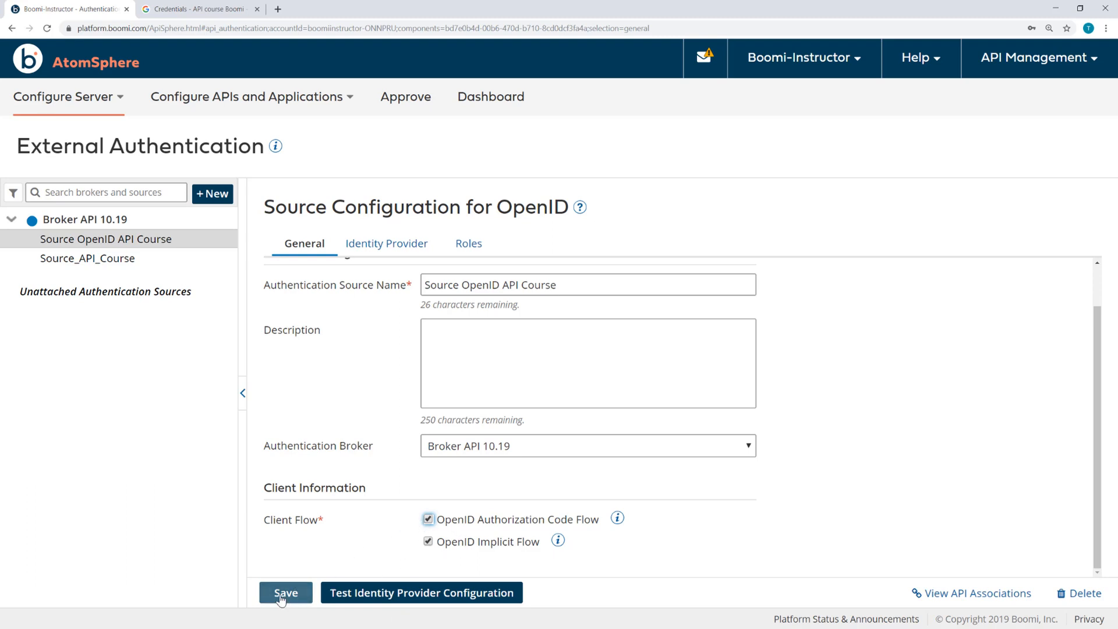
pyautogui.click(285, 593)
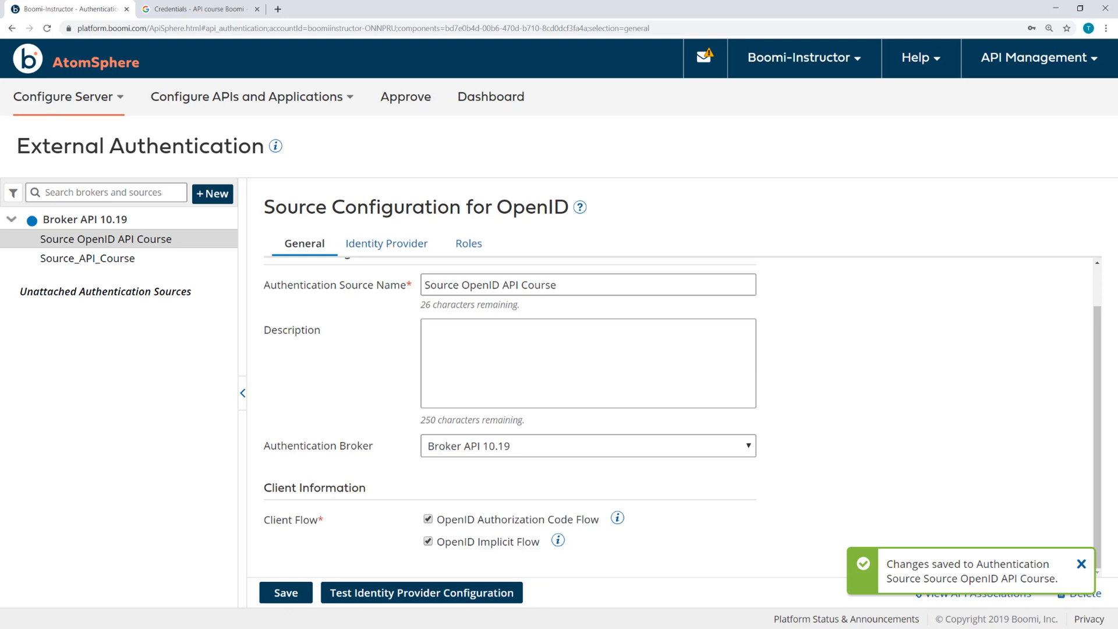
pyautogui.click(1083, 563)
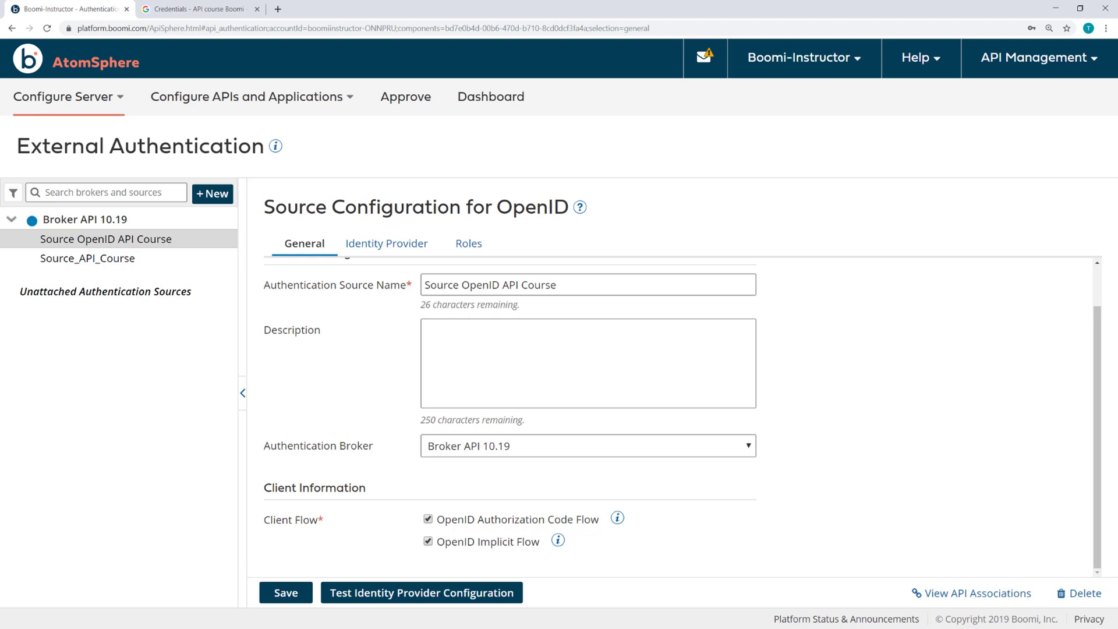
# Go to Configure APIs and Applications > Deployed APIs and show APIs by Gateway
pyautogui.click(245, 96)
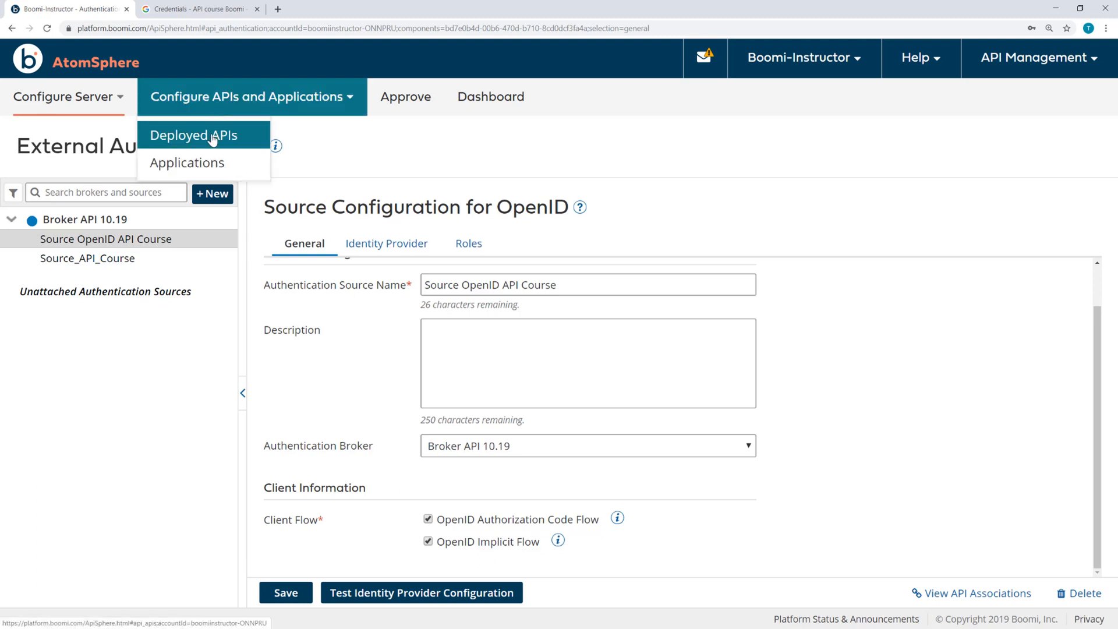
pyautogui.click(194, 135)
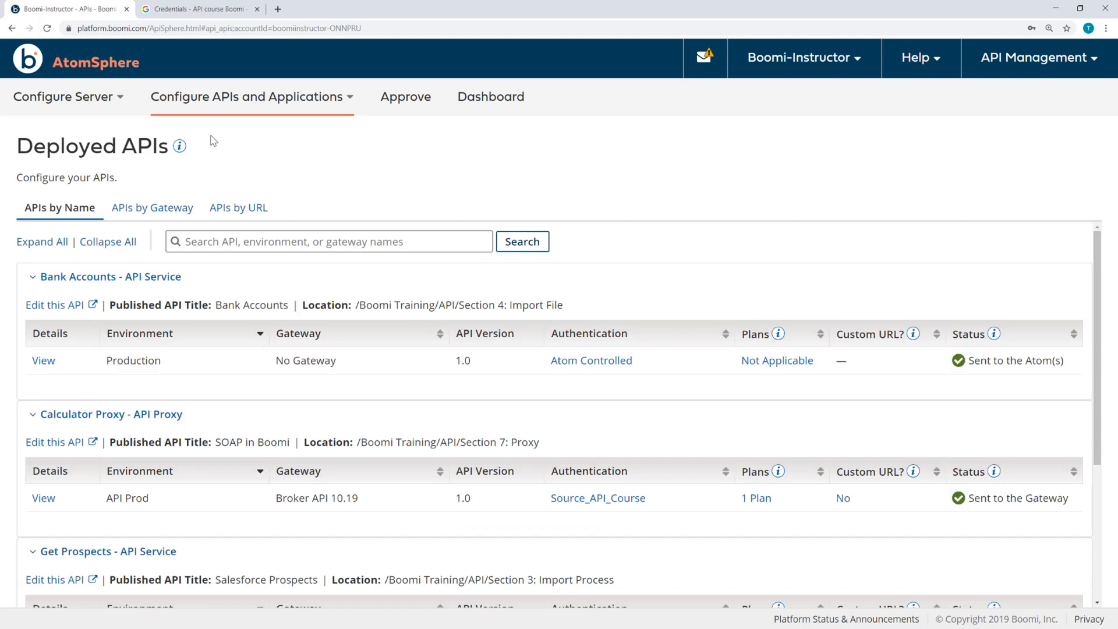
pyautogui.click(151, 208)
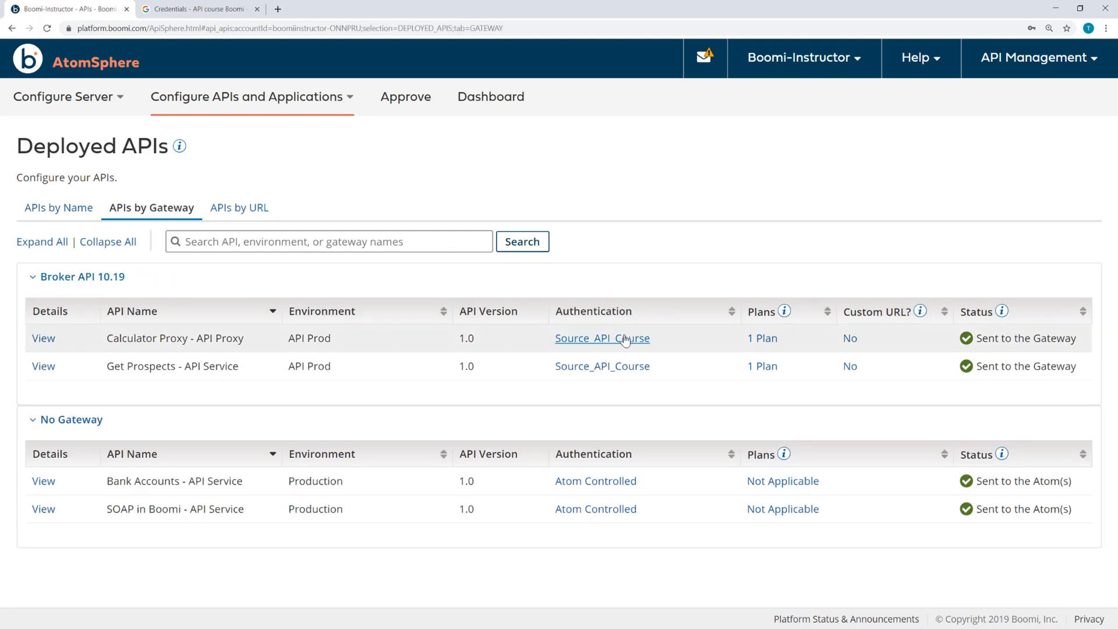
pyautogui.moveTo(611, 369)
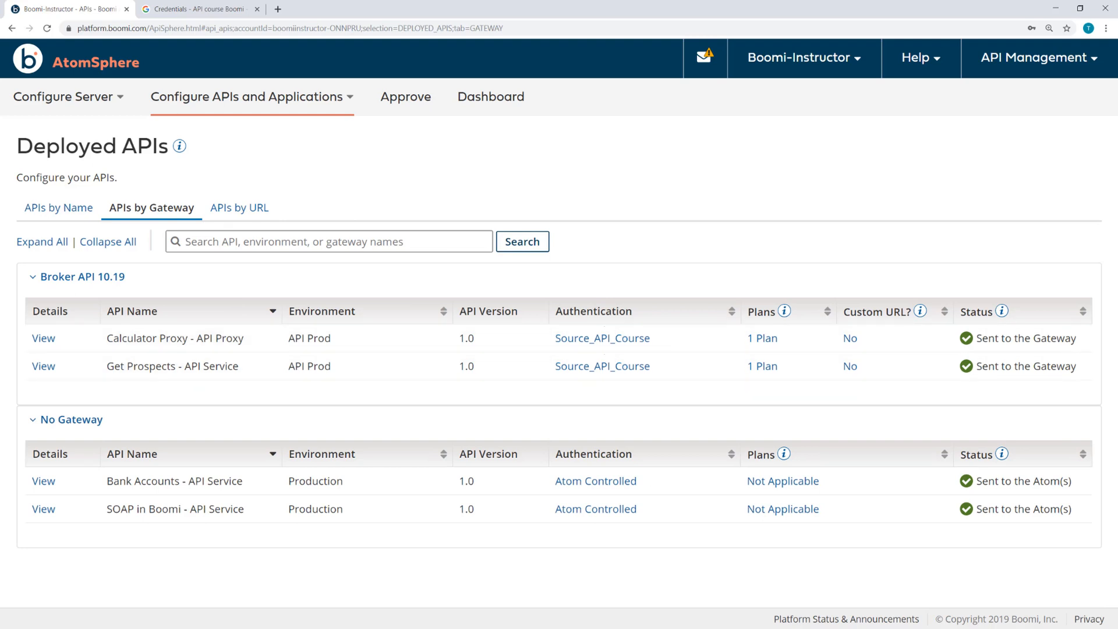
pyautogui.moveTo(688, 383)
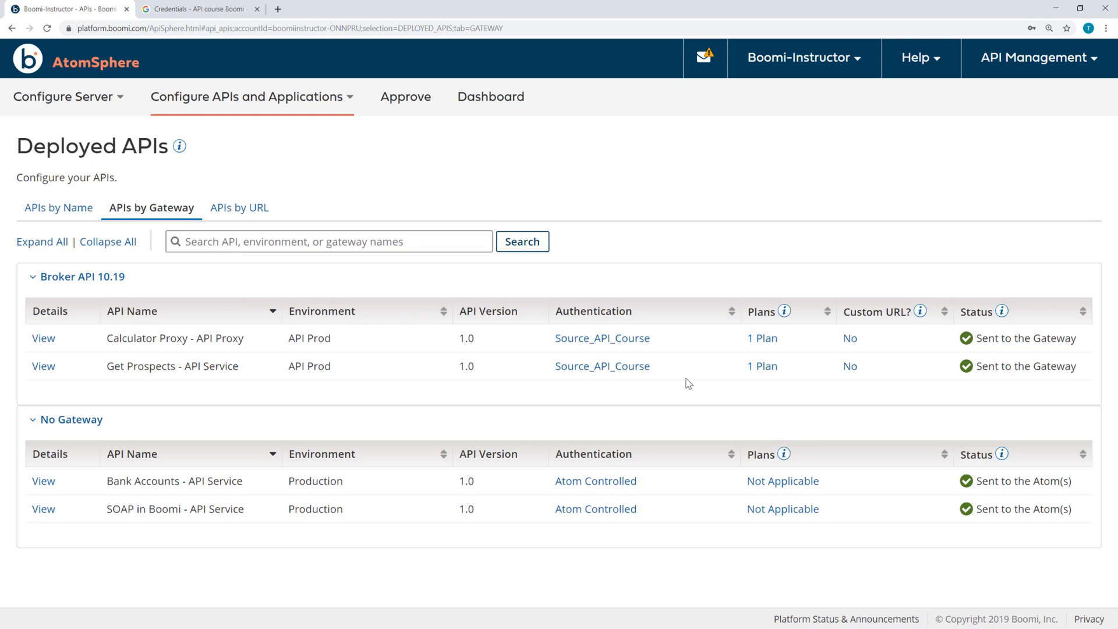
# Set Calculator Proxy's authentication source to Source OpenID API Course and save it
pyautogui.click(602, 338)
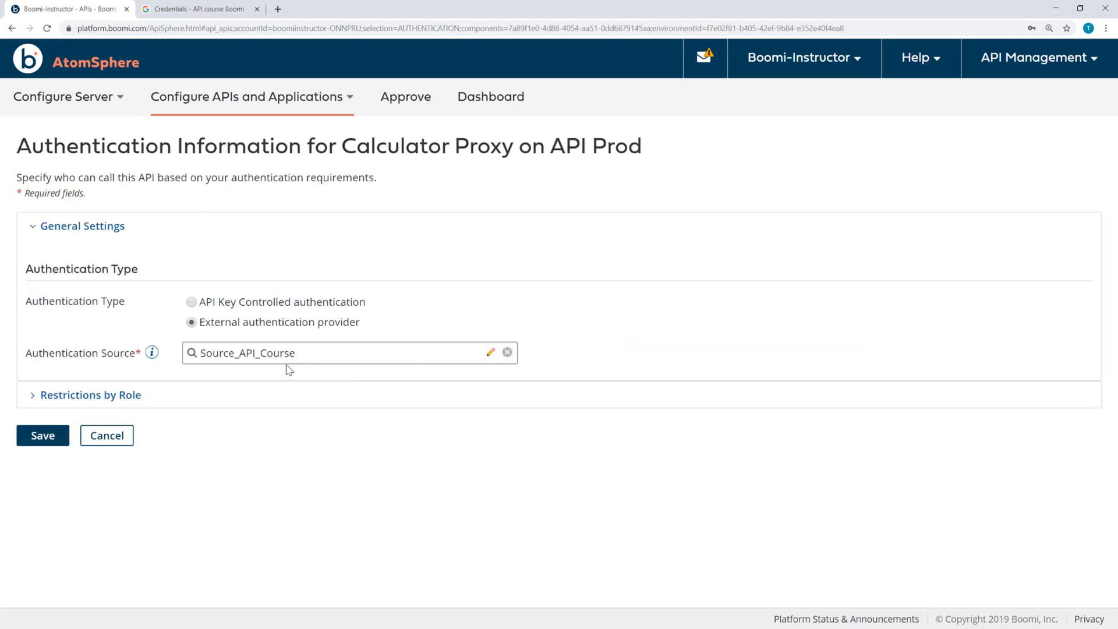
pyautogui.click(343, 351)
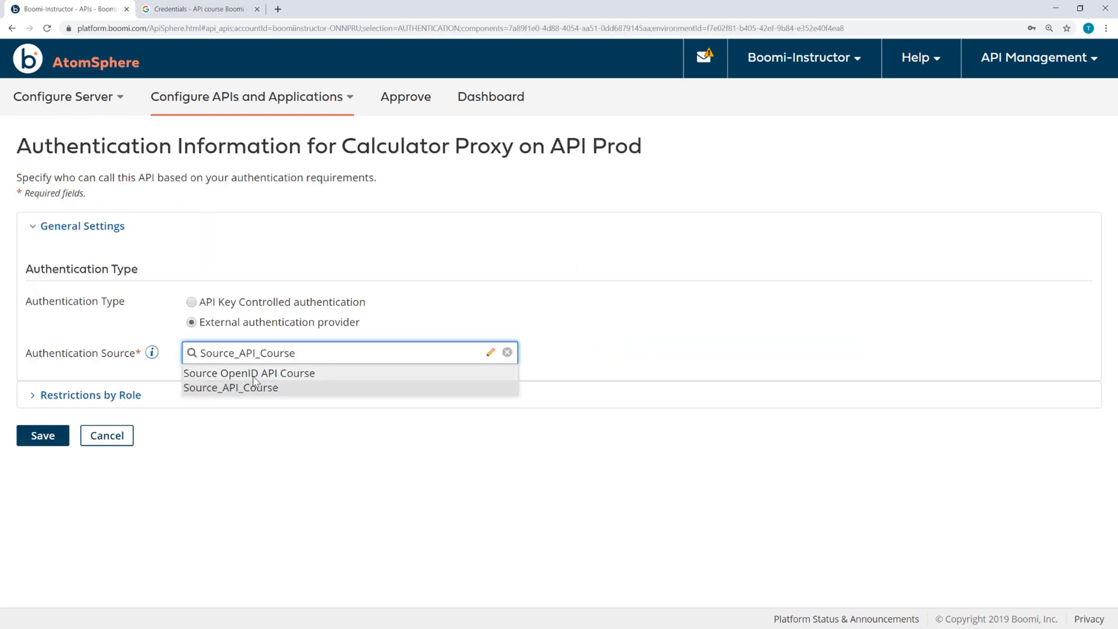
pyautogui.click(250, 372)
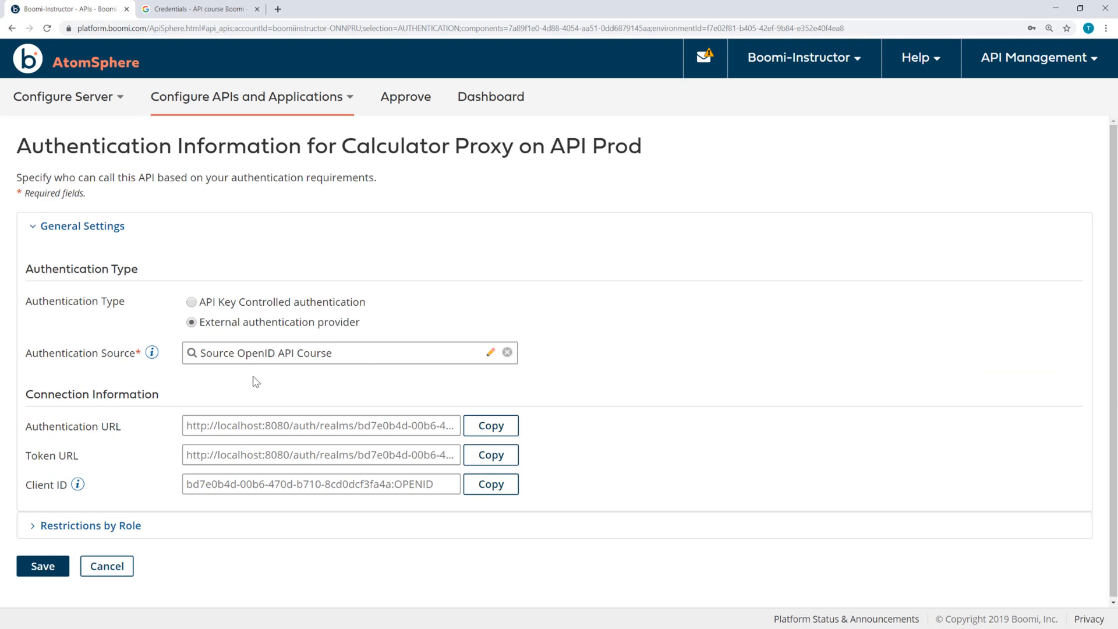
pyautogui.moveTo(604, 423)
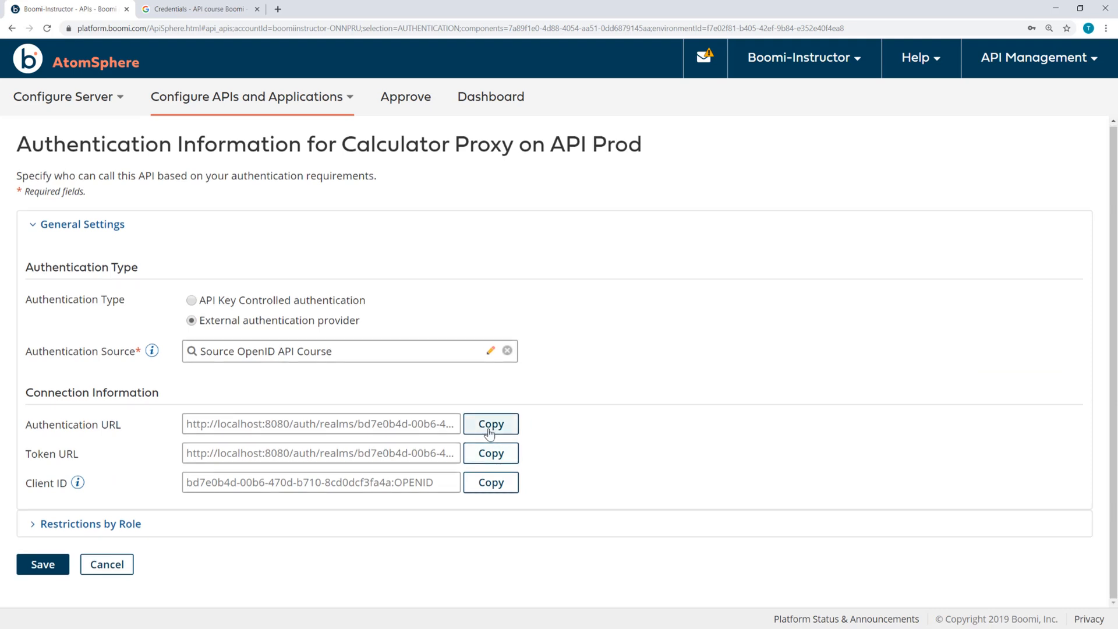
pyautogui.moveTo(490, 453)
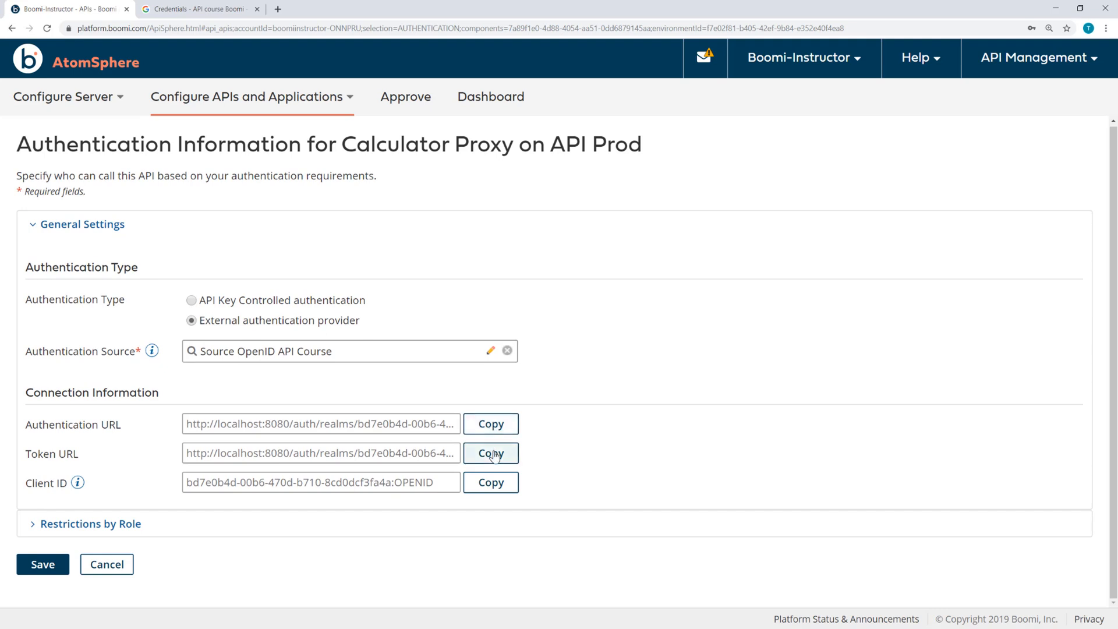
pyautogui.moveTo(194, 508)
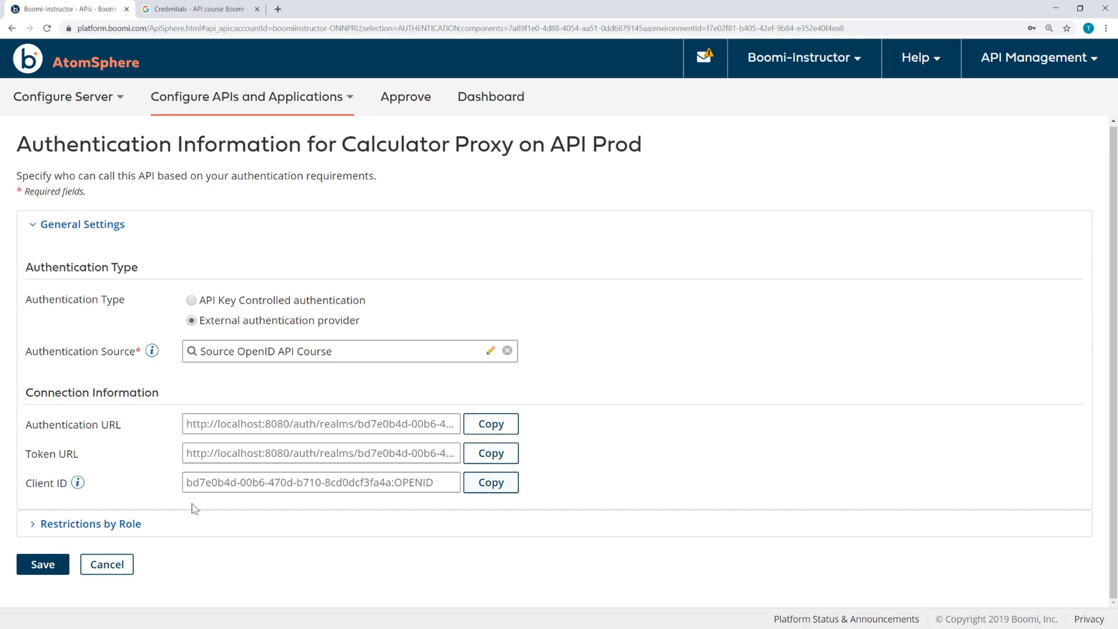
pyautogui.moveTo(38, 570)
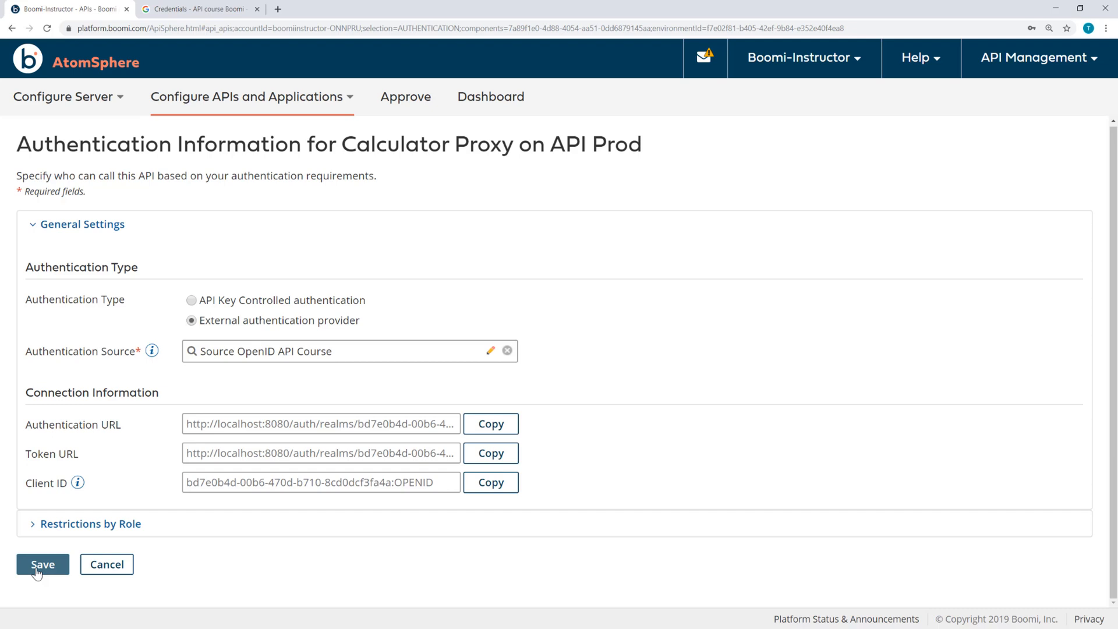
pyautogui.click(43, 564)
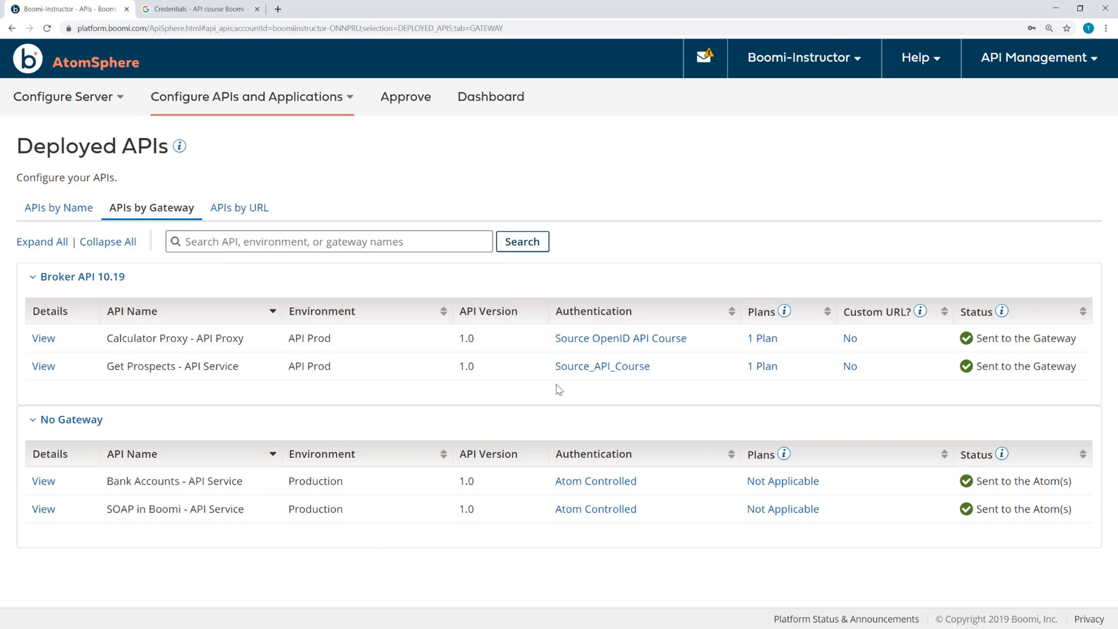
# Choose Source OpenID API Course as Get Prospects' authentication source
pyautogui.click(601, 366)
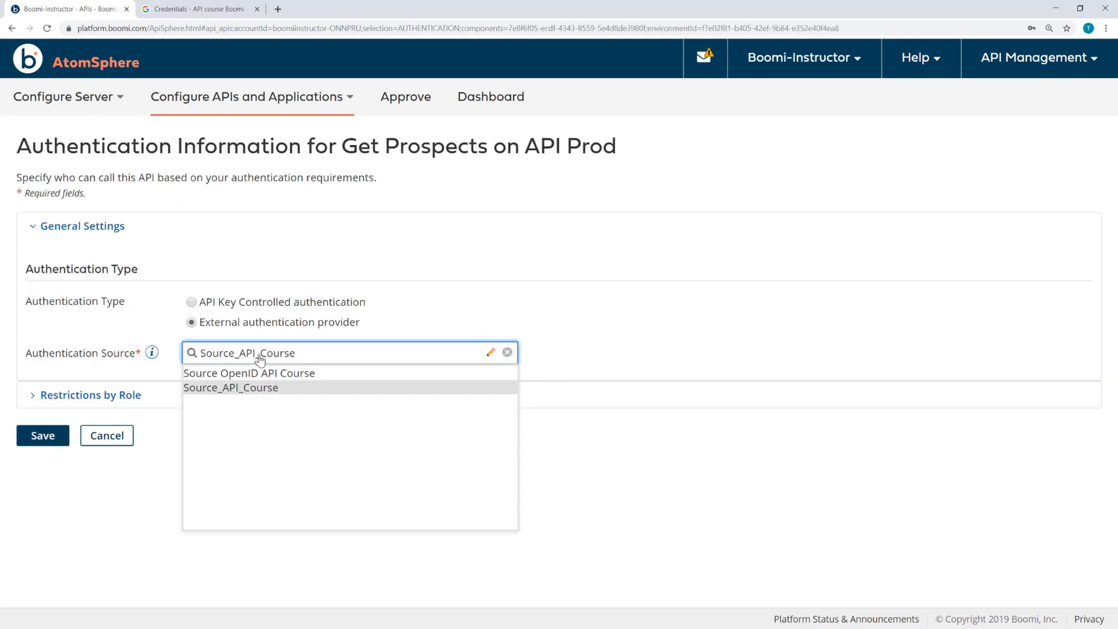
pyautogui.click(249, 373)
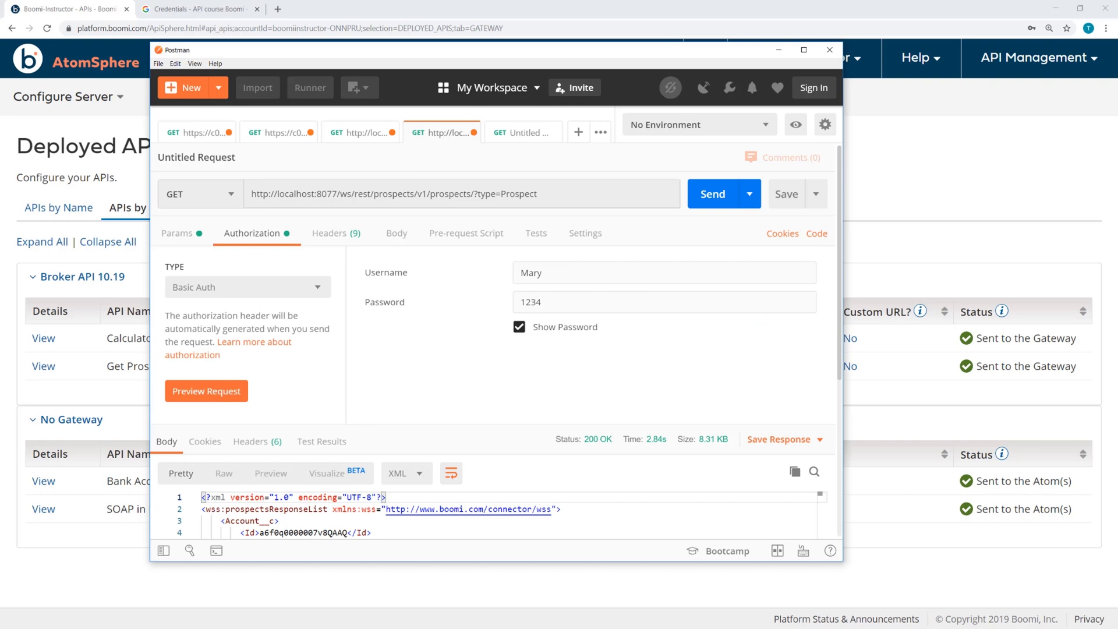
pyautogui.moveTo(446, 290)
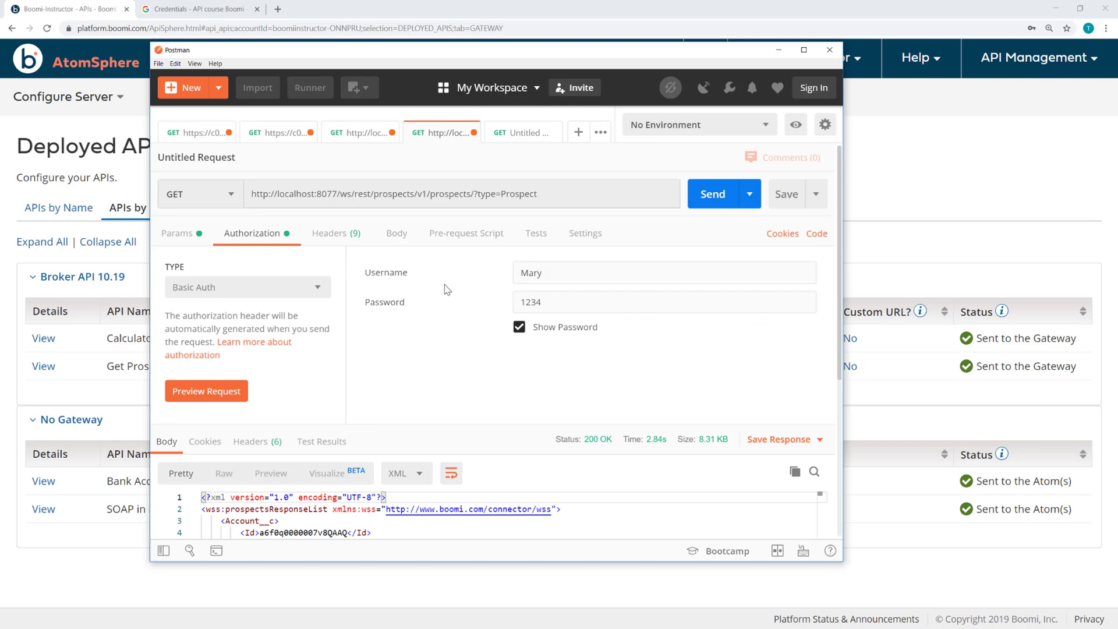
pyautogui.moveTo(776, 317)
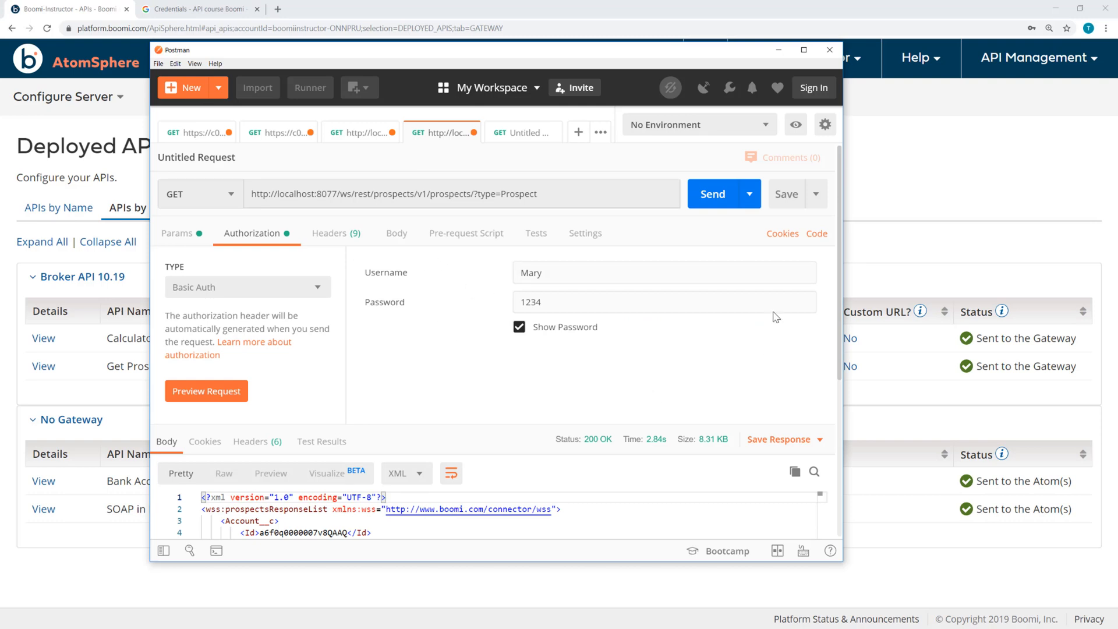
pyautogui.click(724, 193)
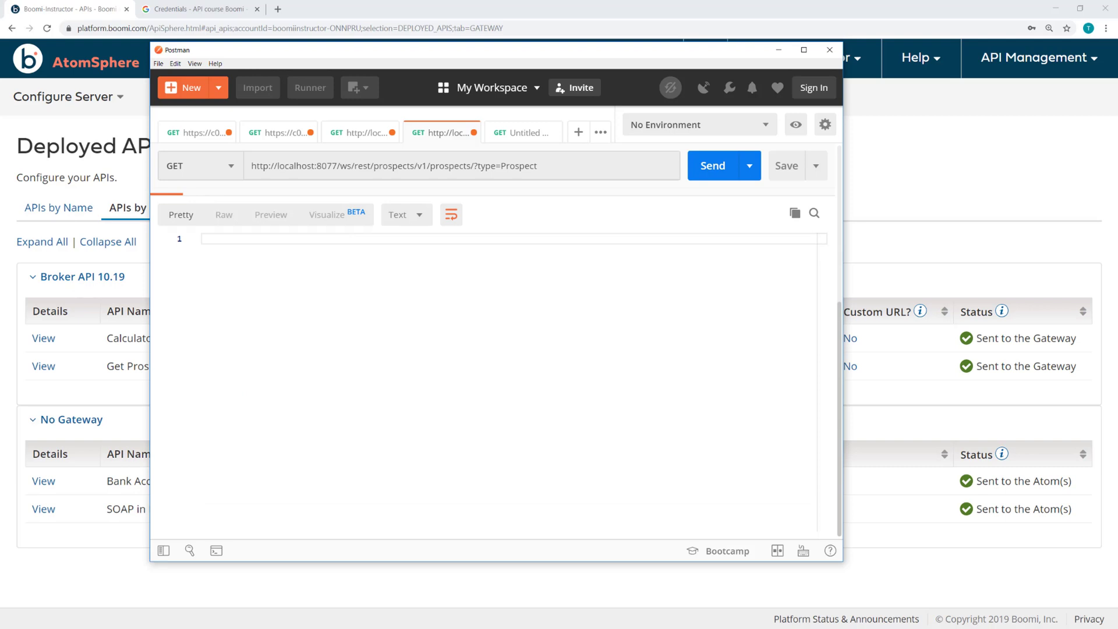
pyautogui.click(712, 166)
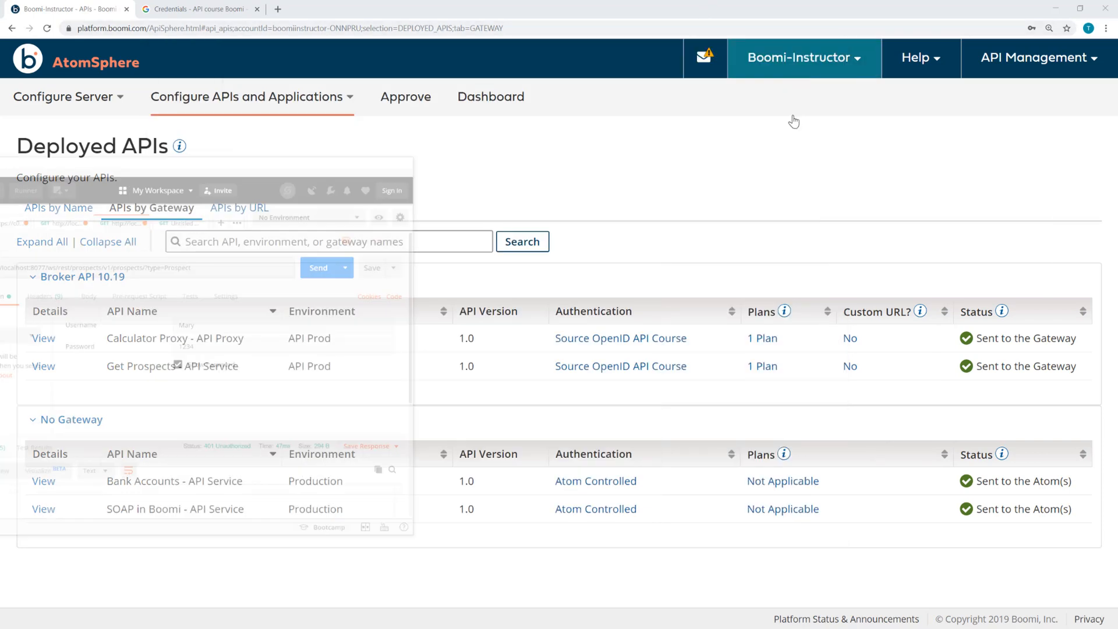
# Go to Configure APIs and Applications > Applications and start Create an Application
pyautogui.click(246, 97)
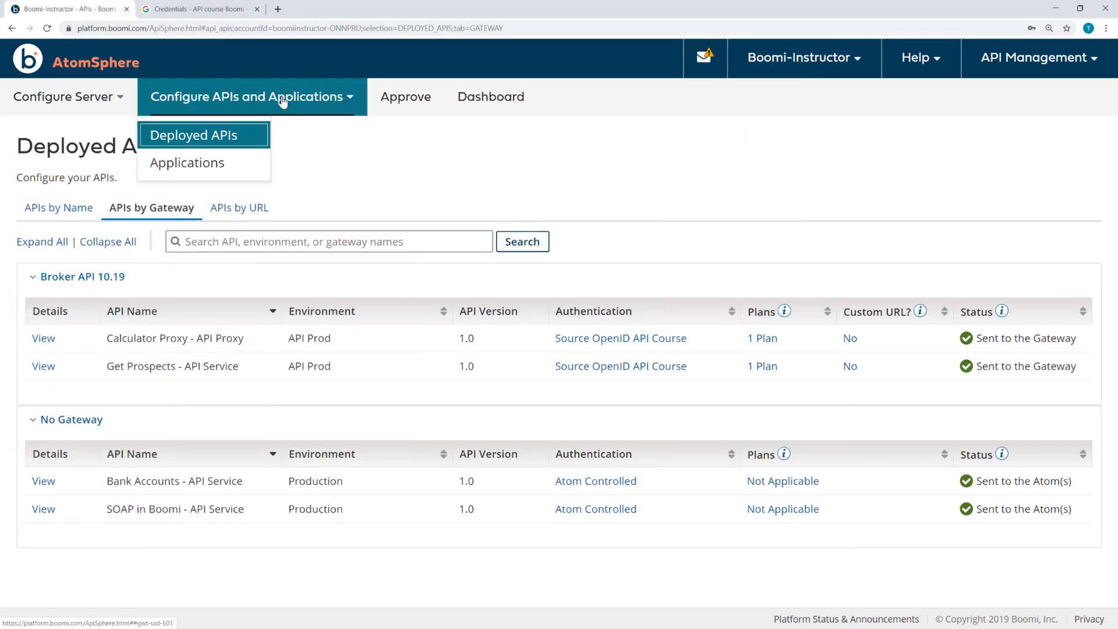
pyautogui.moveTo(187, 163)
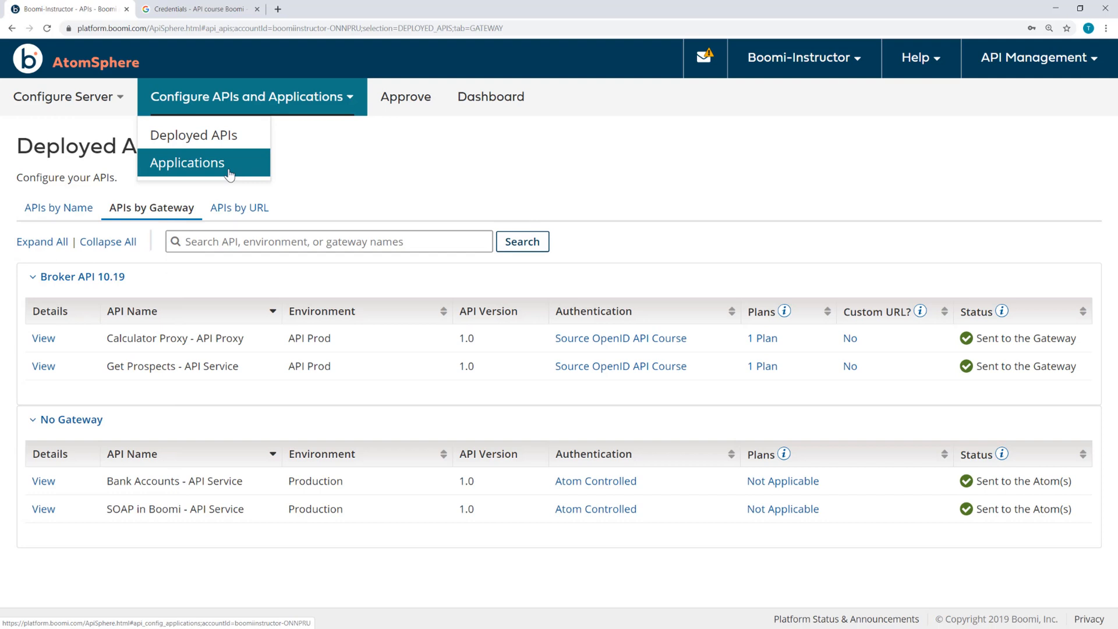
pyautogui.click(187, 163)
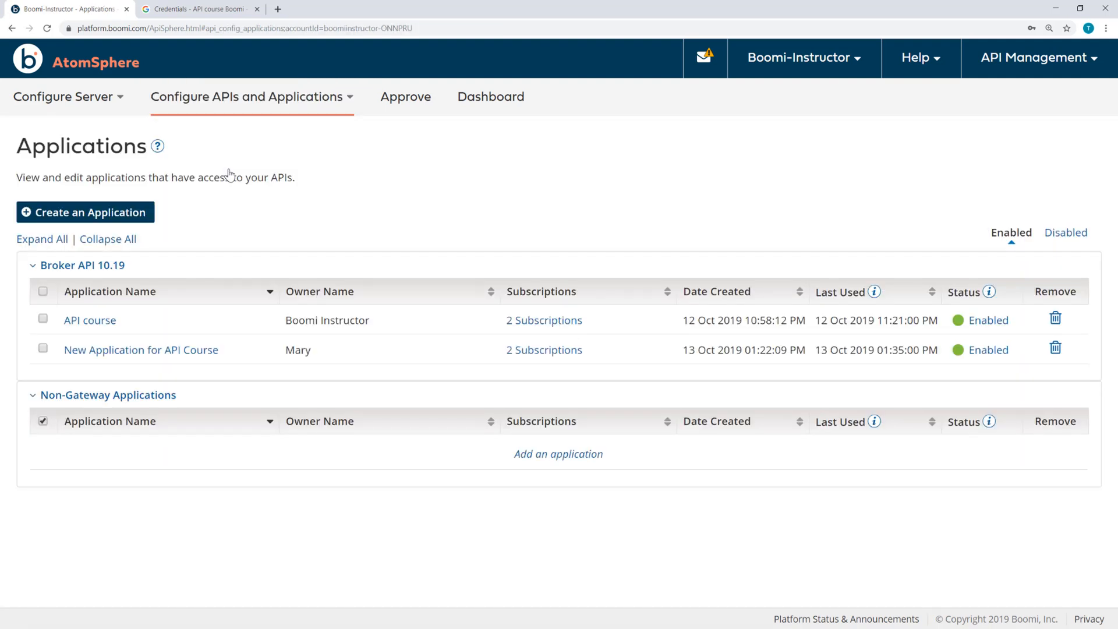
pyautogui.moveTo(349, 186)
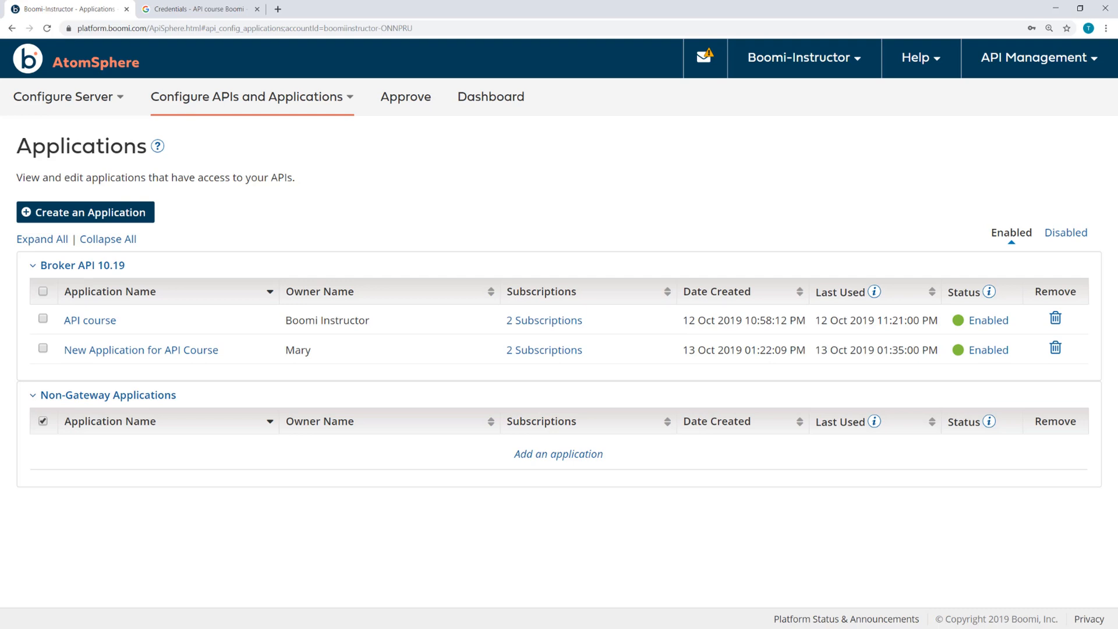
pyautogui.click(84, 212)
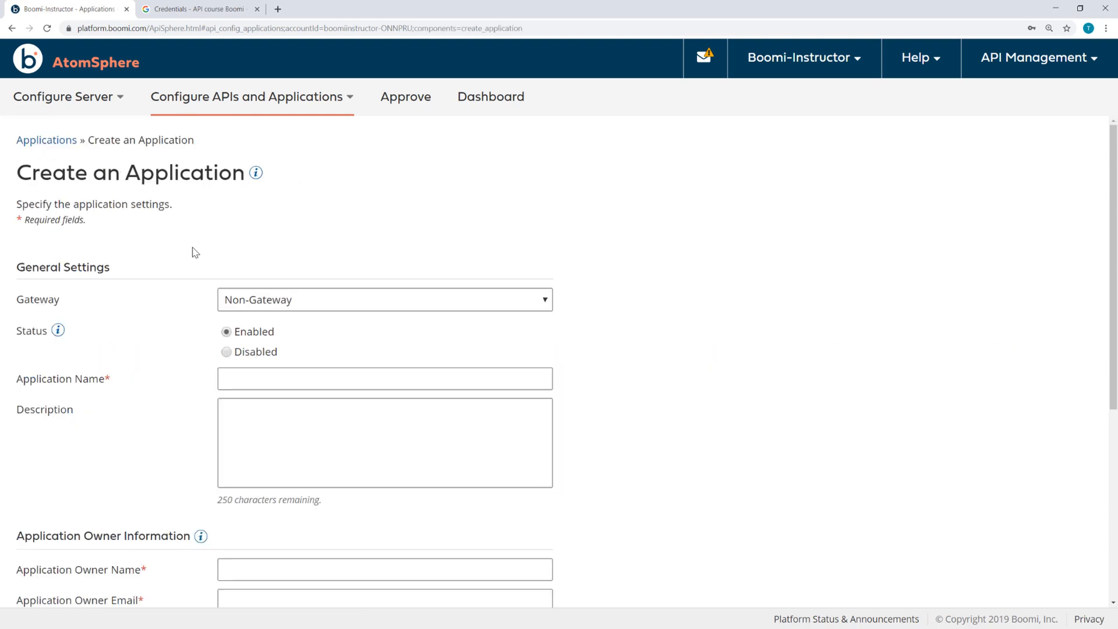
pyautogui.moveTo(278, 311)
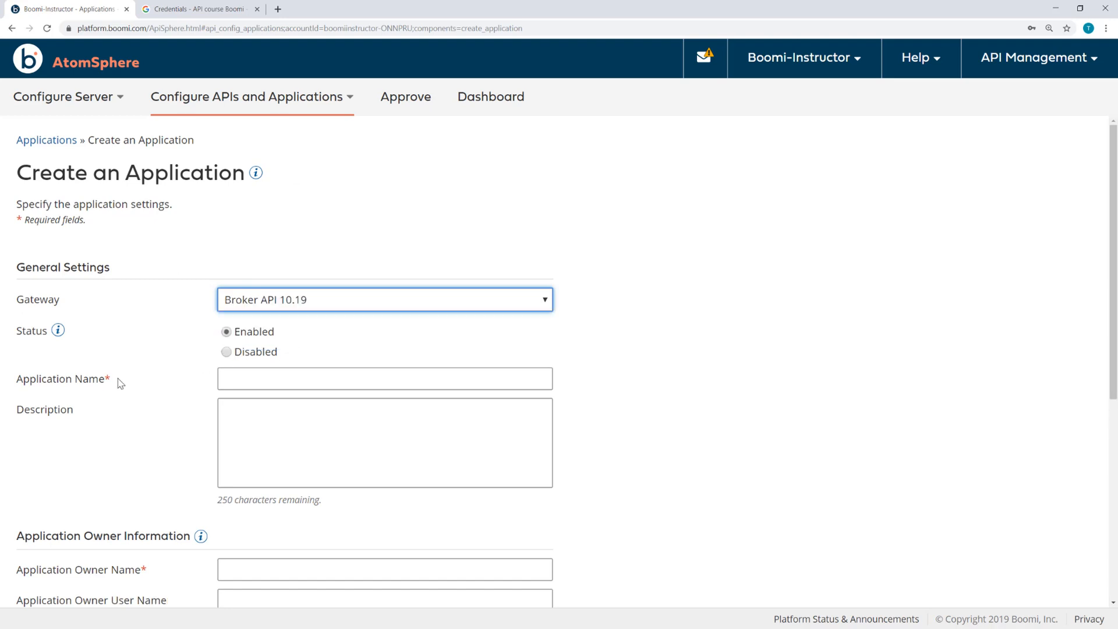
# Name the application 'OpenID Application', owner Boomi Instructor with a boomi.com email, and save it
pyautogui.click(384, 377)
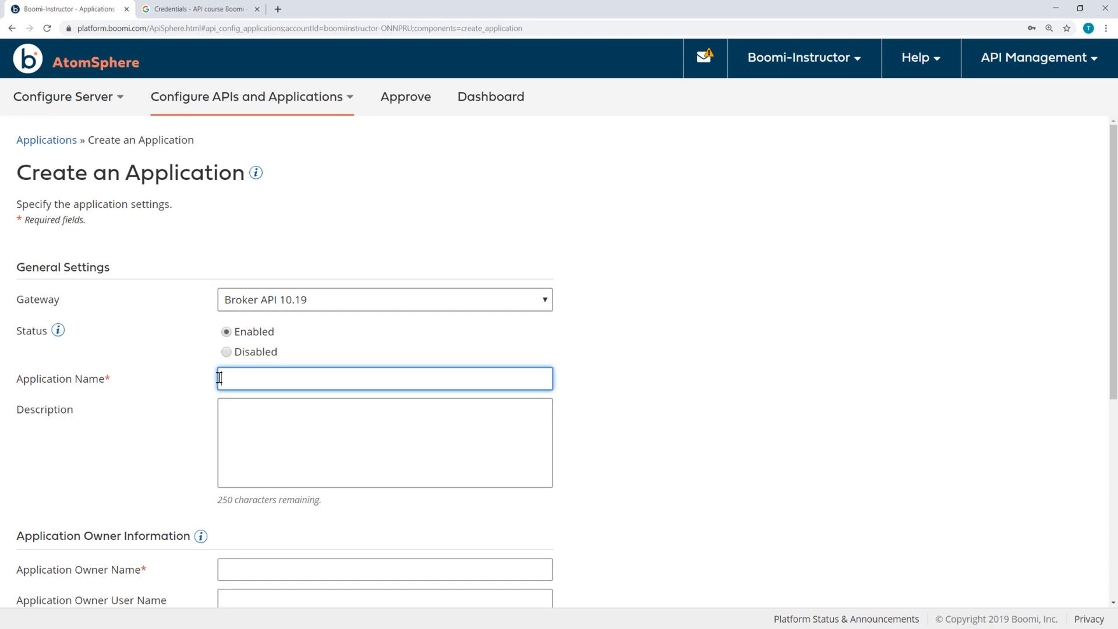
pyautogui.write('Open')
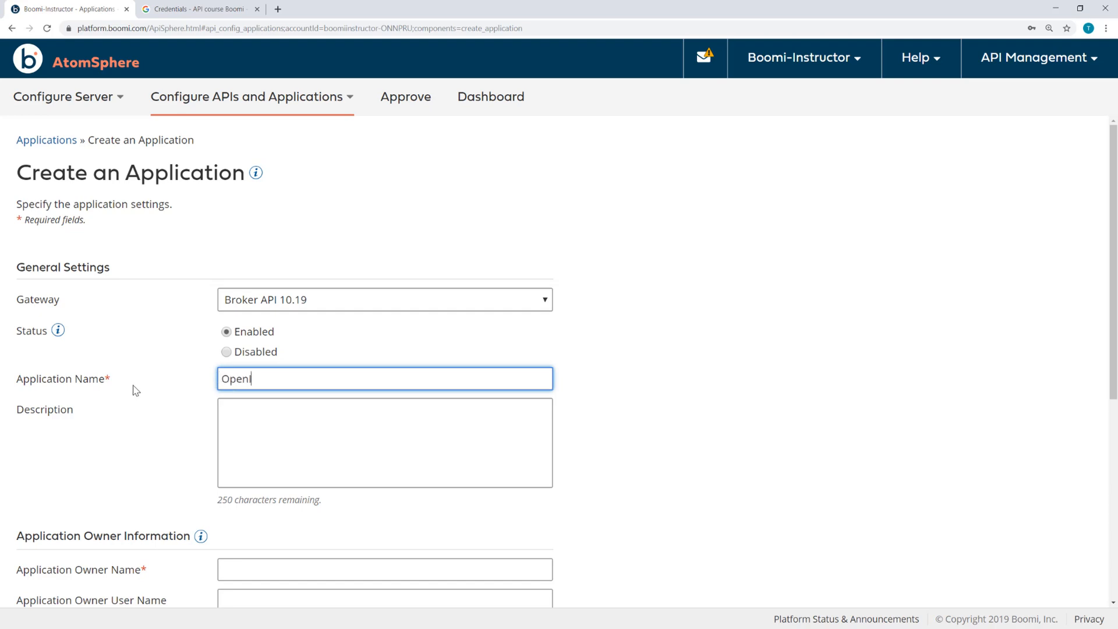
pyautogui.write('ID Application')
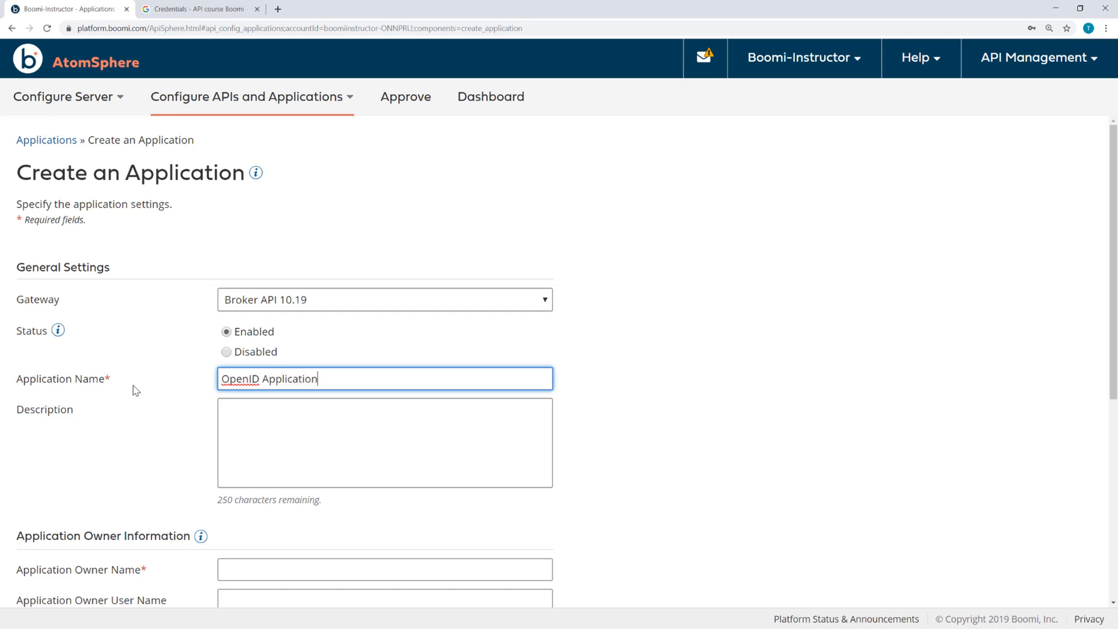
pyautogui.moveTo(124, 310)
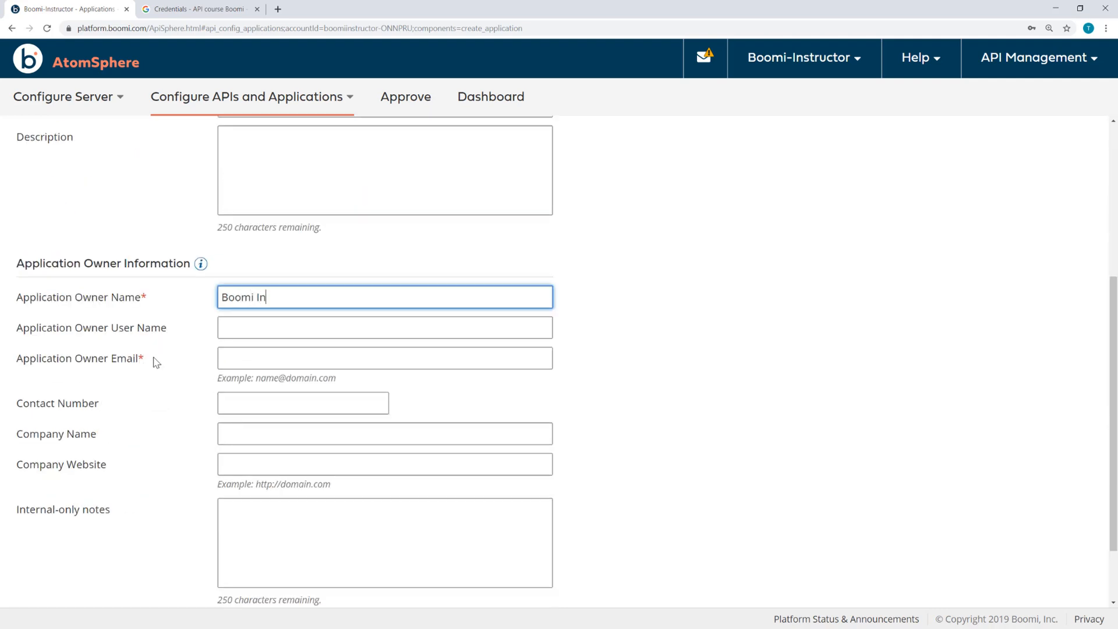
pyautogui.write('structor')
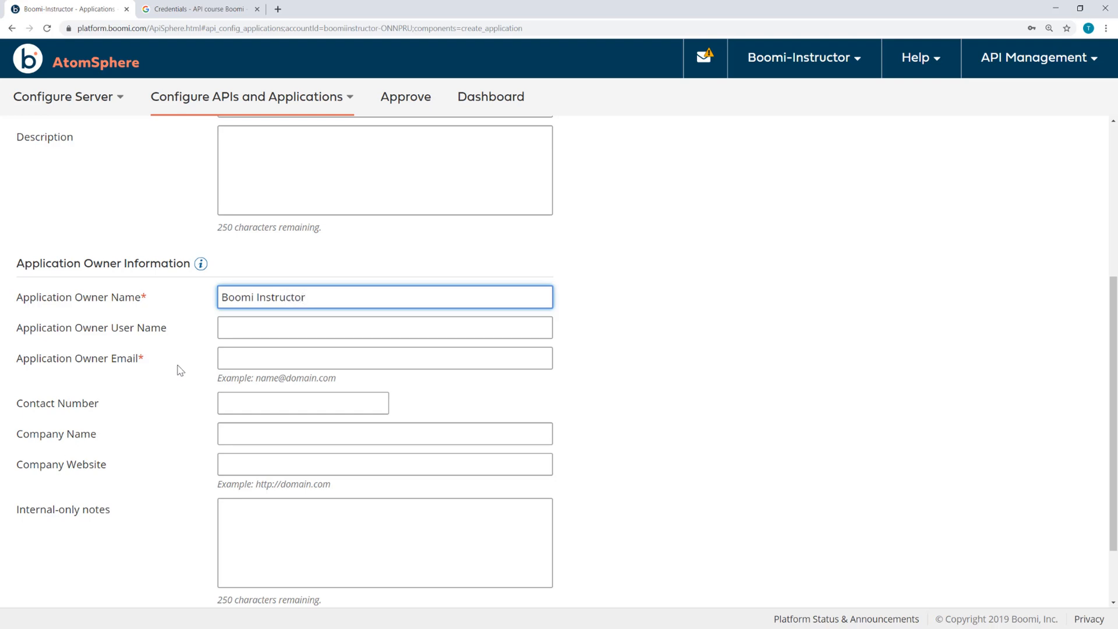
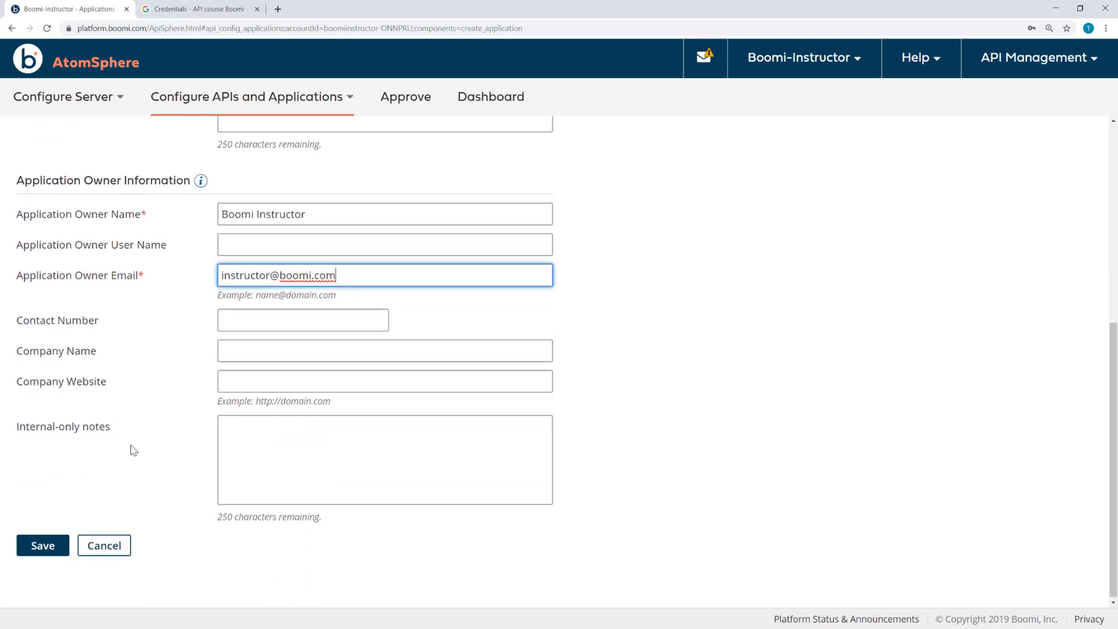
pyautogui.click(42, 545)
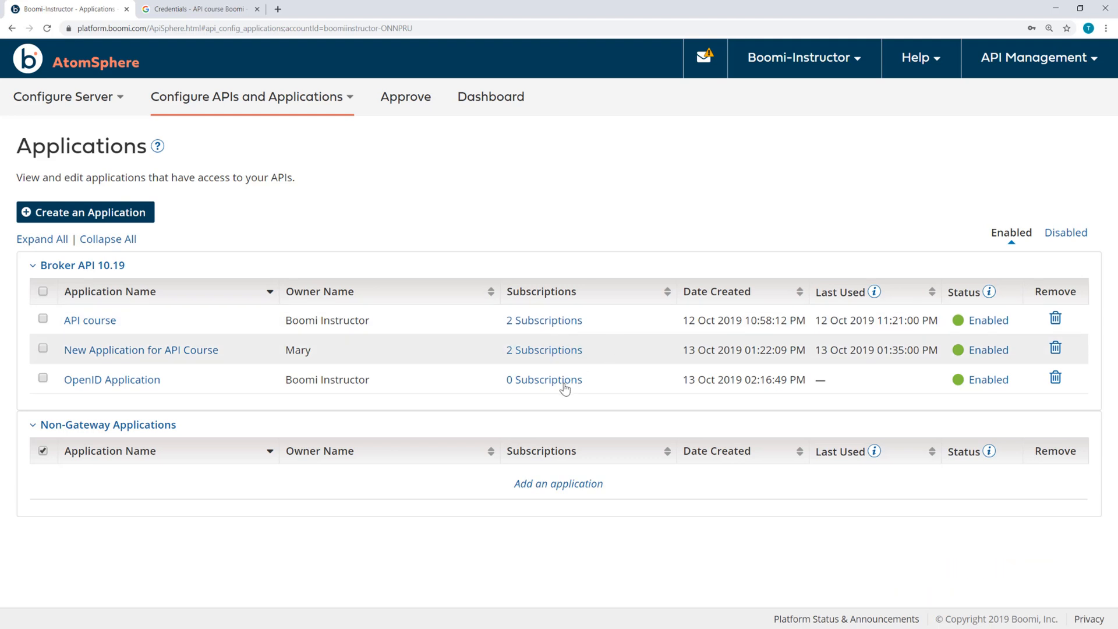
# Start a subscription for OpenID Application to both APIs, keeping Unlimited APIs for Calculator Proxy
pyautogui.click(544, 380)
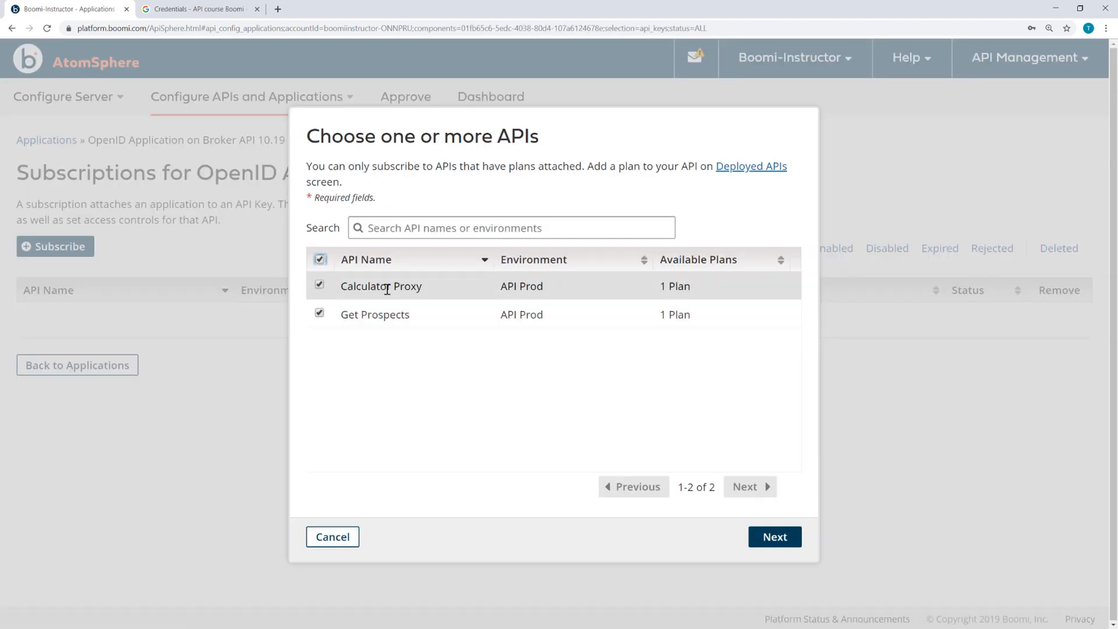
pyautogui.moveTo(774, 536)
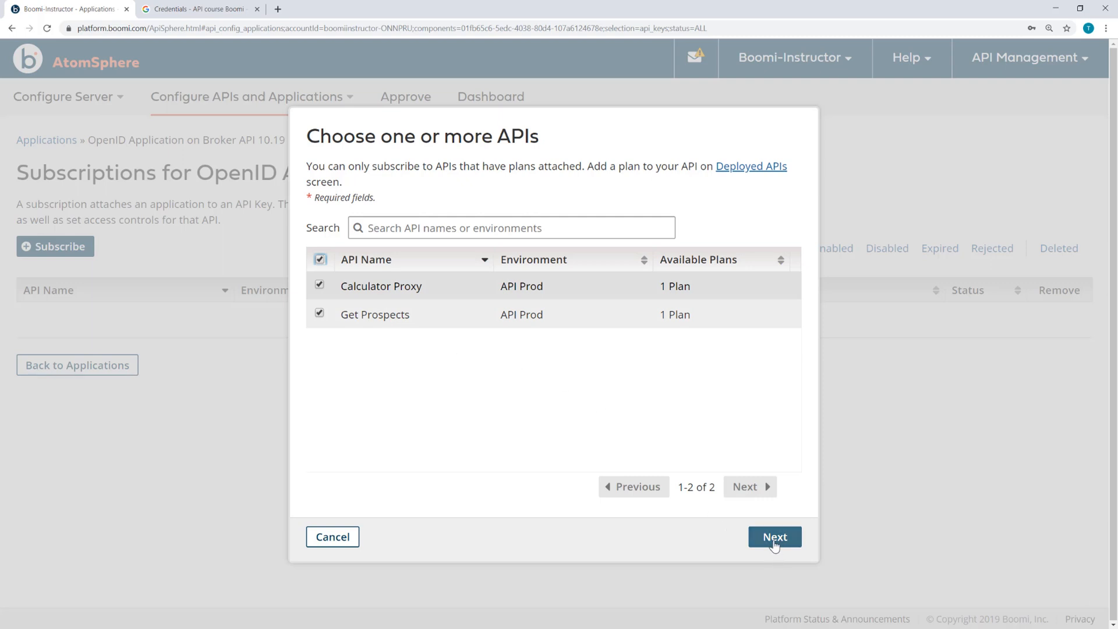
pyautogui.click(775, 536)
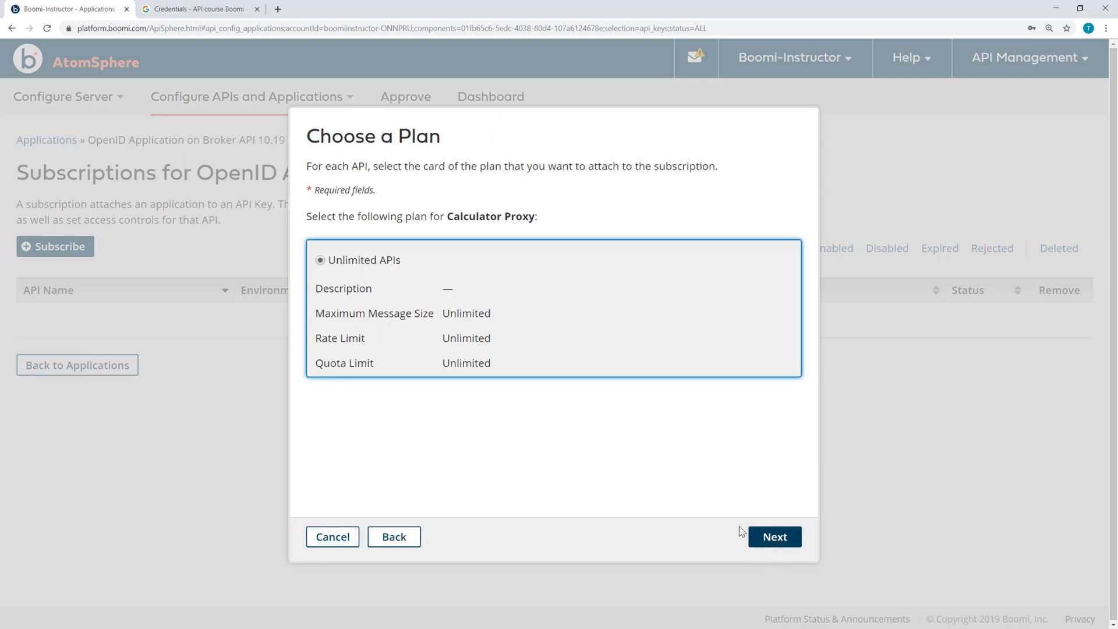
pyautogui.click(773, 535)
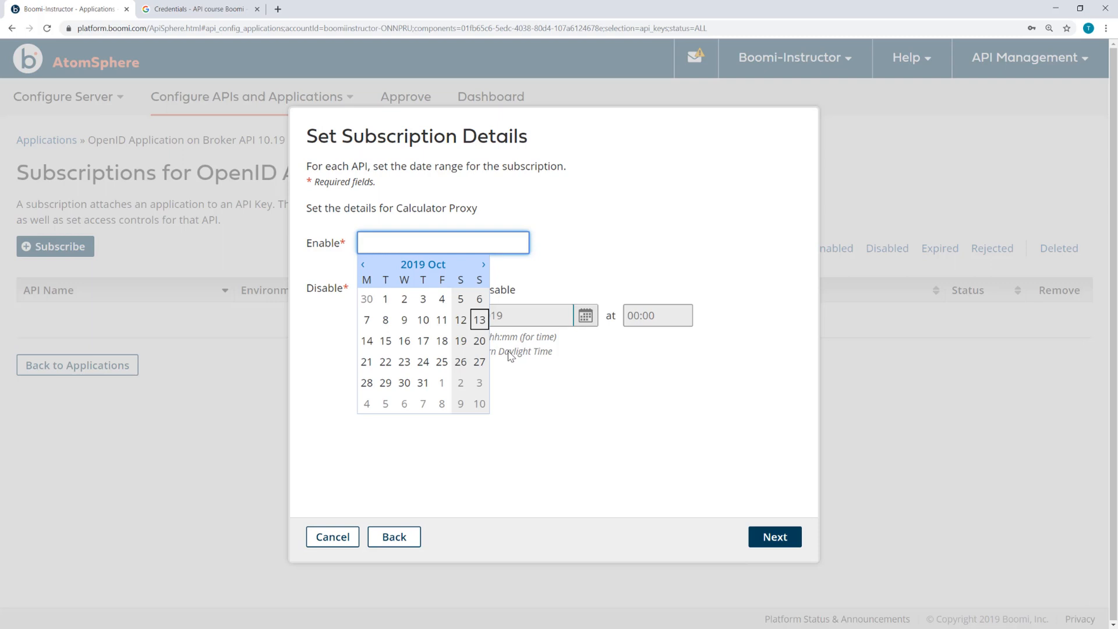
pyautogui.click(774, 535)
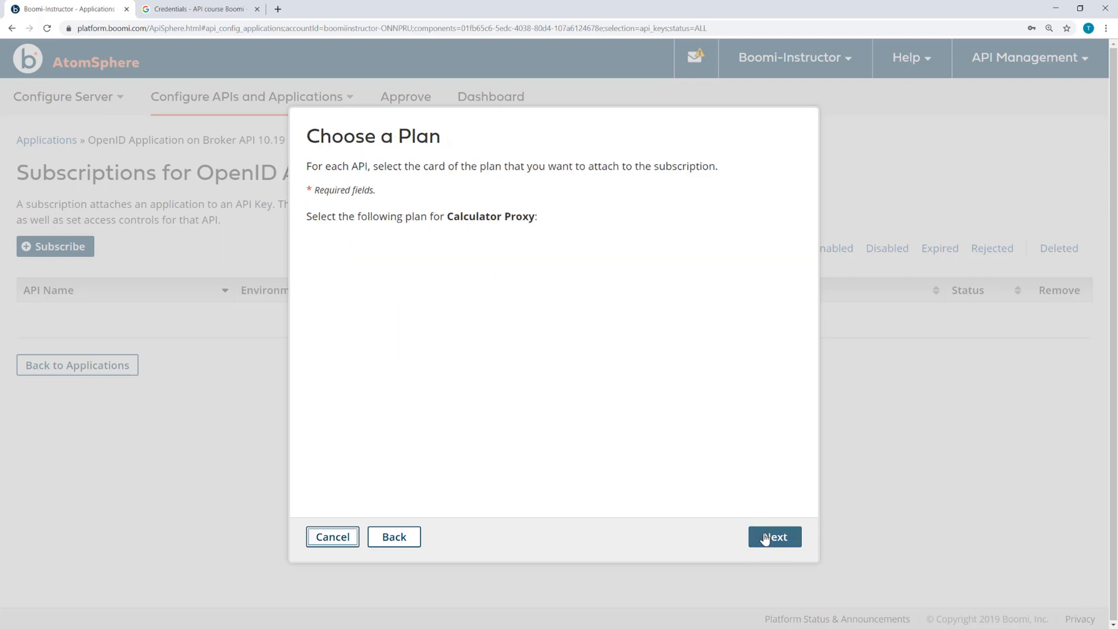
# Accept the Unlimited APIs plan for Get Prospects with today's date and finish the subscription
pyautogui.click(774, 536)
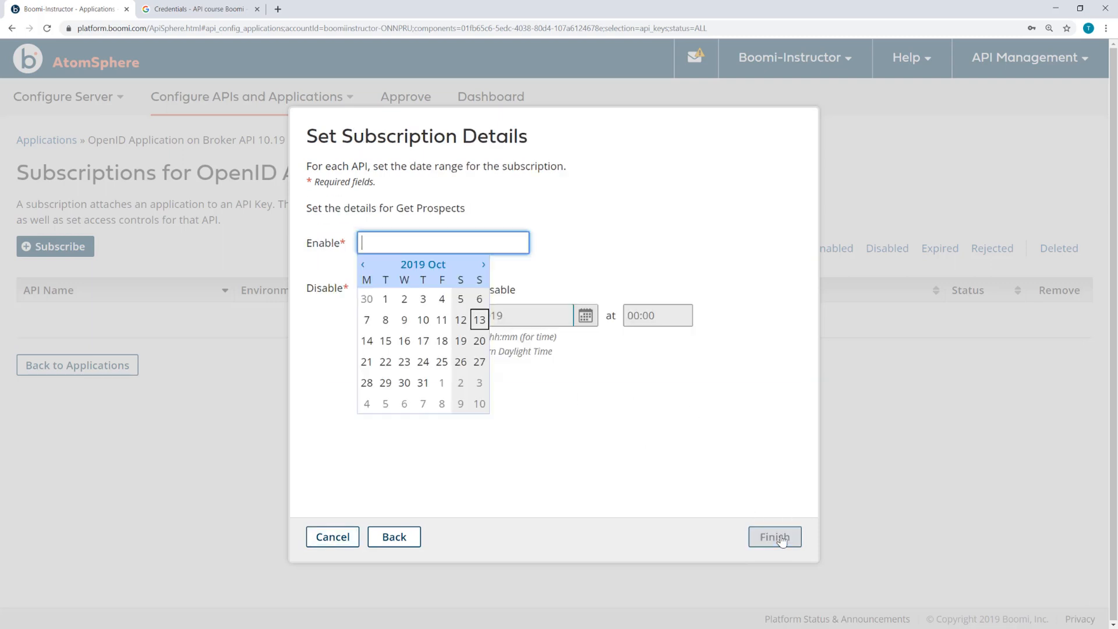
pyautogui.click(479, 319)
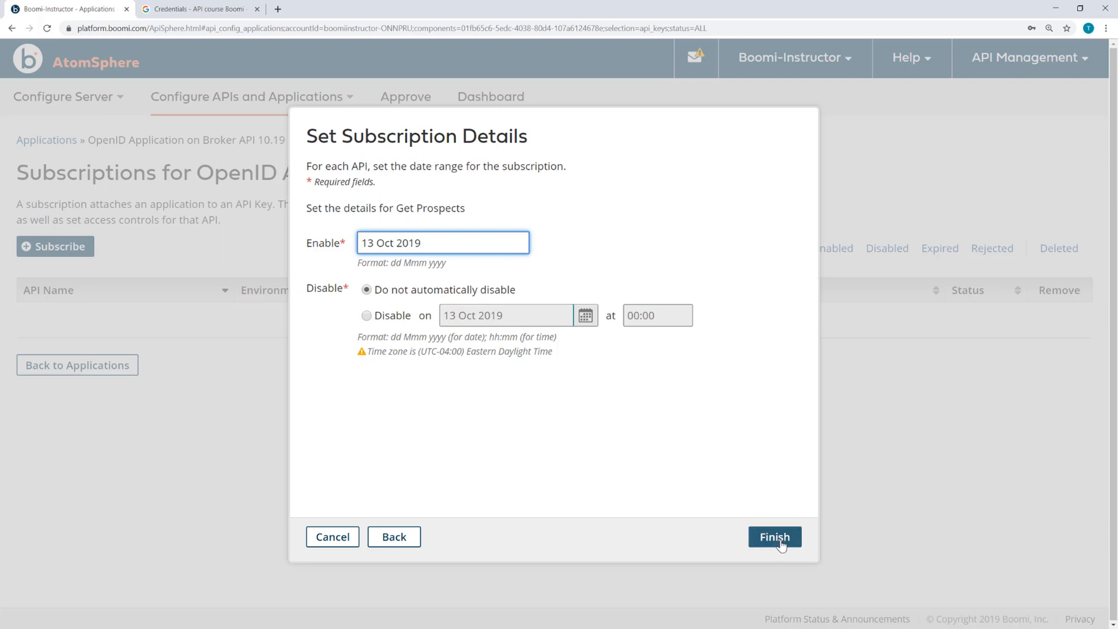
pyautogui.click(774, 536)
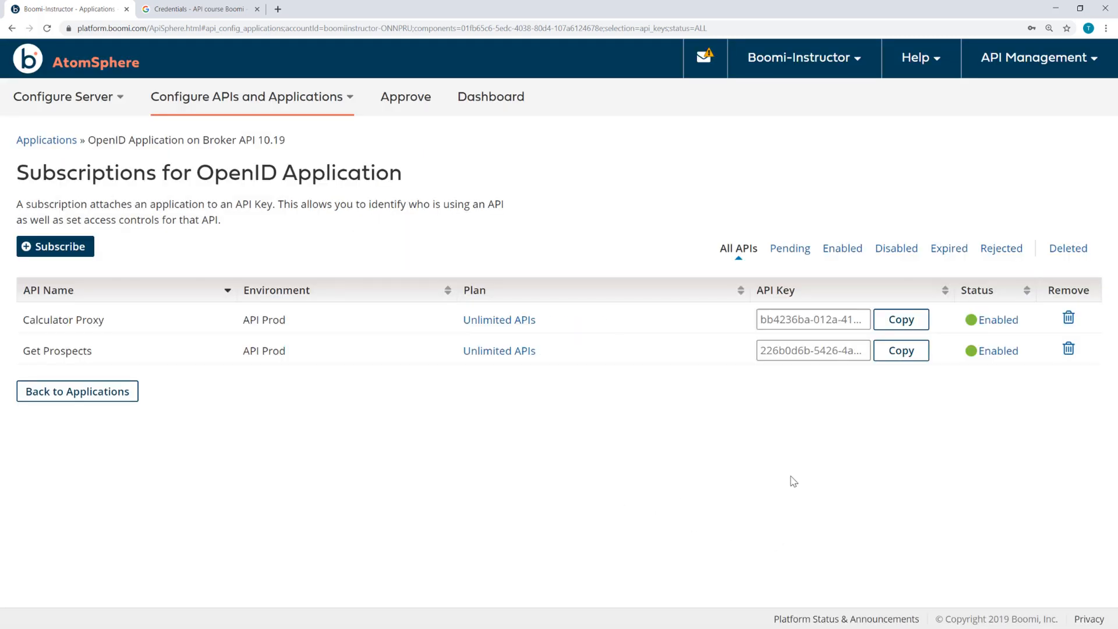
pyautogui.click(900, 350)
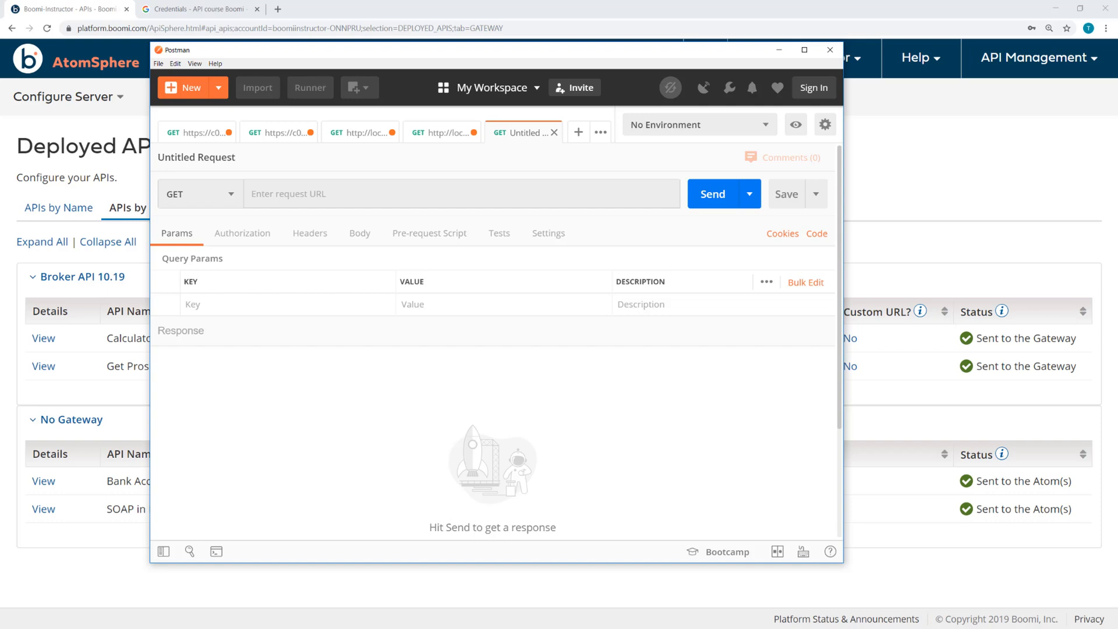
pyautogui.moveTo(351, 347)
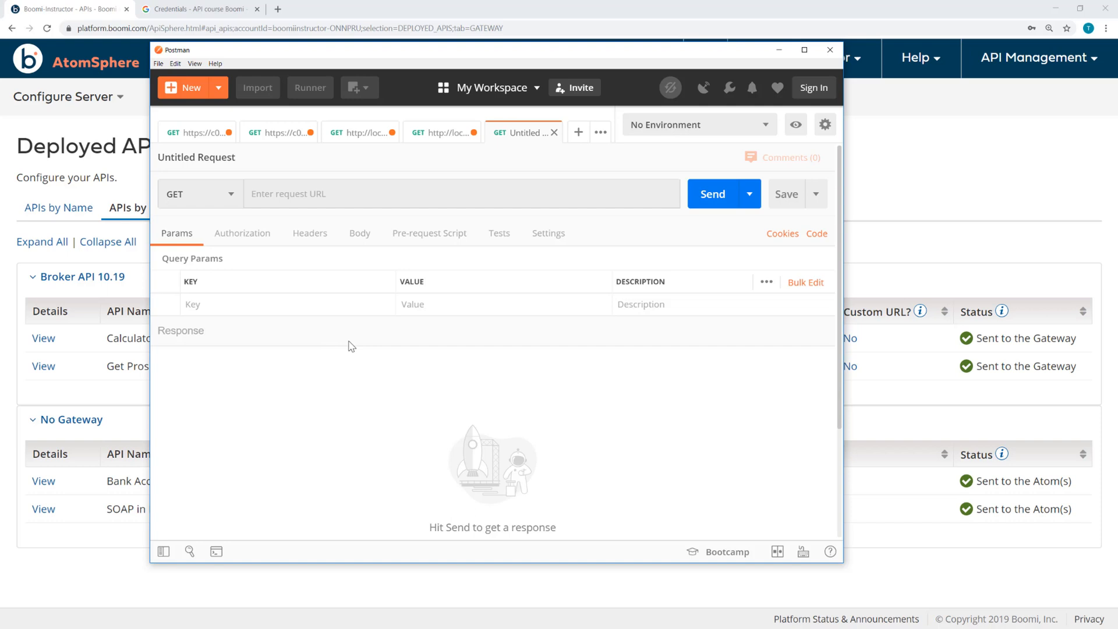
# Set the untitled request's authorization type to OAuth 2.0
pyautogui.click(243, 233)
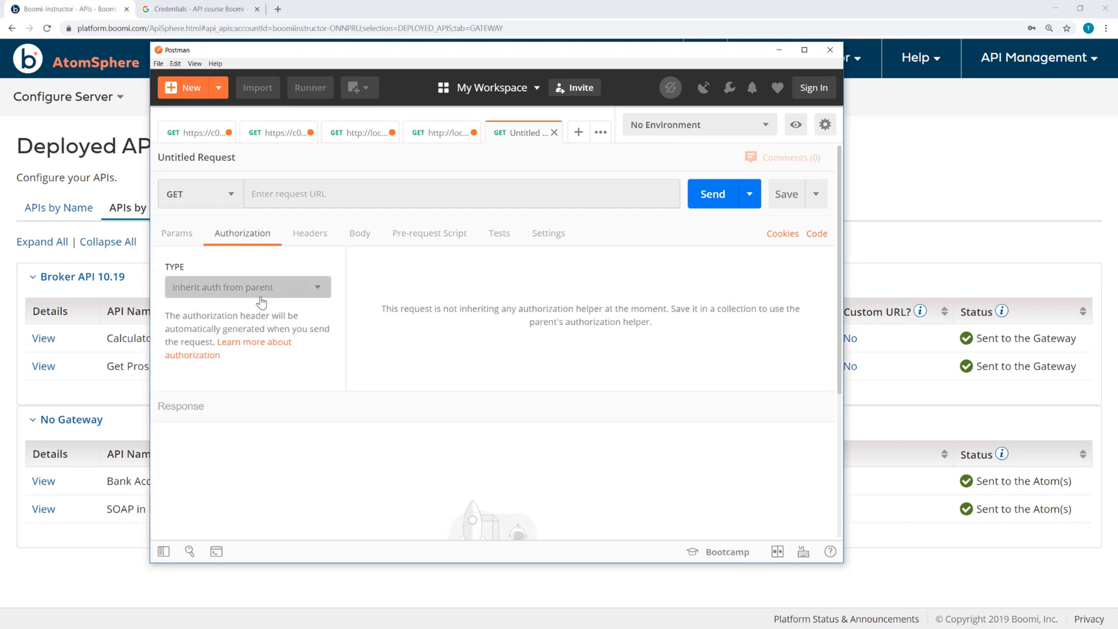
pyautogui.click(247, 287)
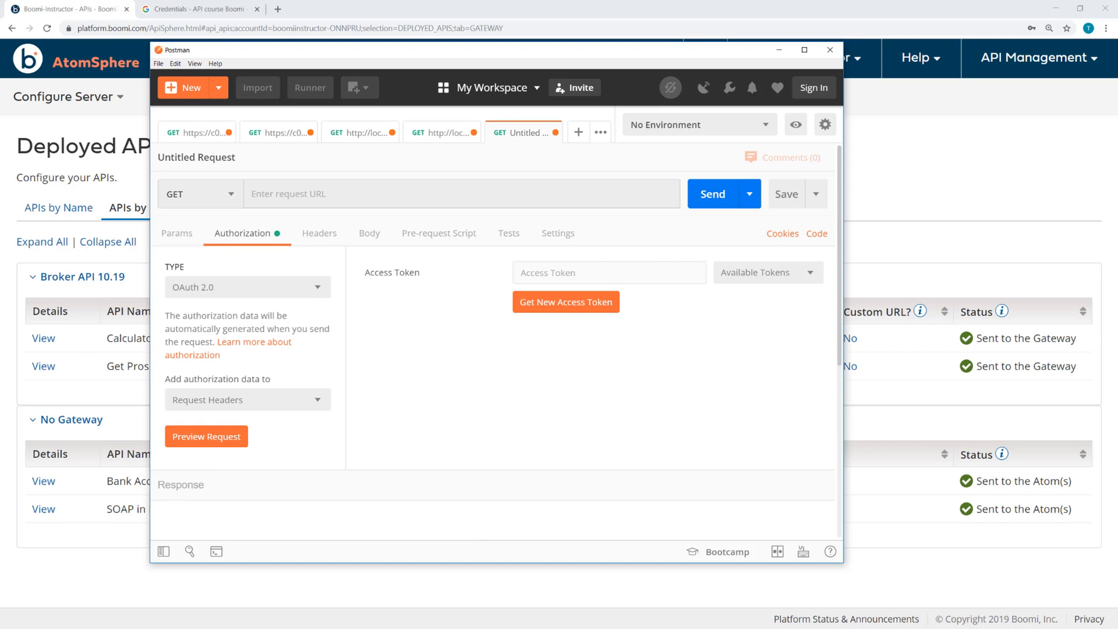
pyautogui.moveTo(163, 214)
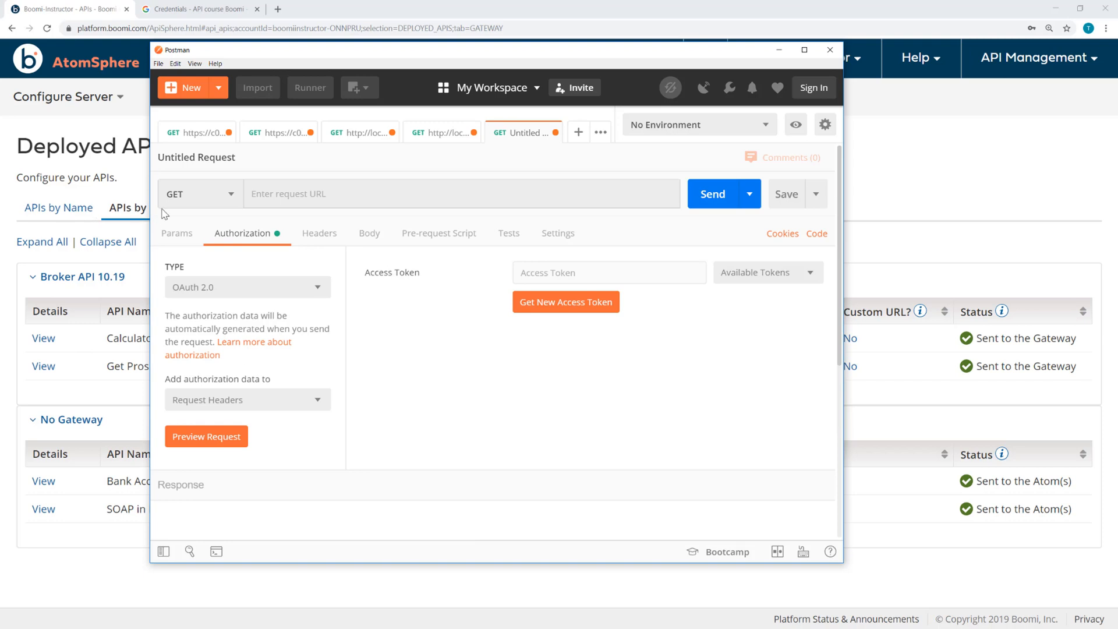
pyautogui.click(319, 233)
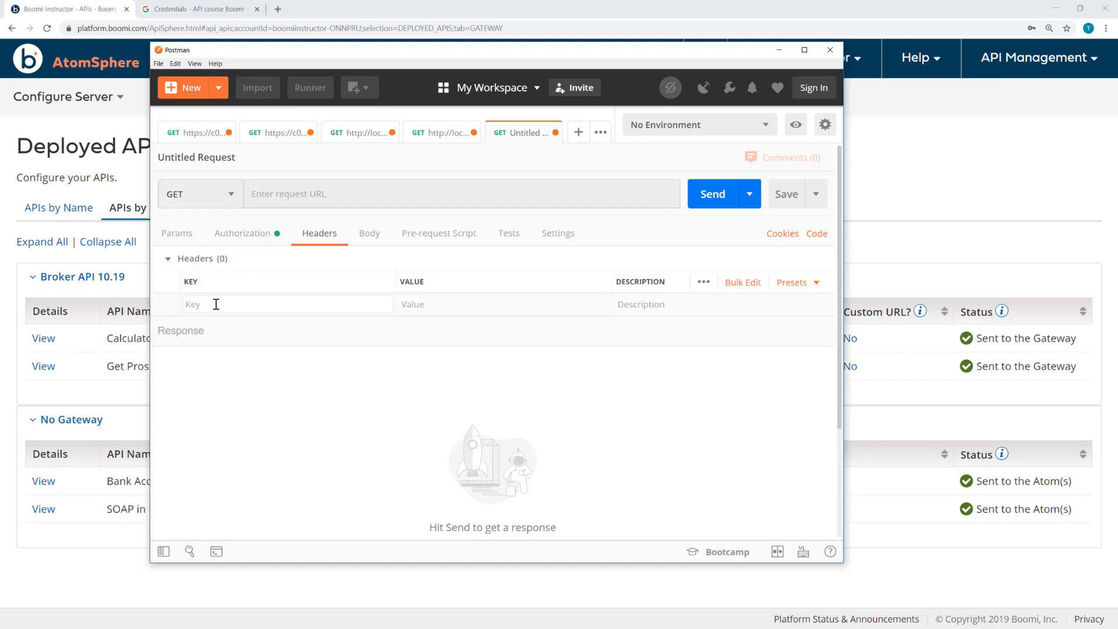
pyautogui.write('x-')
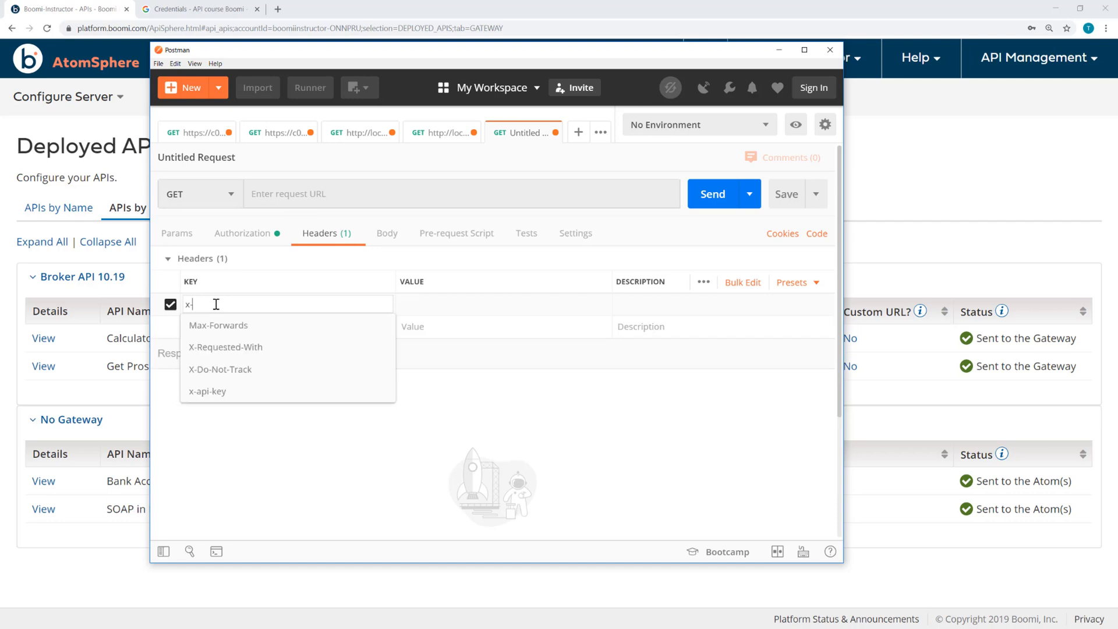
pyautogui.click(207, 391)
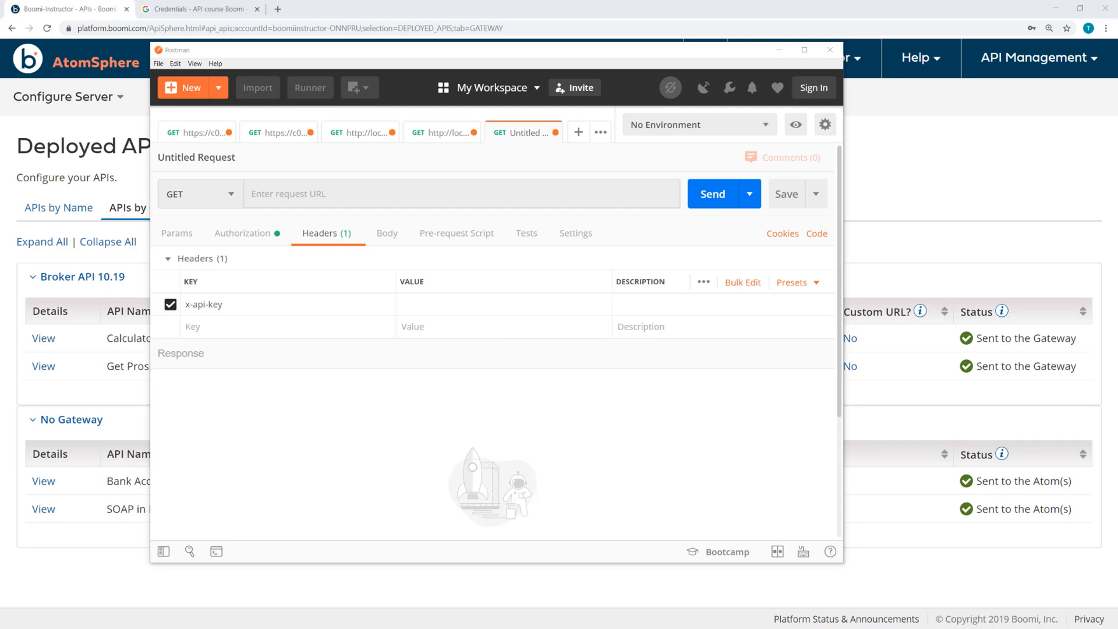
pyautogui.moveTo(452, 281)
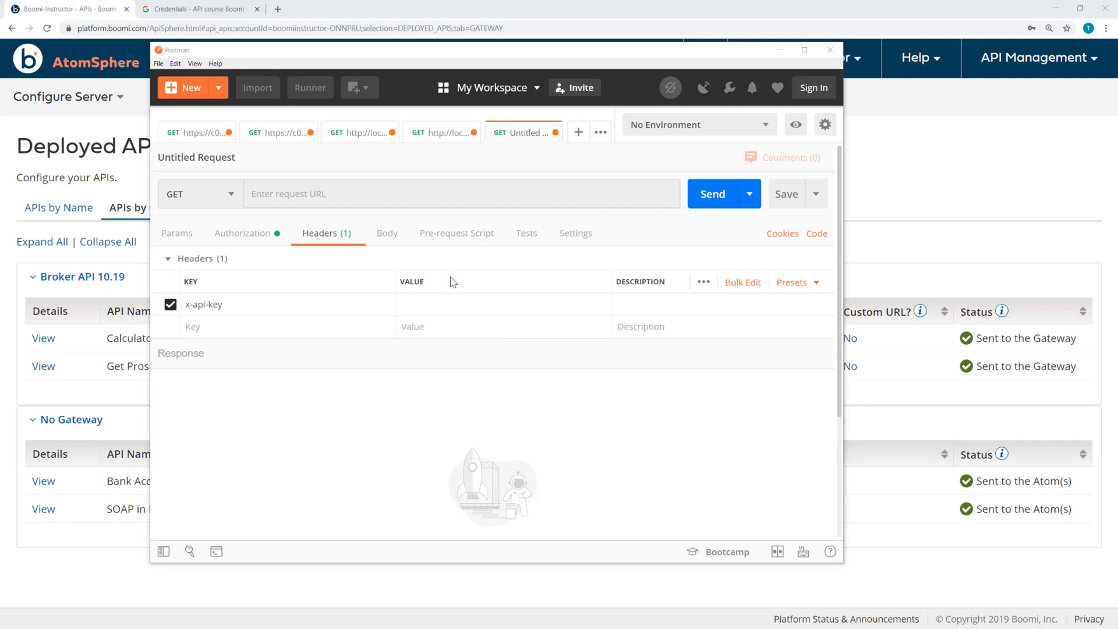
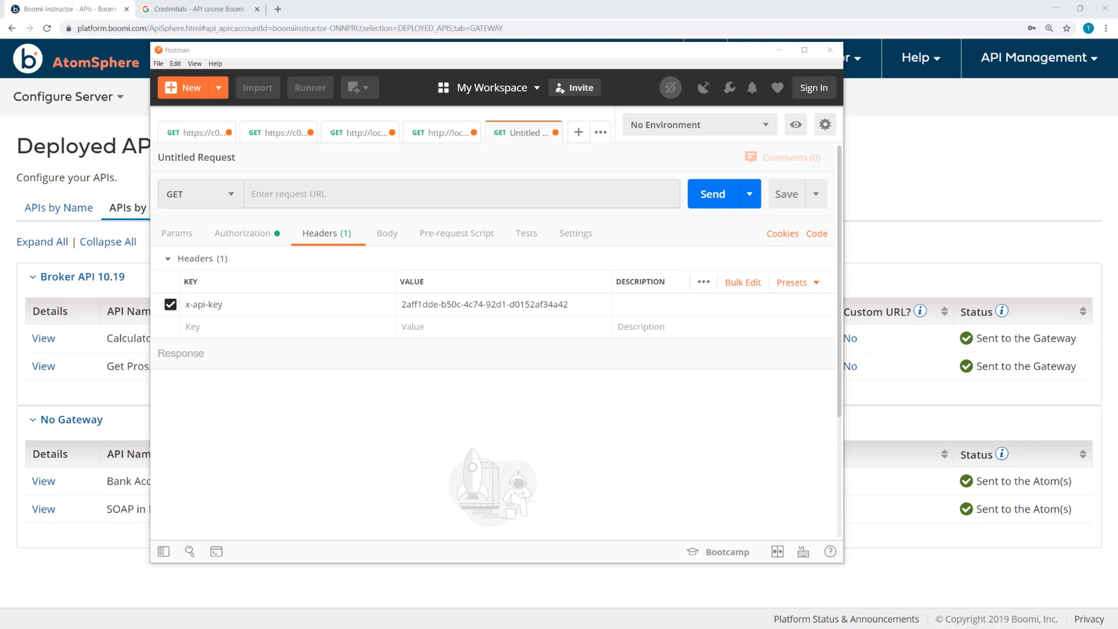
pyautogui.moveTo(639, 326)
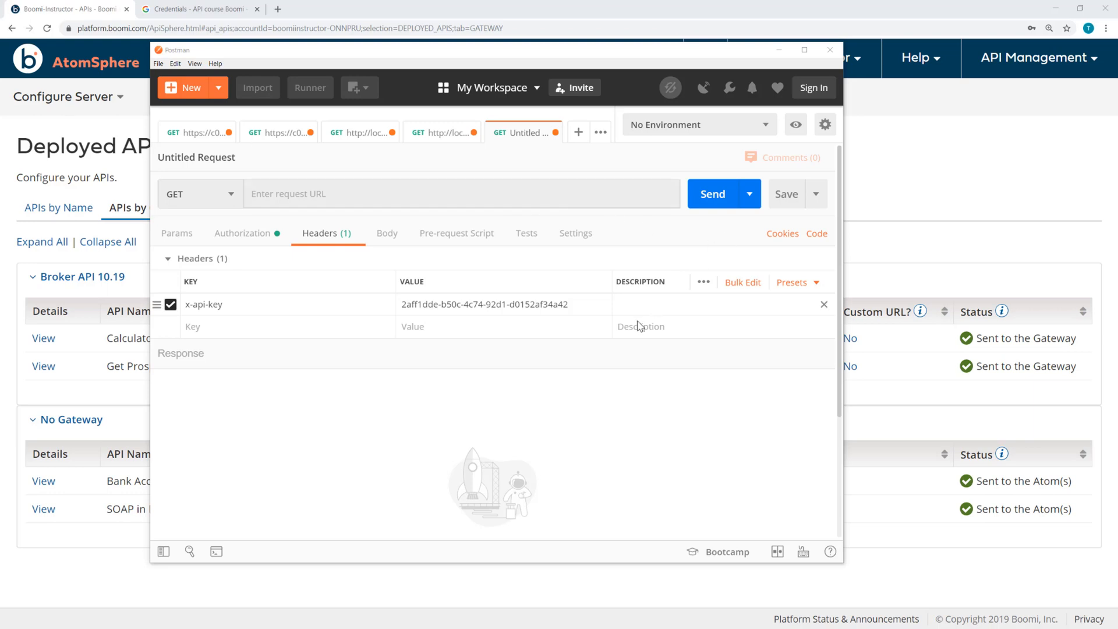
pyautogui.click(244, 233)
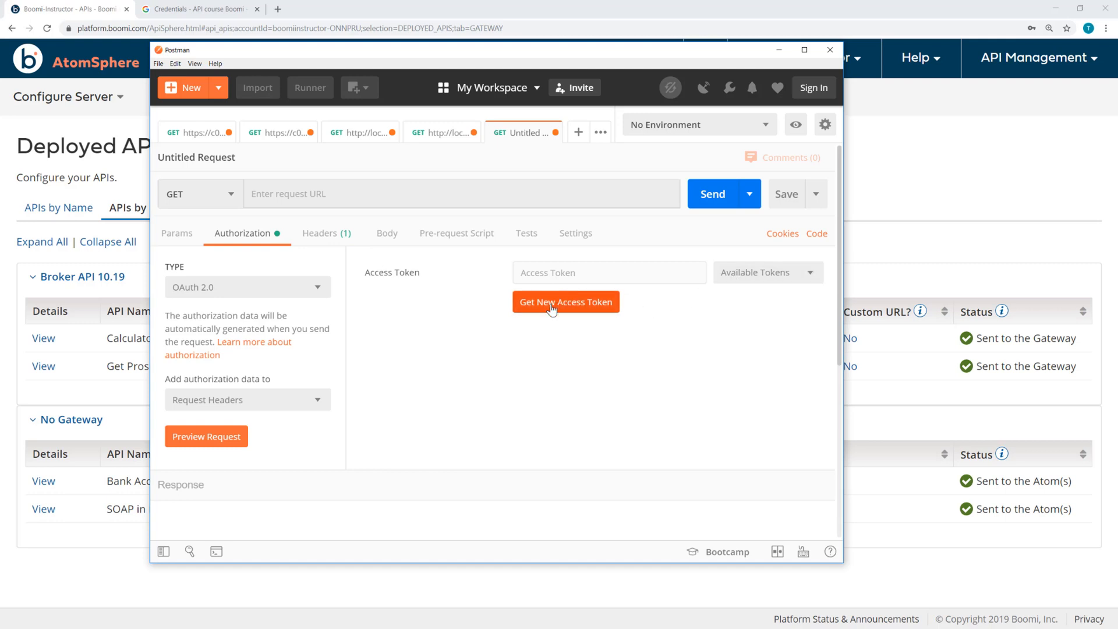
# Bring up the Get New Access Token form prefilled for an Authorization Code grant
pyautogui.click(565, 302)
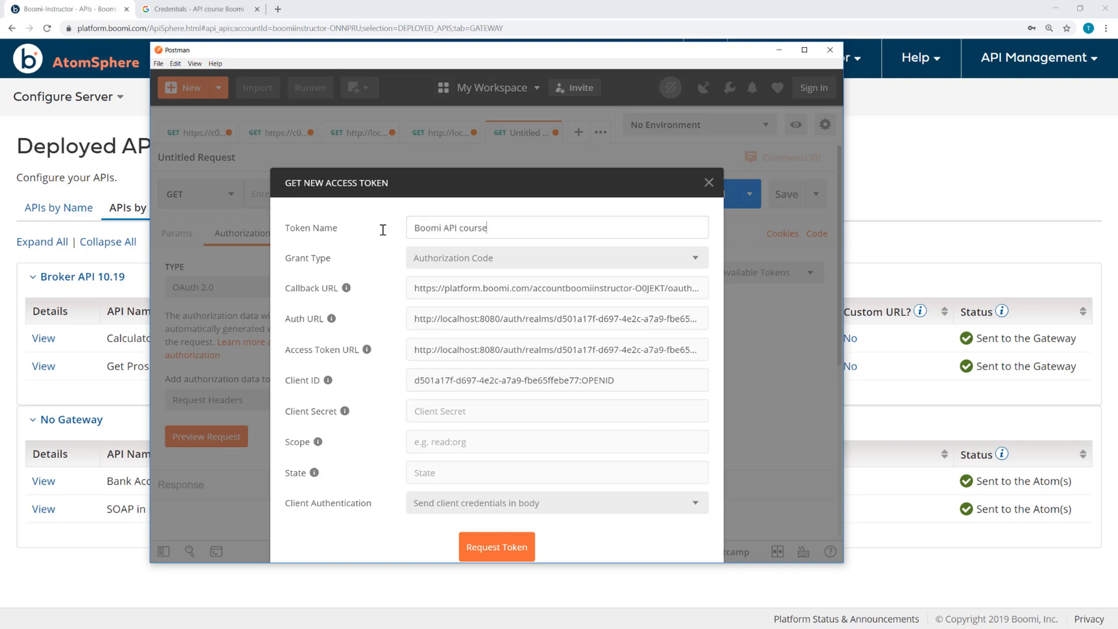
pyautogui.moveTo(389, 266)
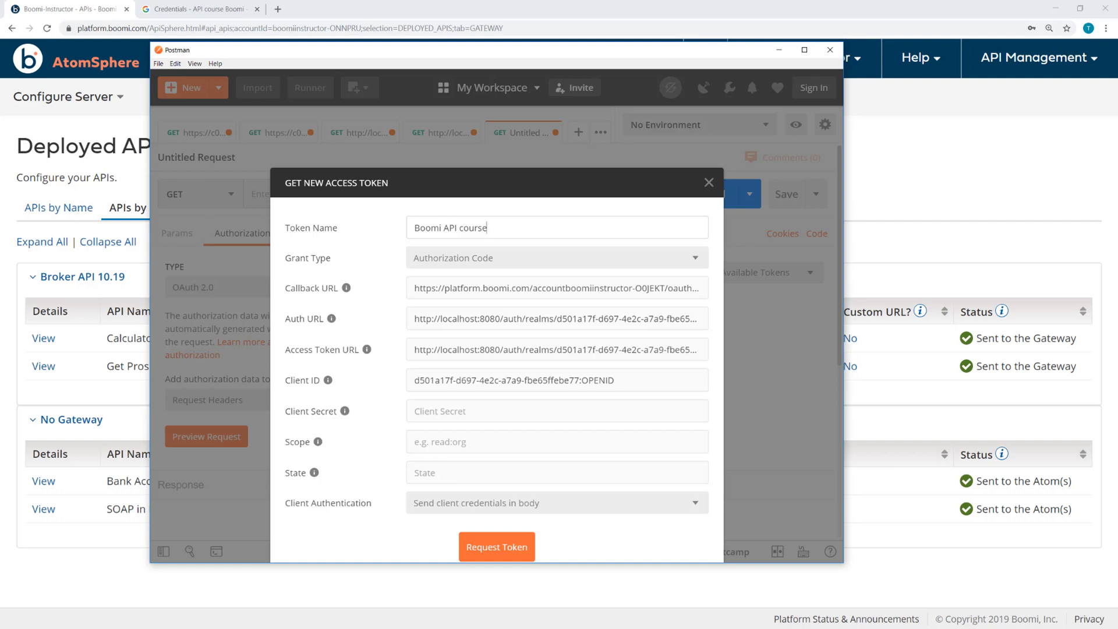
pyautogui.click(63, 97)
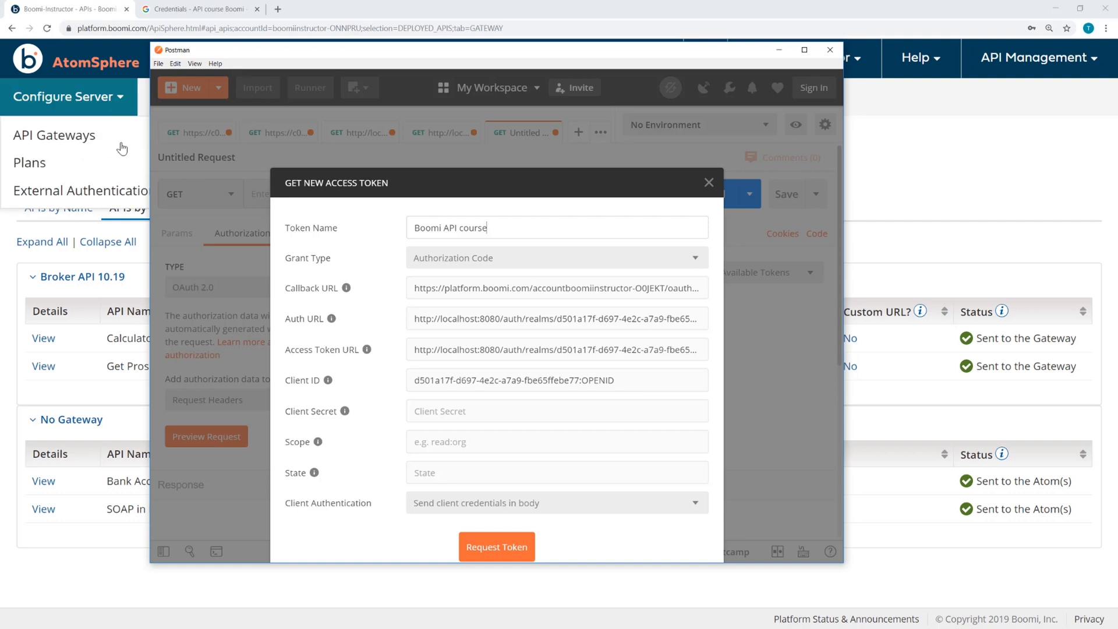
# Select the Boomi account id in the AtomSphere page address and return to Postman's token form
pyautogui.click(829, 50)
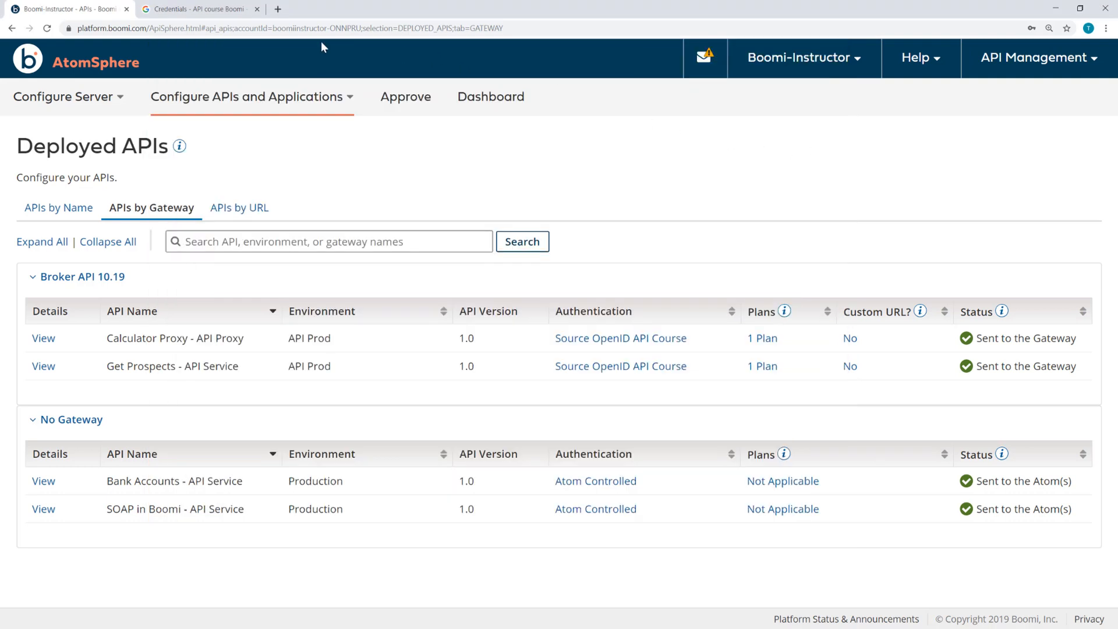
pyautogui.click(285, 28)
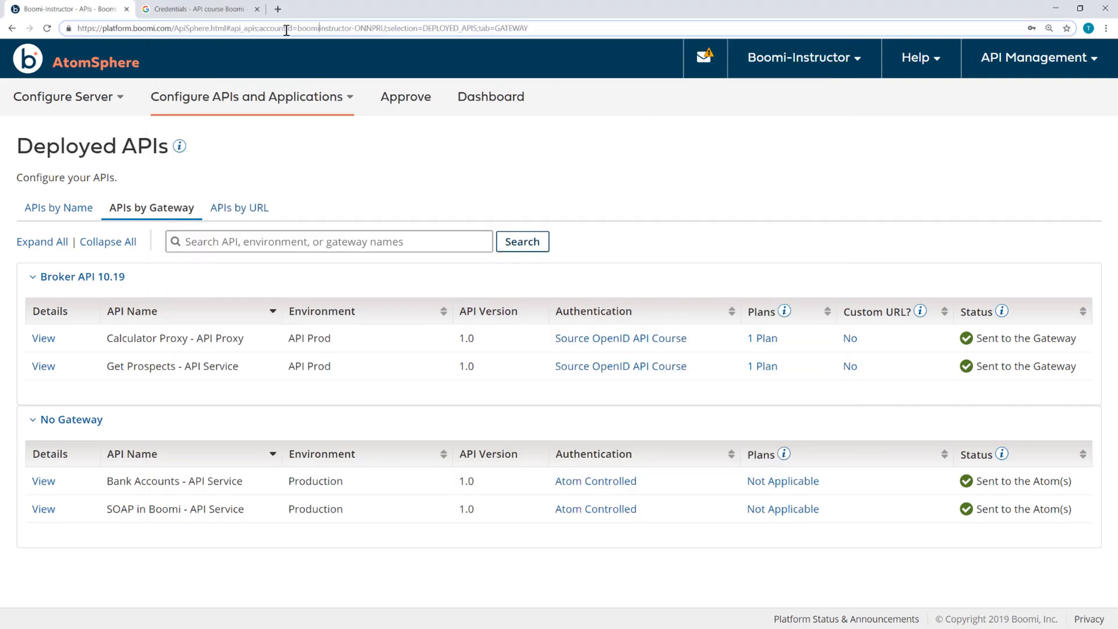
pyautogui.doubleClick(339, 28)
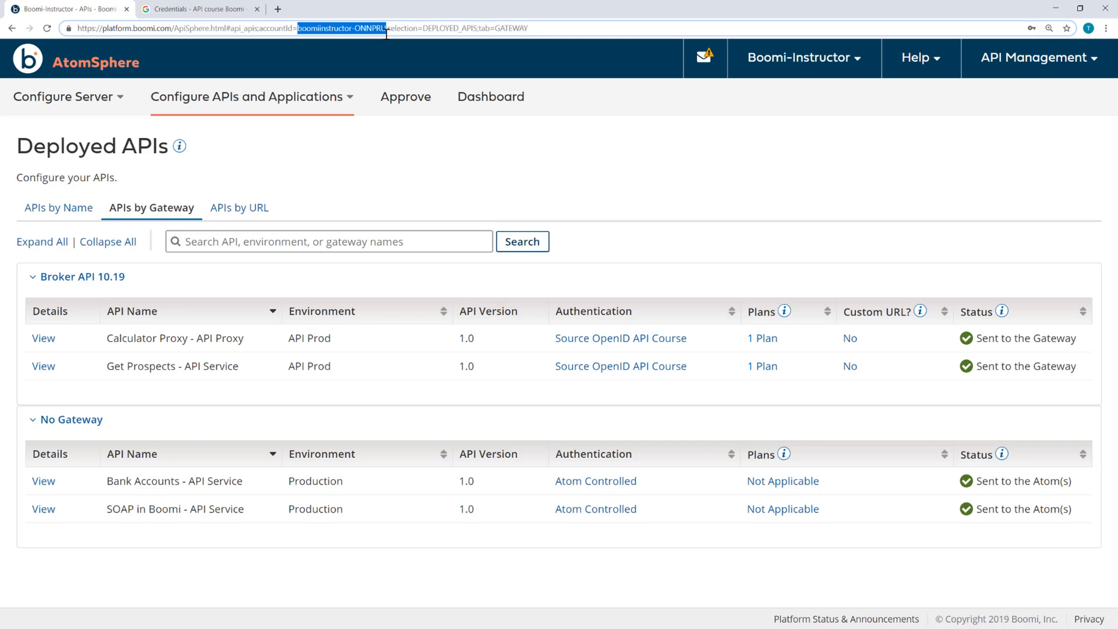
pyautogui.moveTo(544, 123)
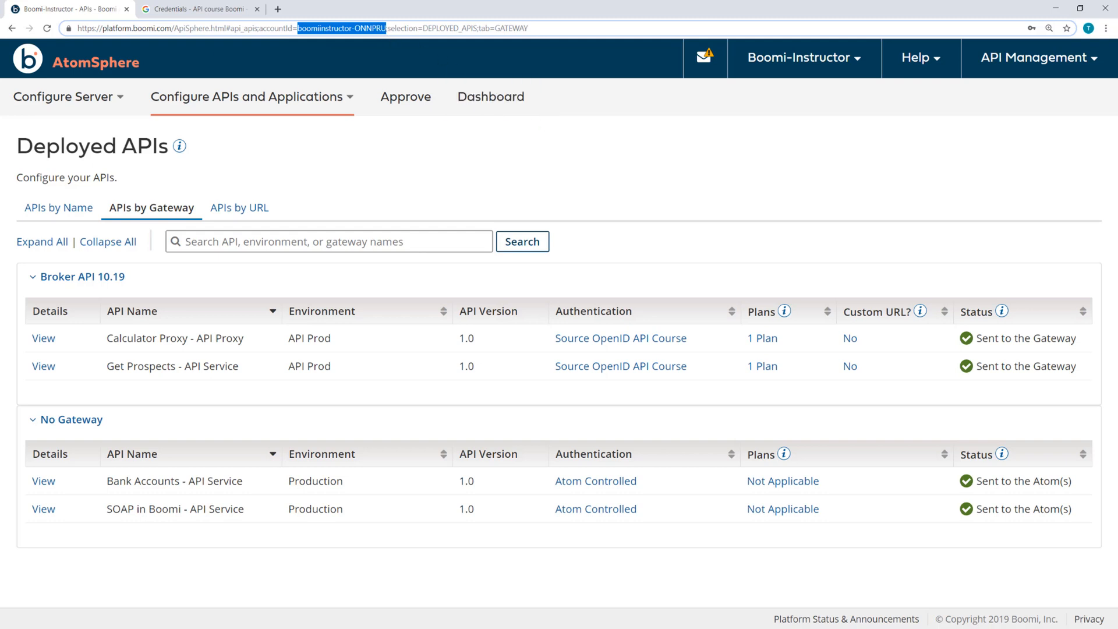
pyautogui.click(804, 57)
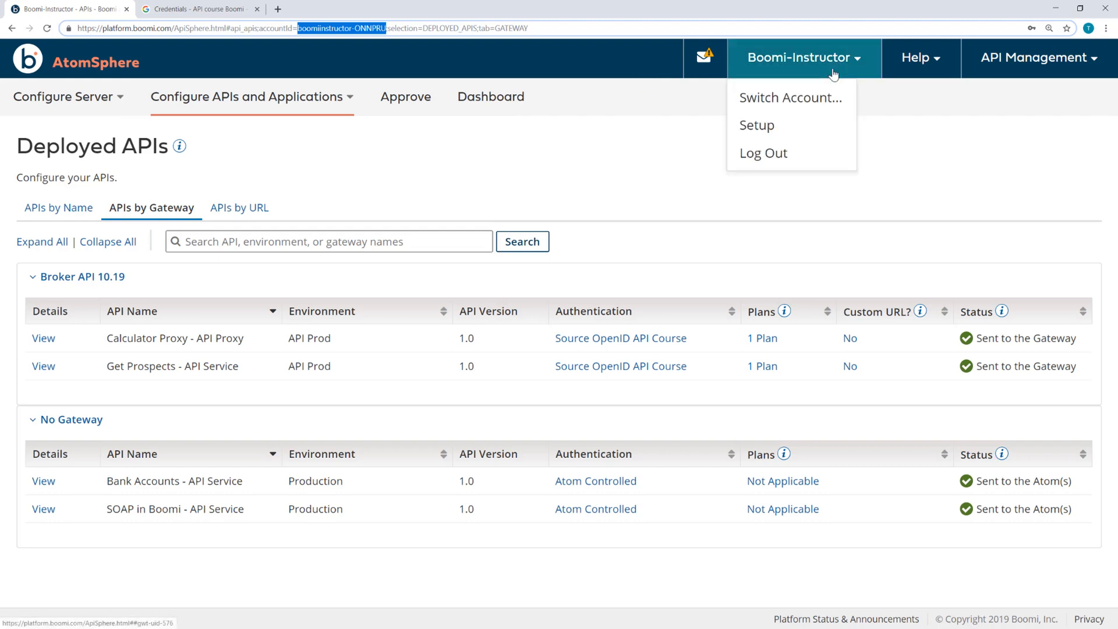
pyautogui.click(410, 148)
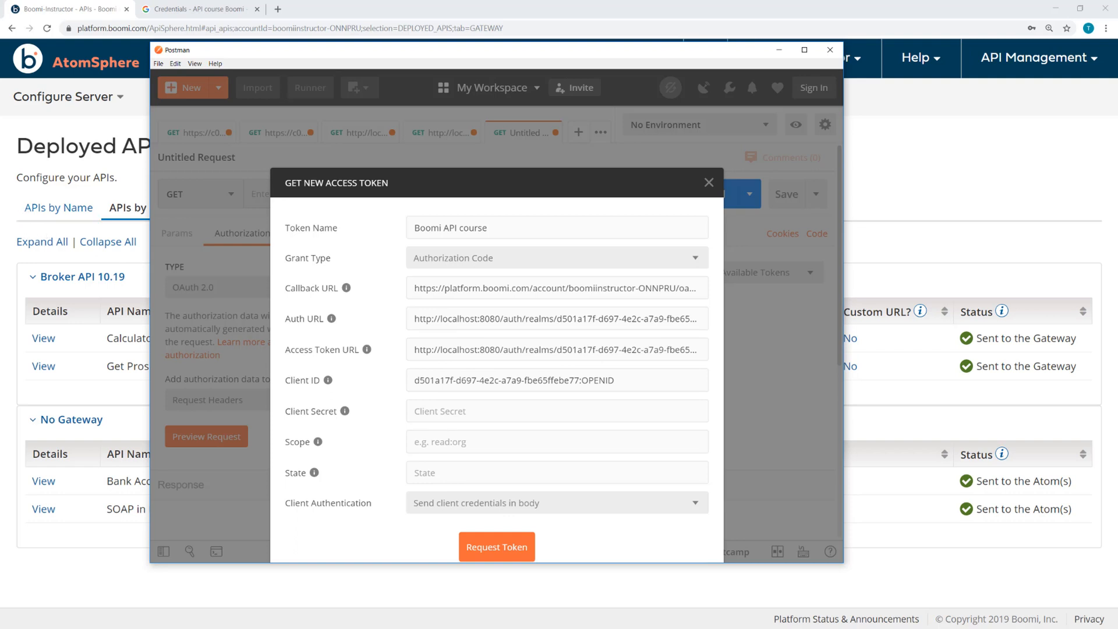
pyautogui.moveTo(386, 369)
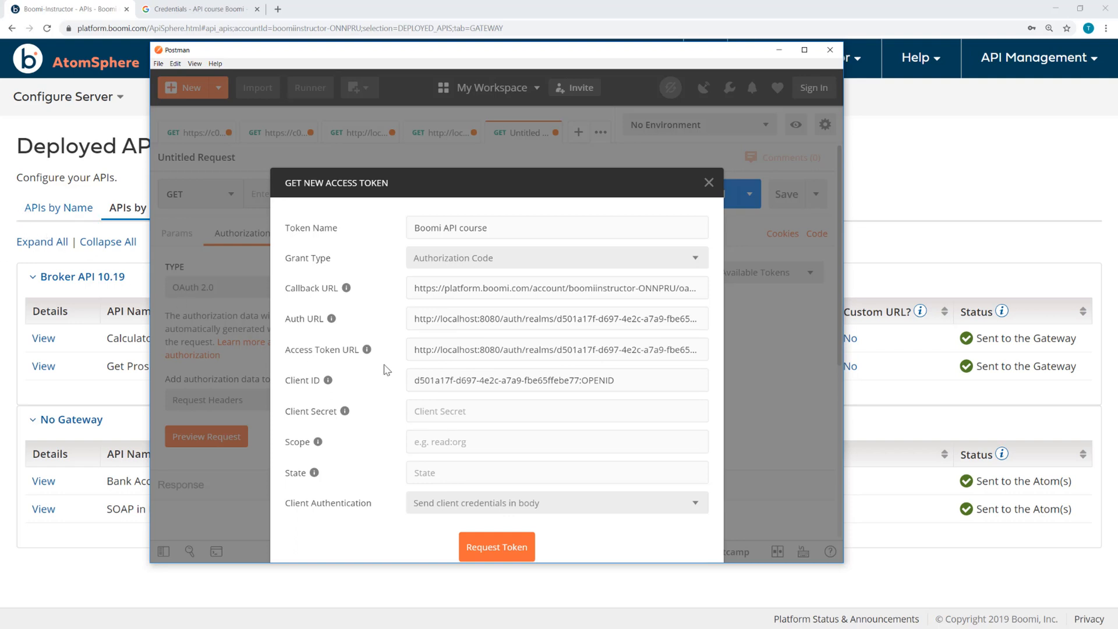
pyautogui.moveTo(182, 328)
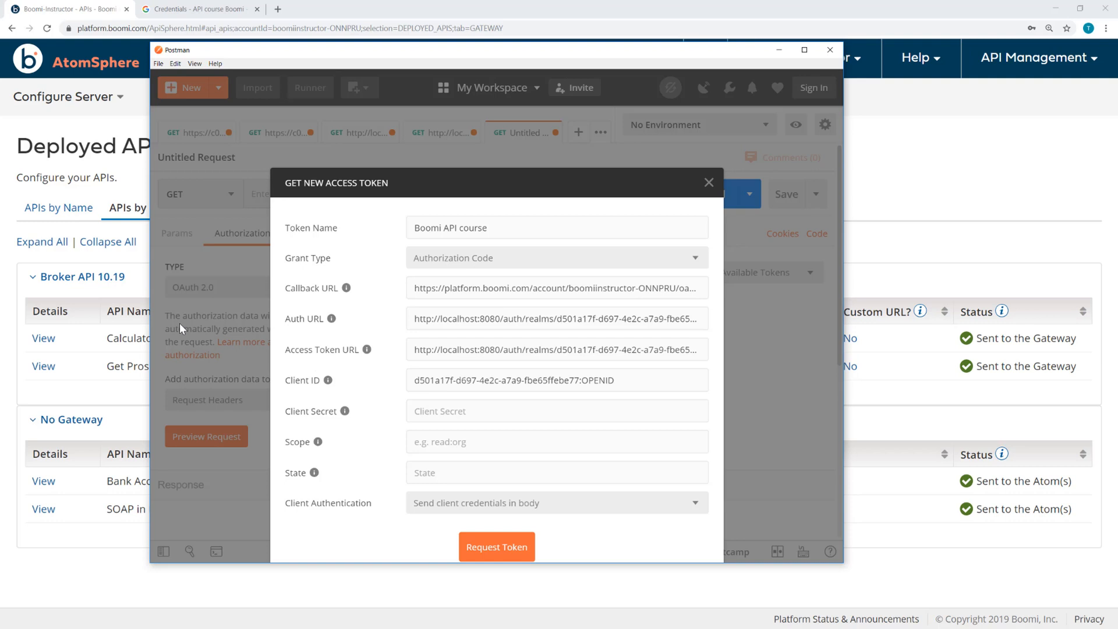
pyautogui.moveTo(1070, 408)
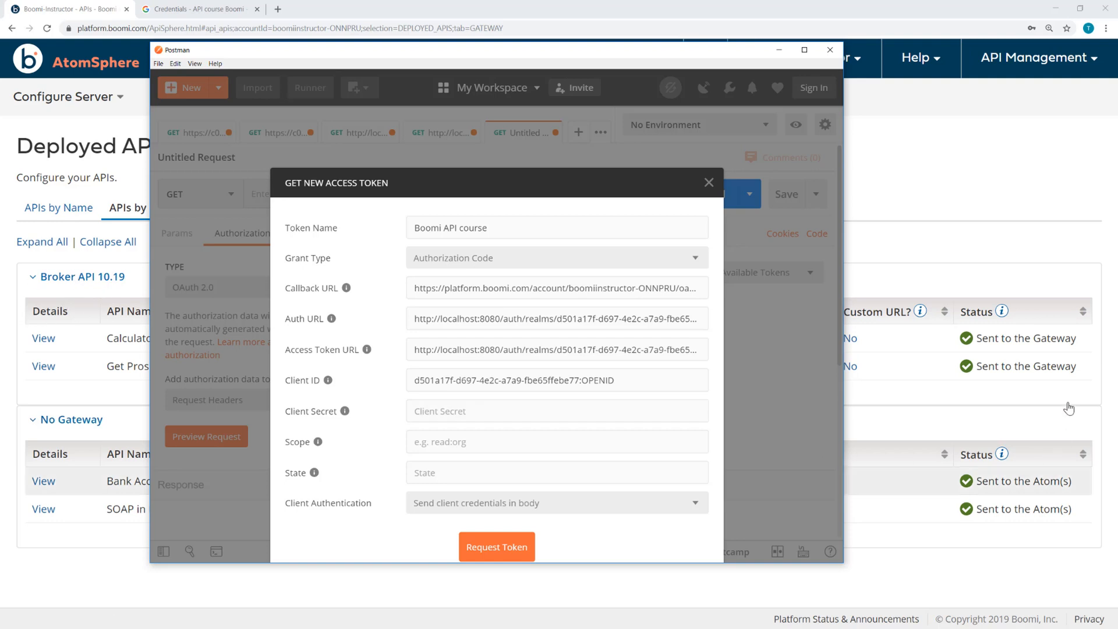
# Bring the Boomi Deployed APIs page forward after reviewing the token settings
pyautogui.click(64, 96)
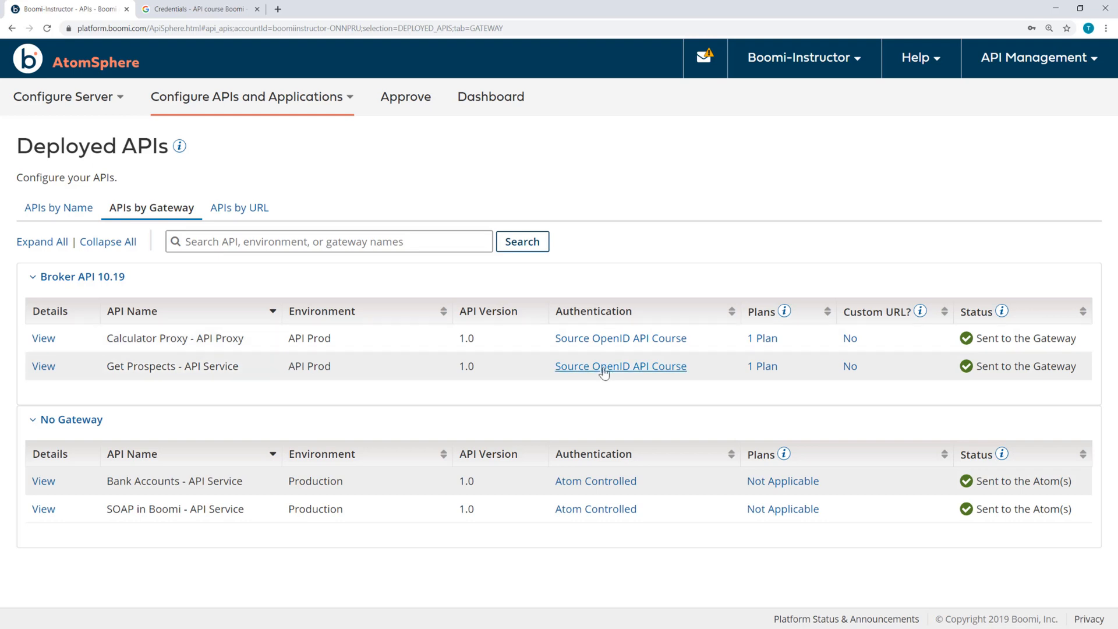
# Use the Get Prospects OpenID realm URLs and client ID bd7e0b4d-00b6-470d-b710-8cd0dcf3fa4a:OPENID, then request the token
pyautogui.click(619, 366)
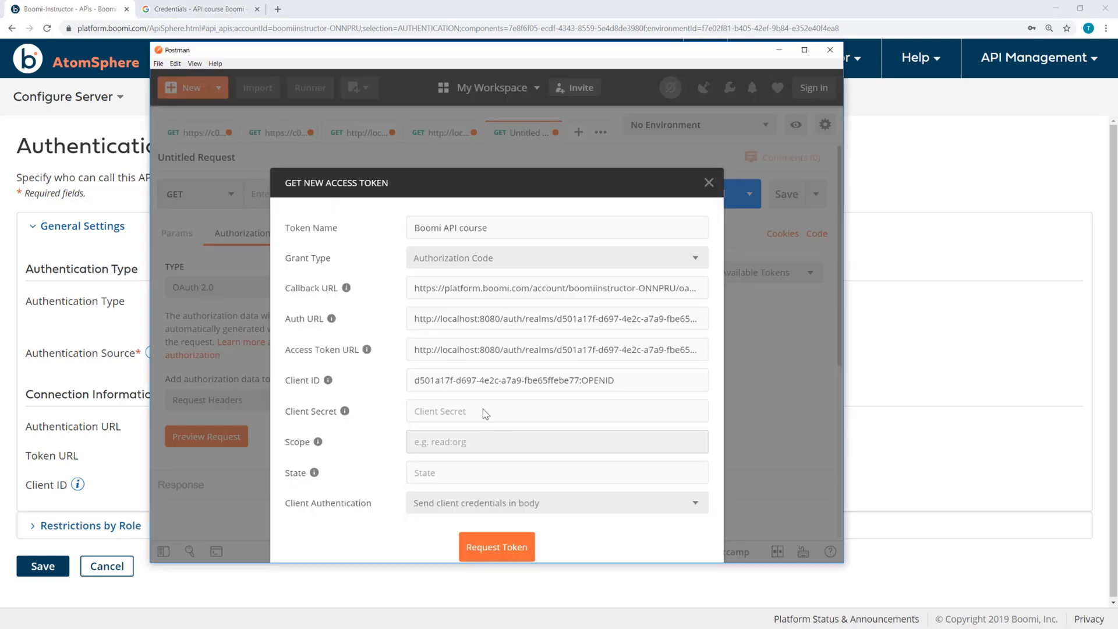
pyautogui.click(556, 318)
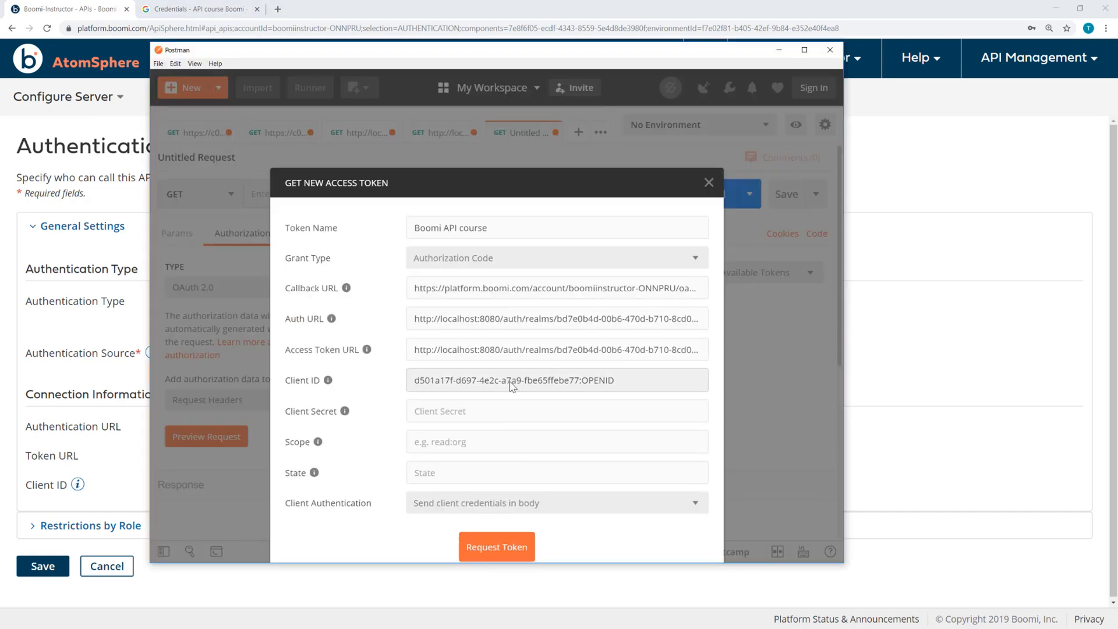
pyautogui.write('bd7e0b4d-00b6-470d-b710-8cd0dcf3fa4a:OPENID')
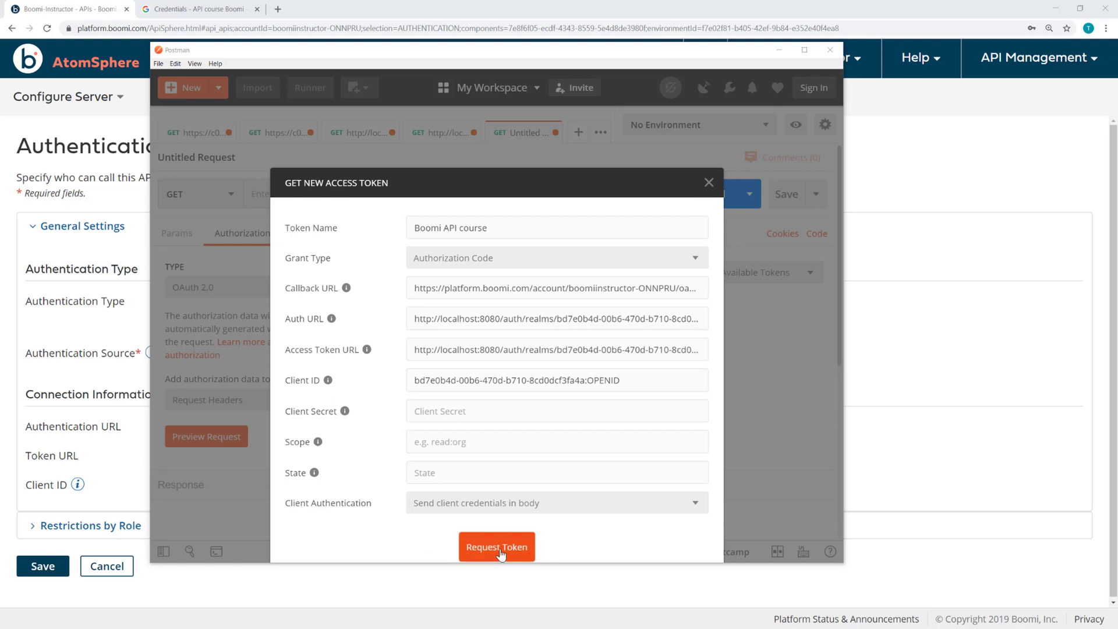
pyautogui.moveTo(338, 503)
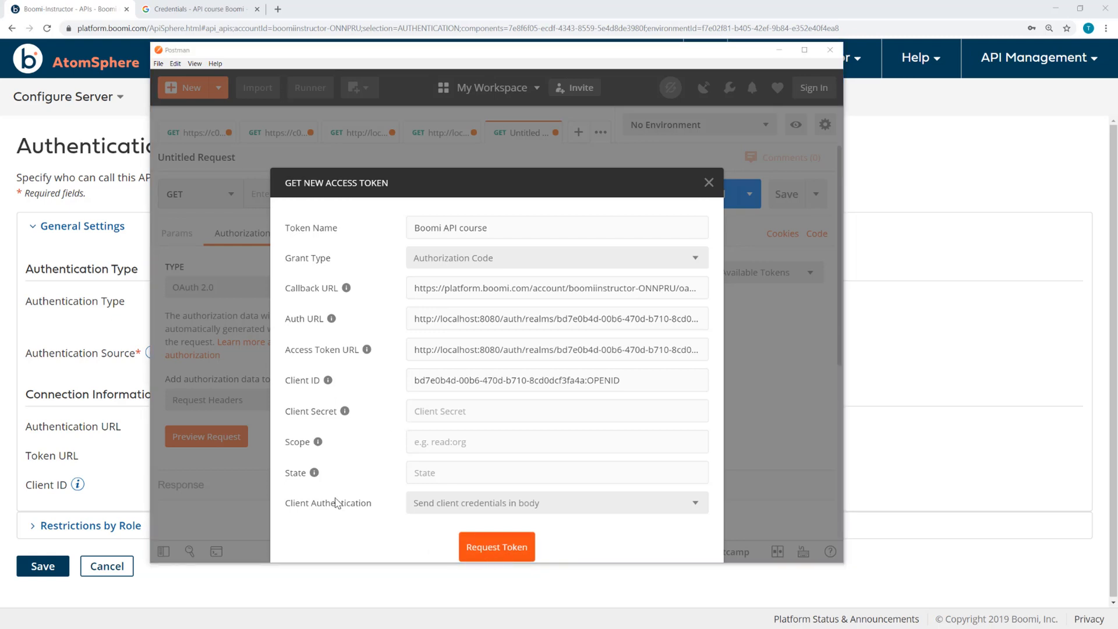
pyautogui.click(496, 546)
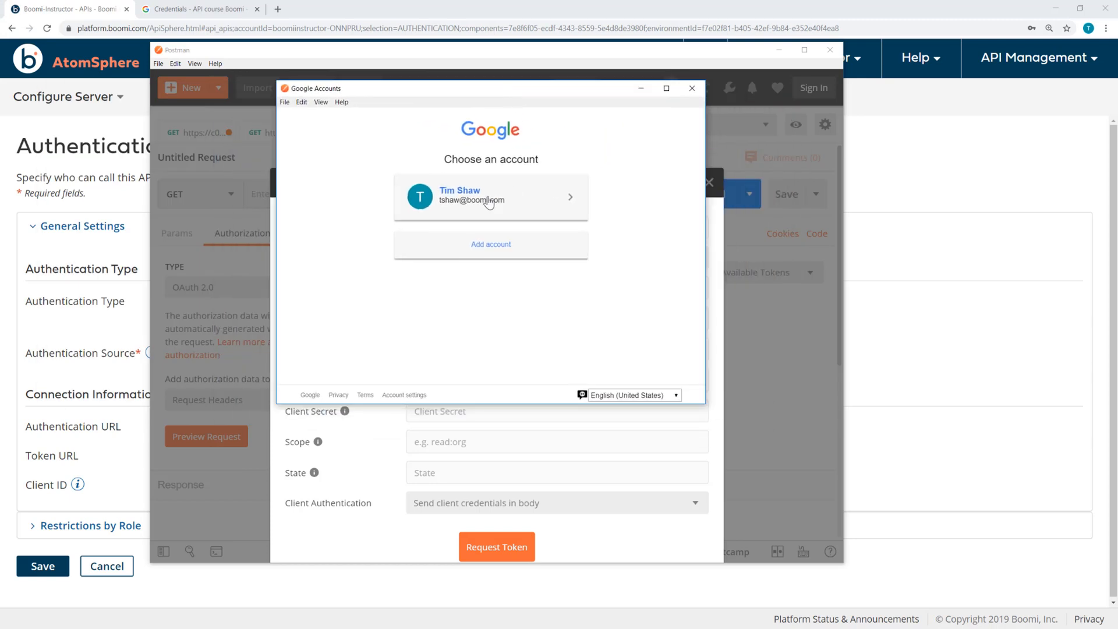
# Sign in with the Google account and allow API course Boomi access to issue the token
pyautogui.click(491, 197)
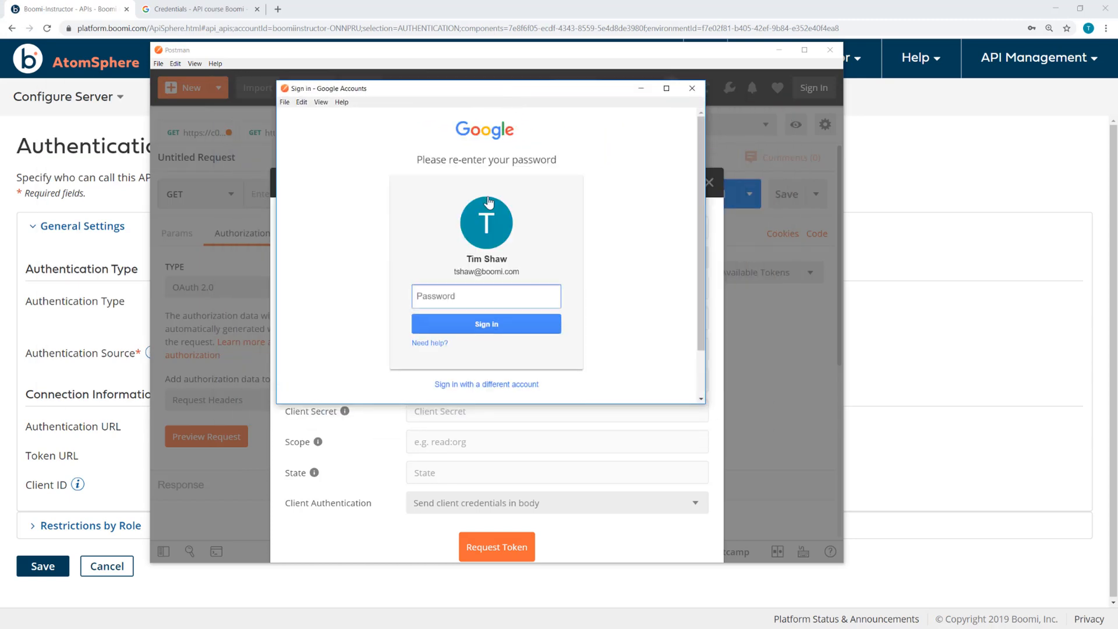
pyautogui.write('••••')
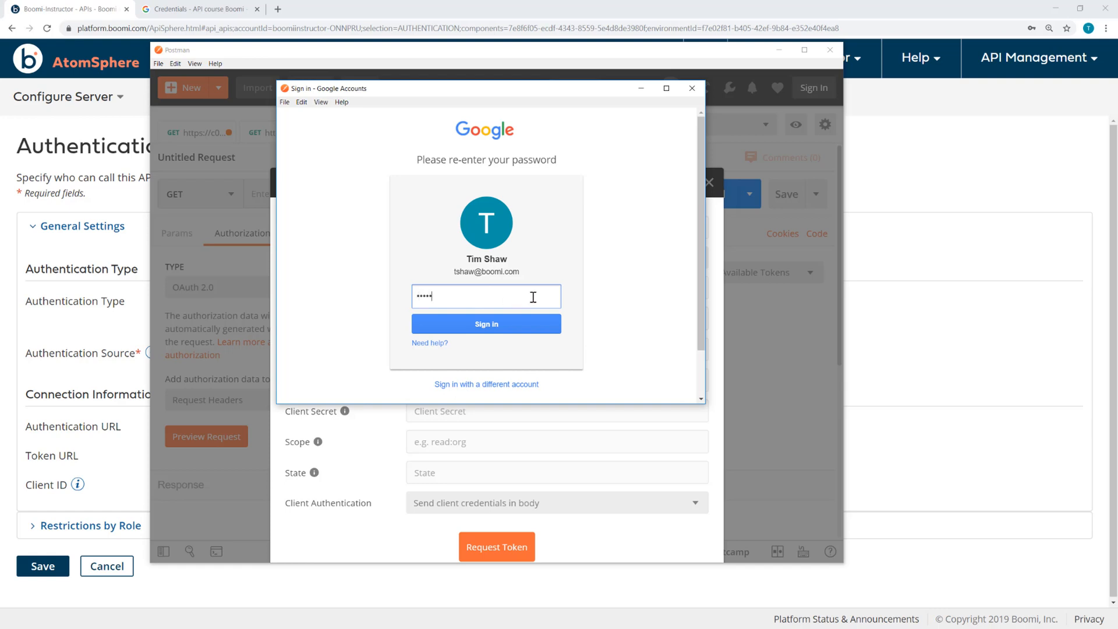
pyautogui.write('••••')
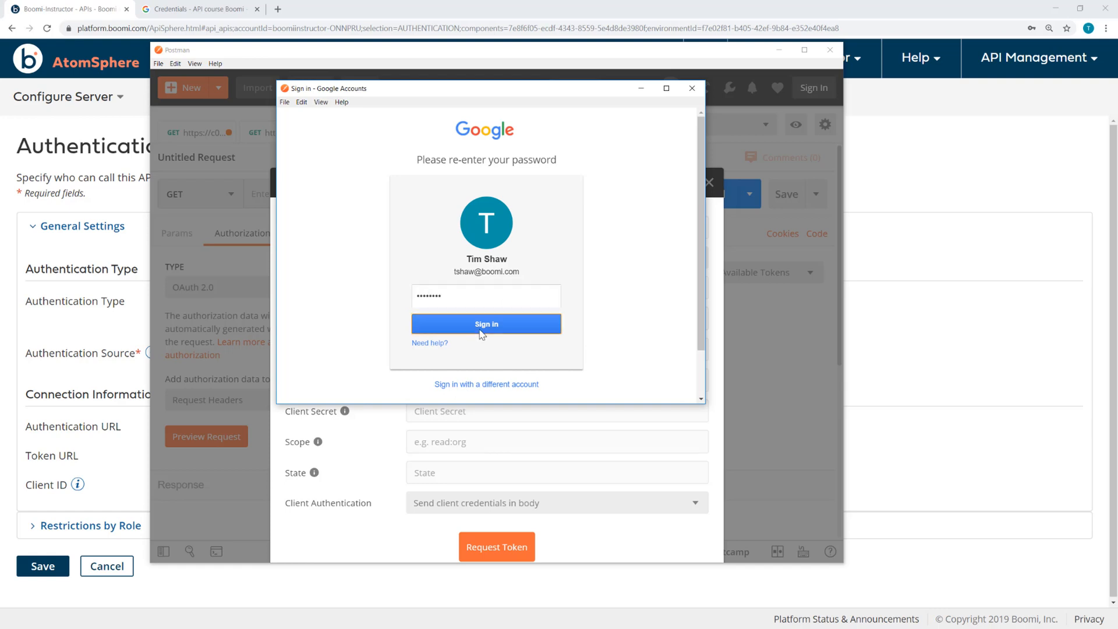
pyautogui.click(486, 324)
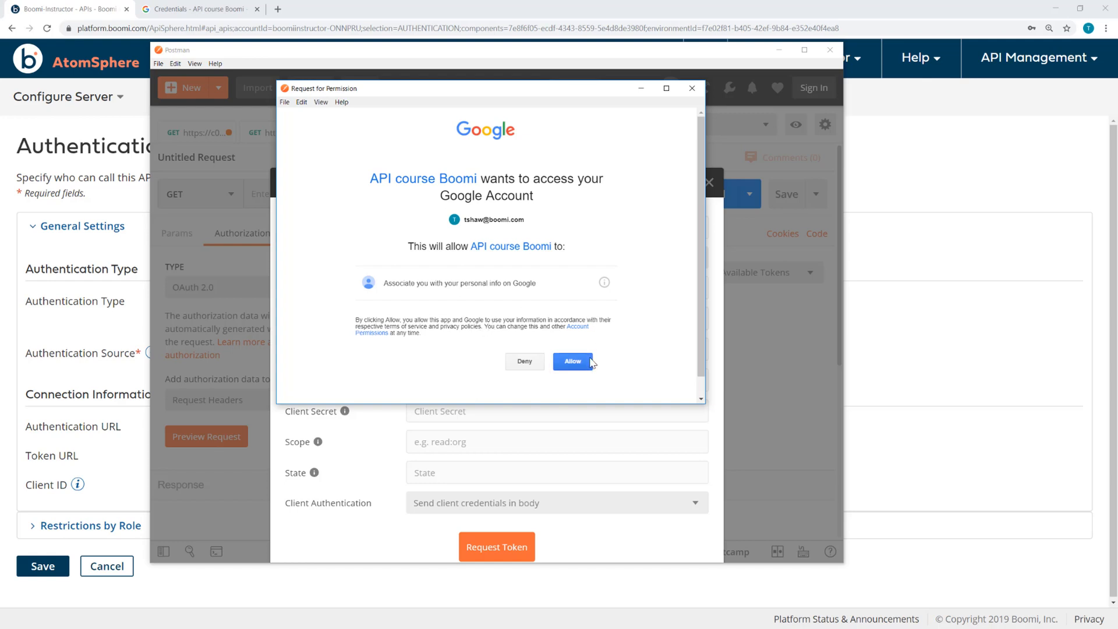
pyautogui.moveTo(568, 178)
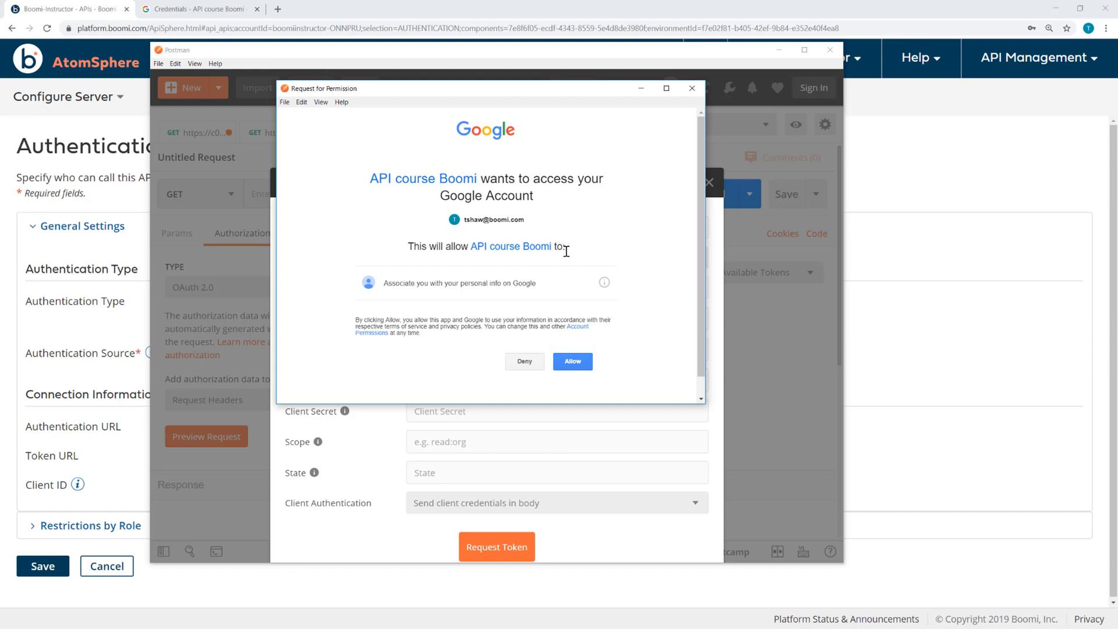
pyautogui.moveTo(562, 369)
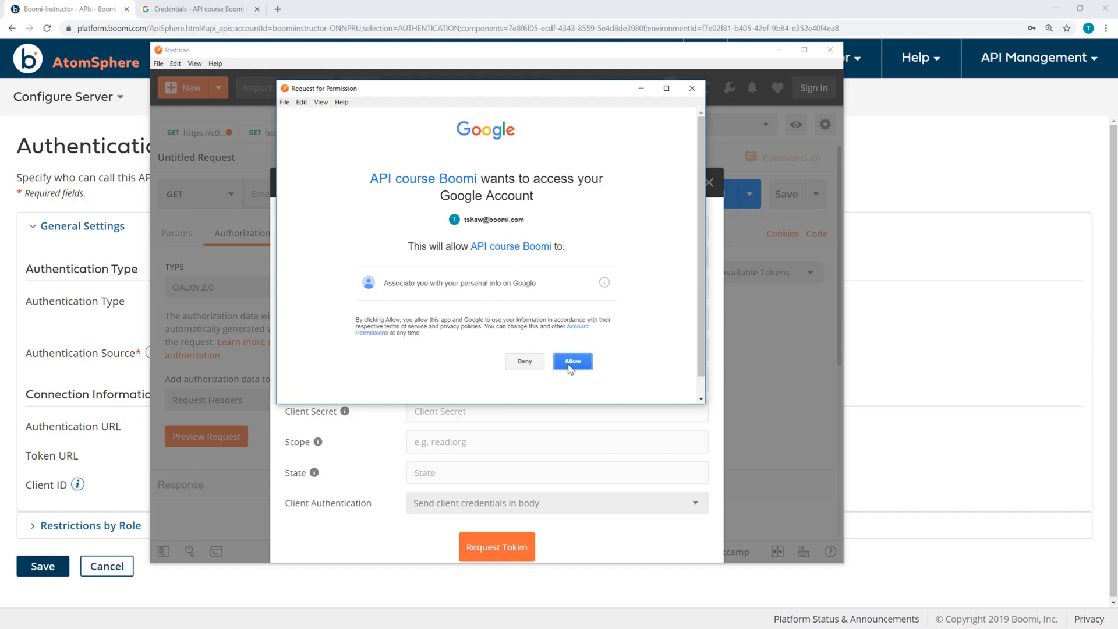
pyautogui.click(571, 361)
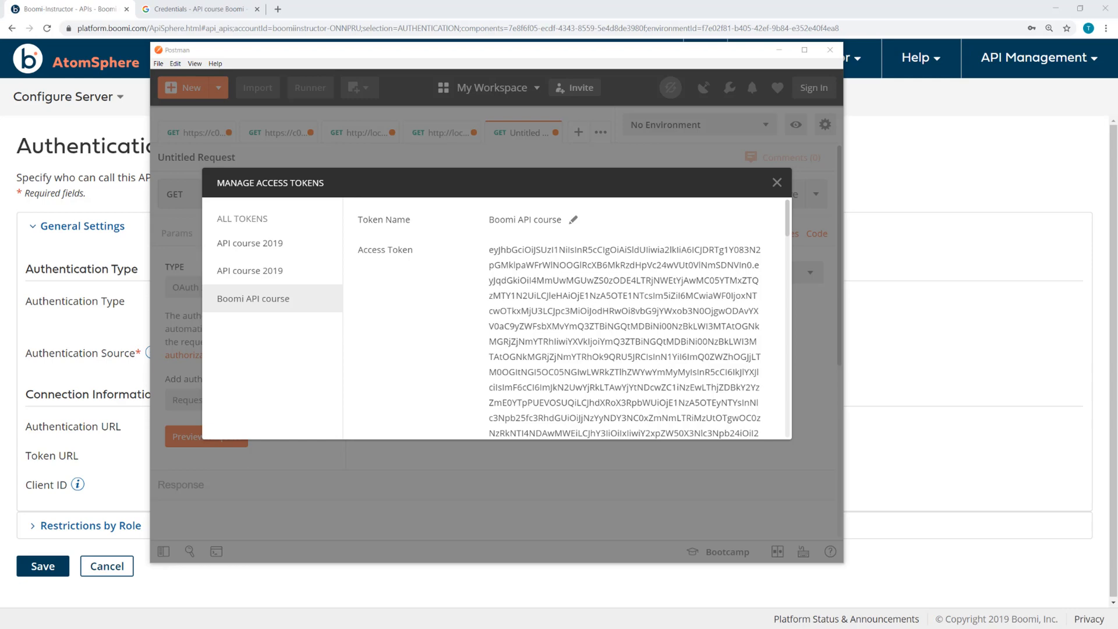
# Use the new Boomi API course token on the request's OAuth 2.0 authorization
pyautogui.scroll(-3)
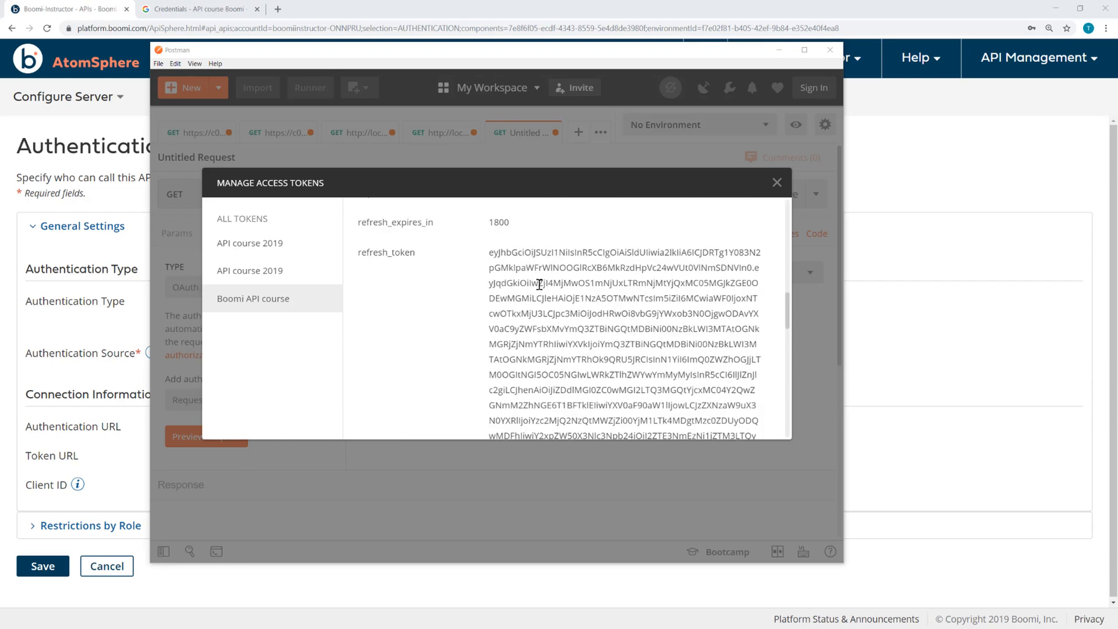
pyautogui.scroll(-3)
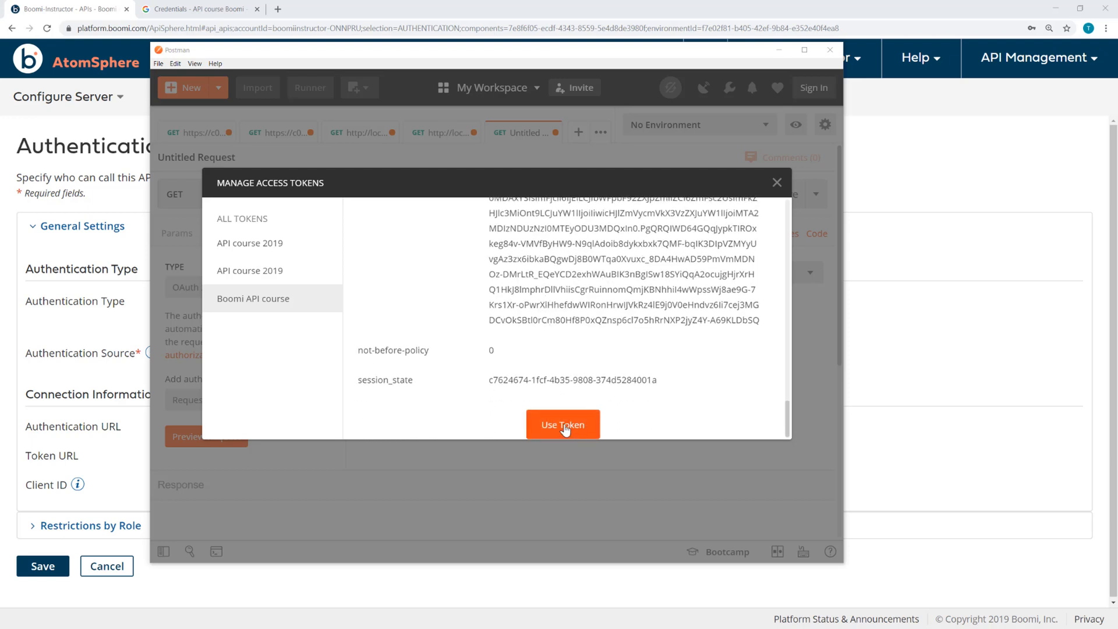
pyautogui.click(562, 424)
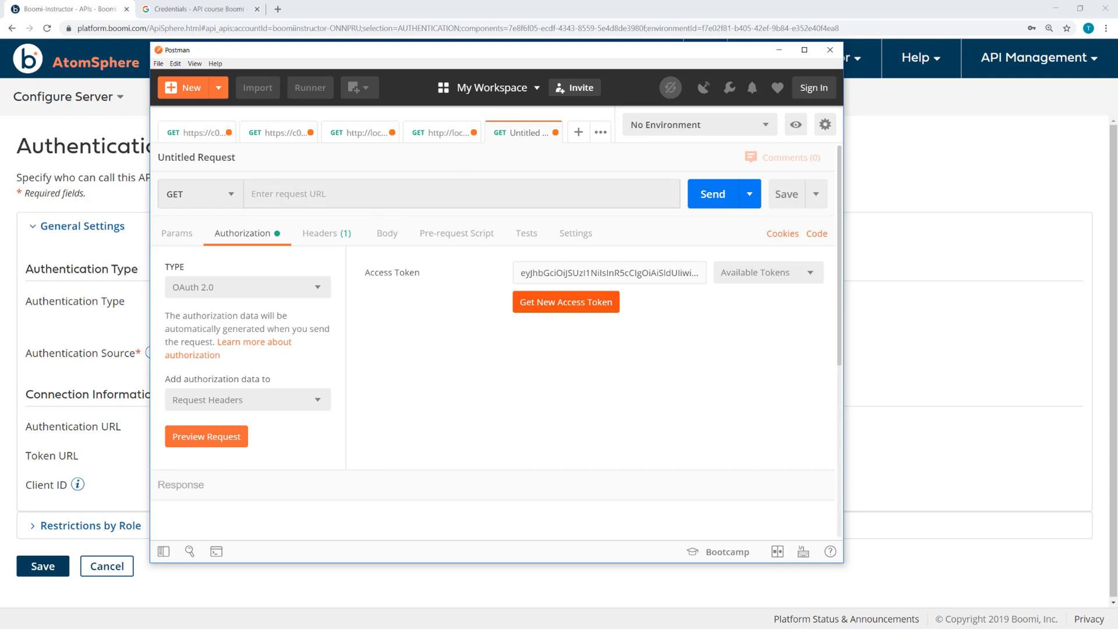
pyautogui.click(524, 133)
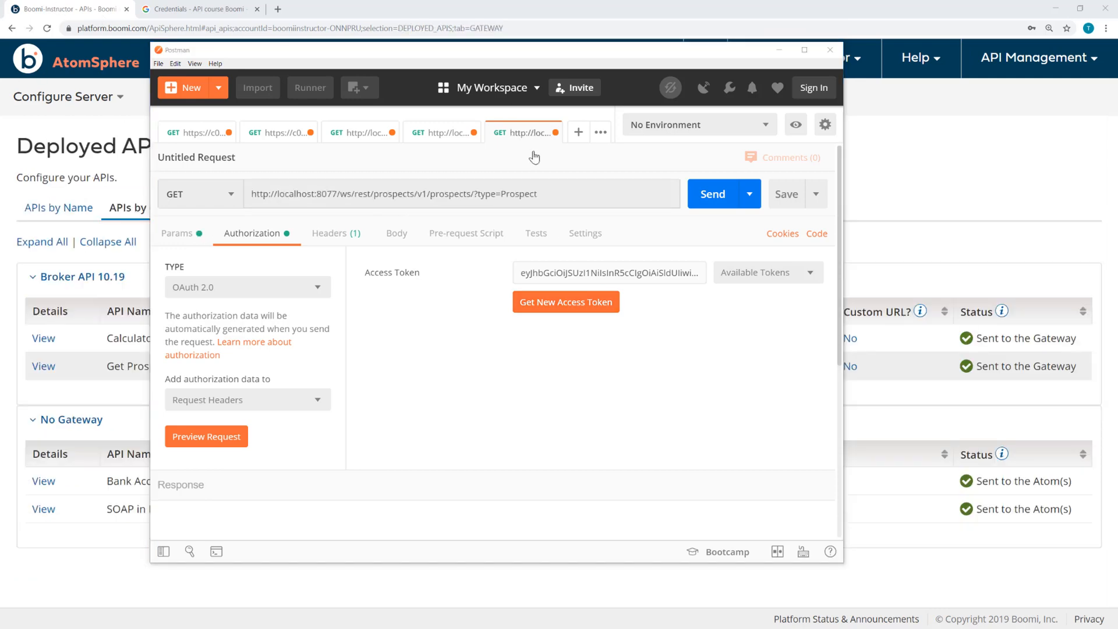
pyautogui.moveTo(356, 228)
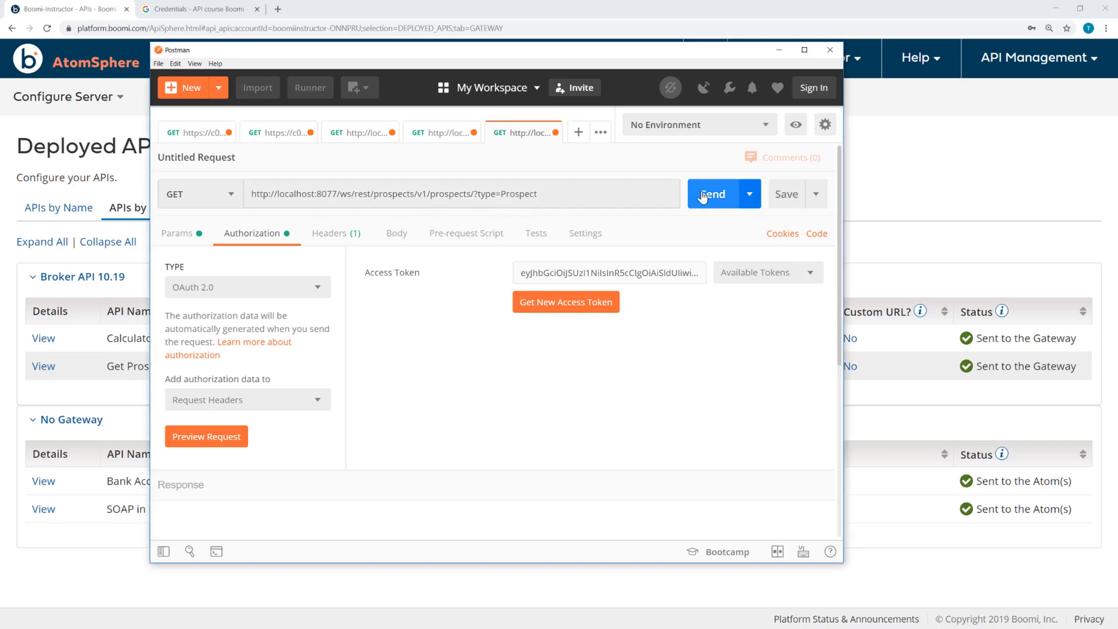
pyautogui.click(714, 193)
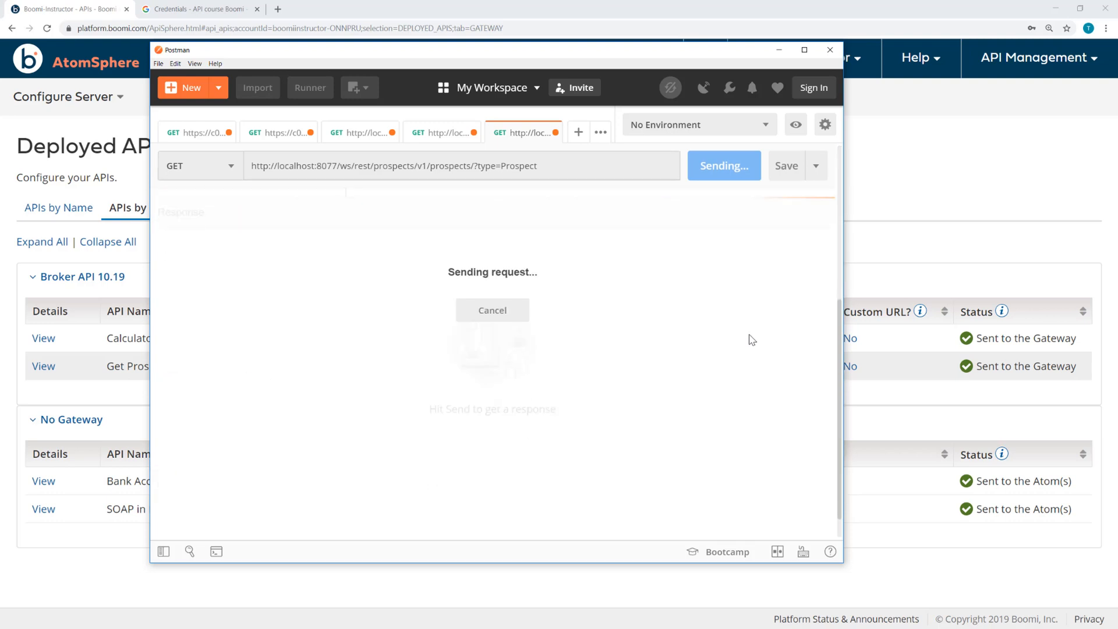